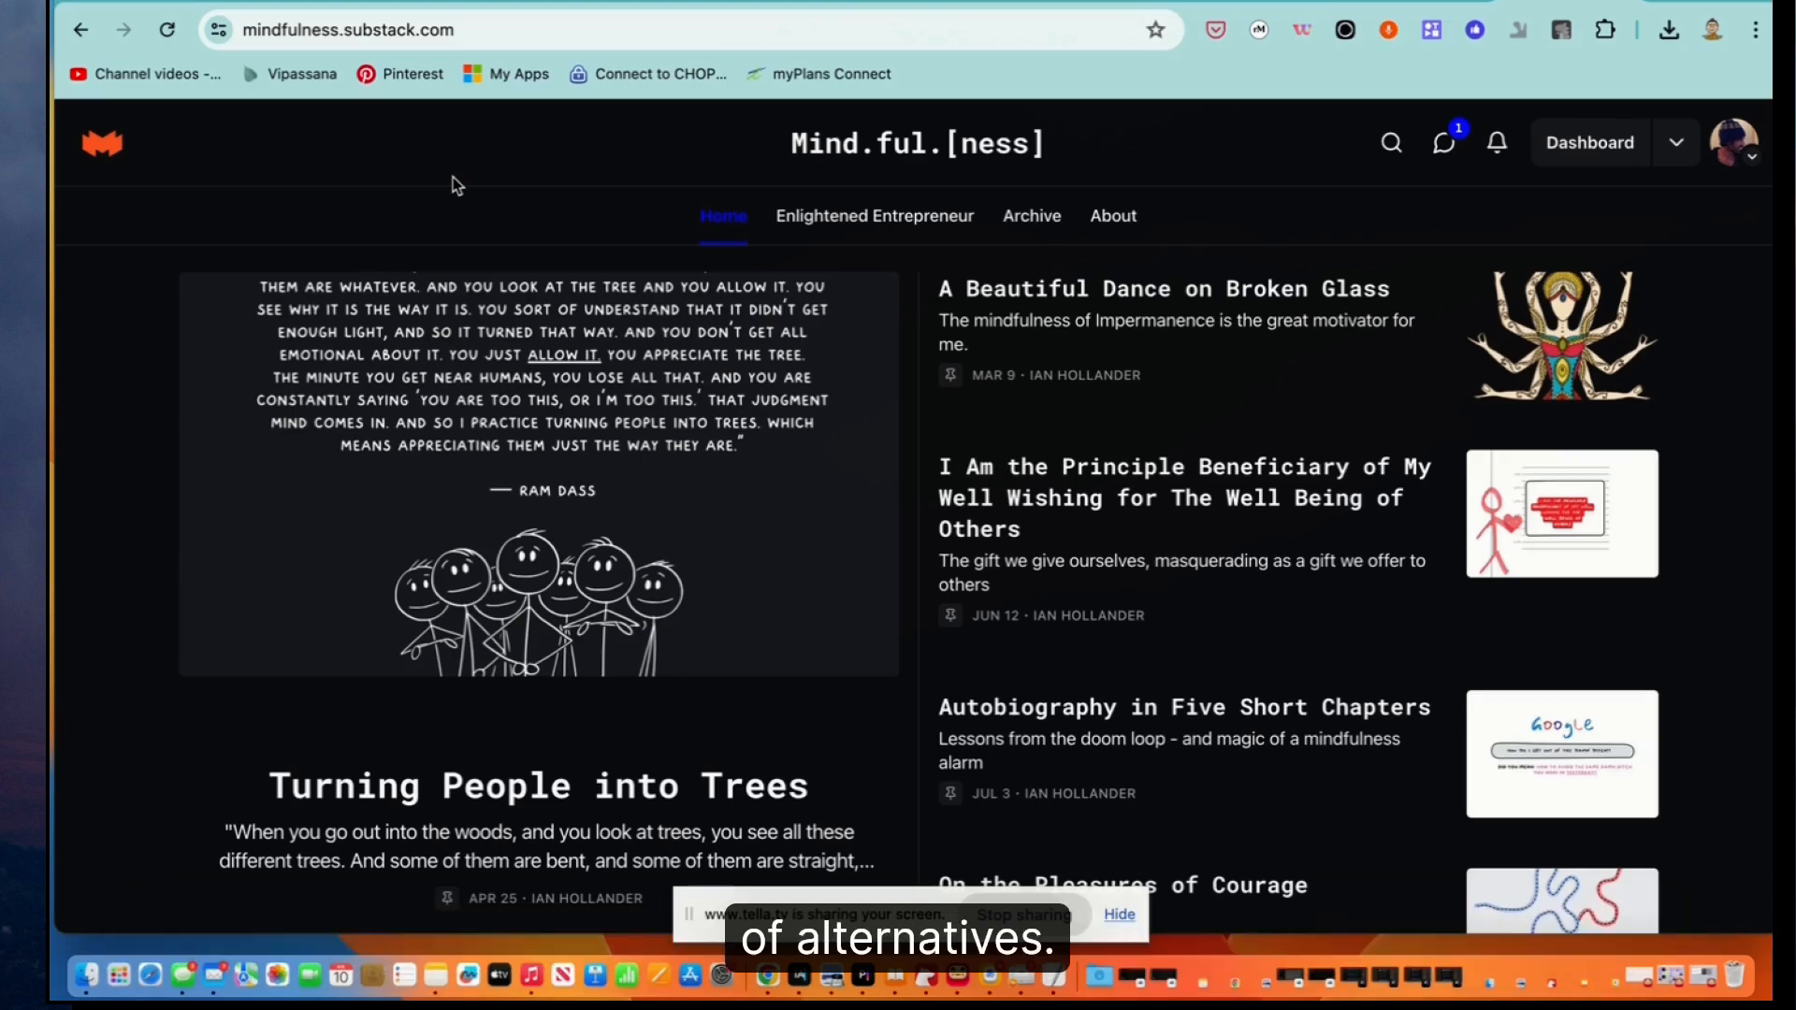
mouse_move(307, 174)
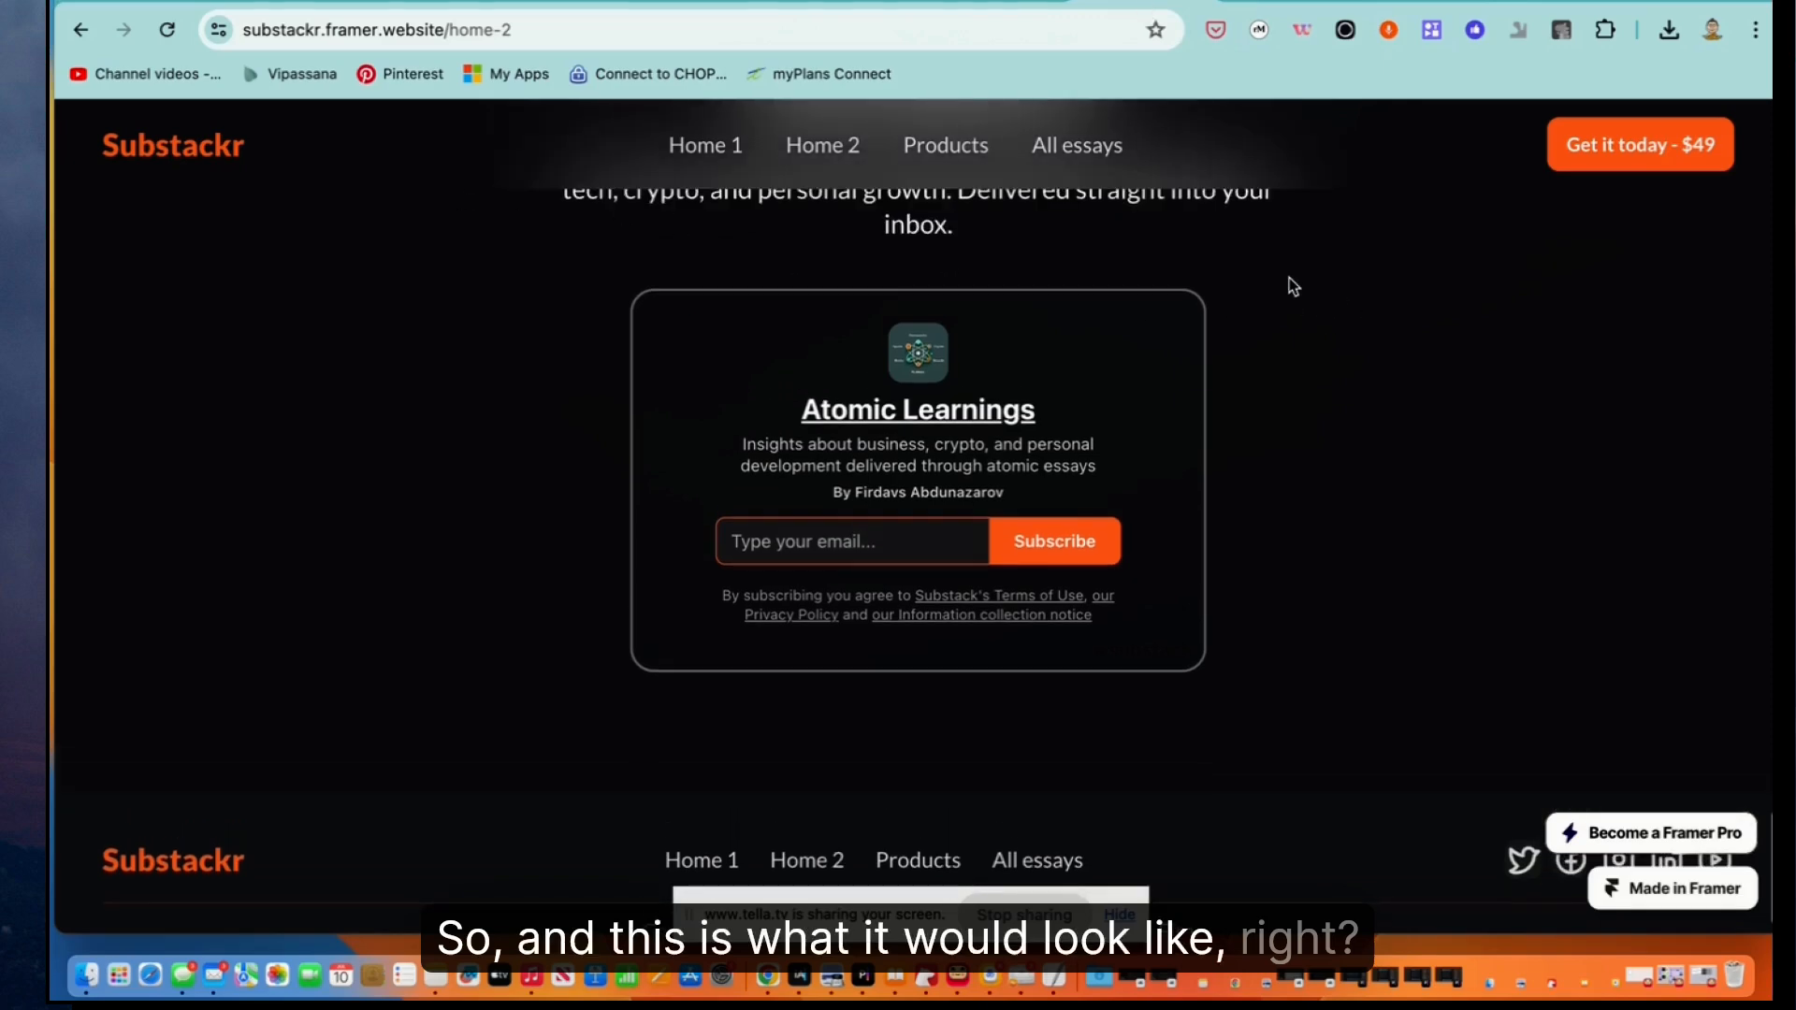
Scroll down through the Home 2 landing page's sections
scroll(down, 3)
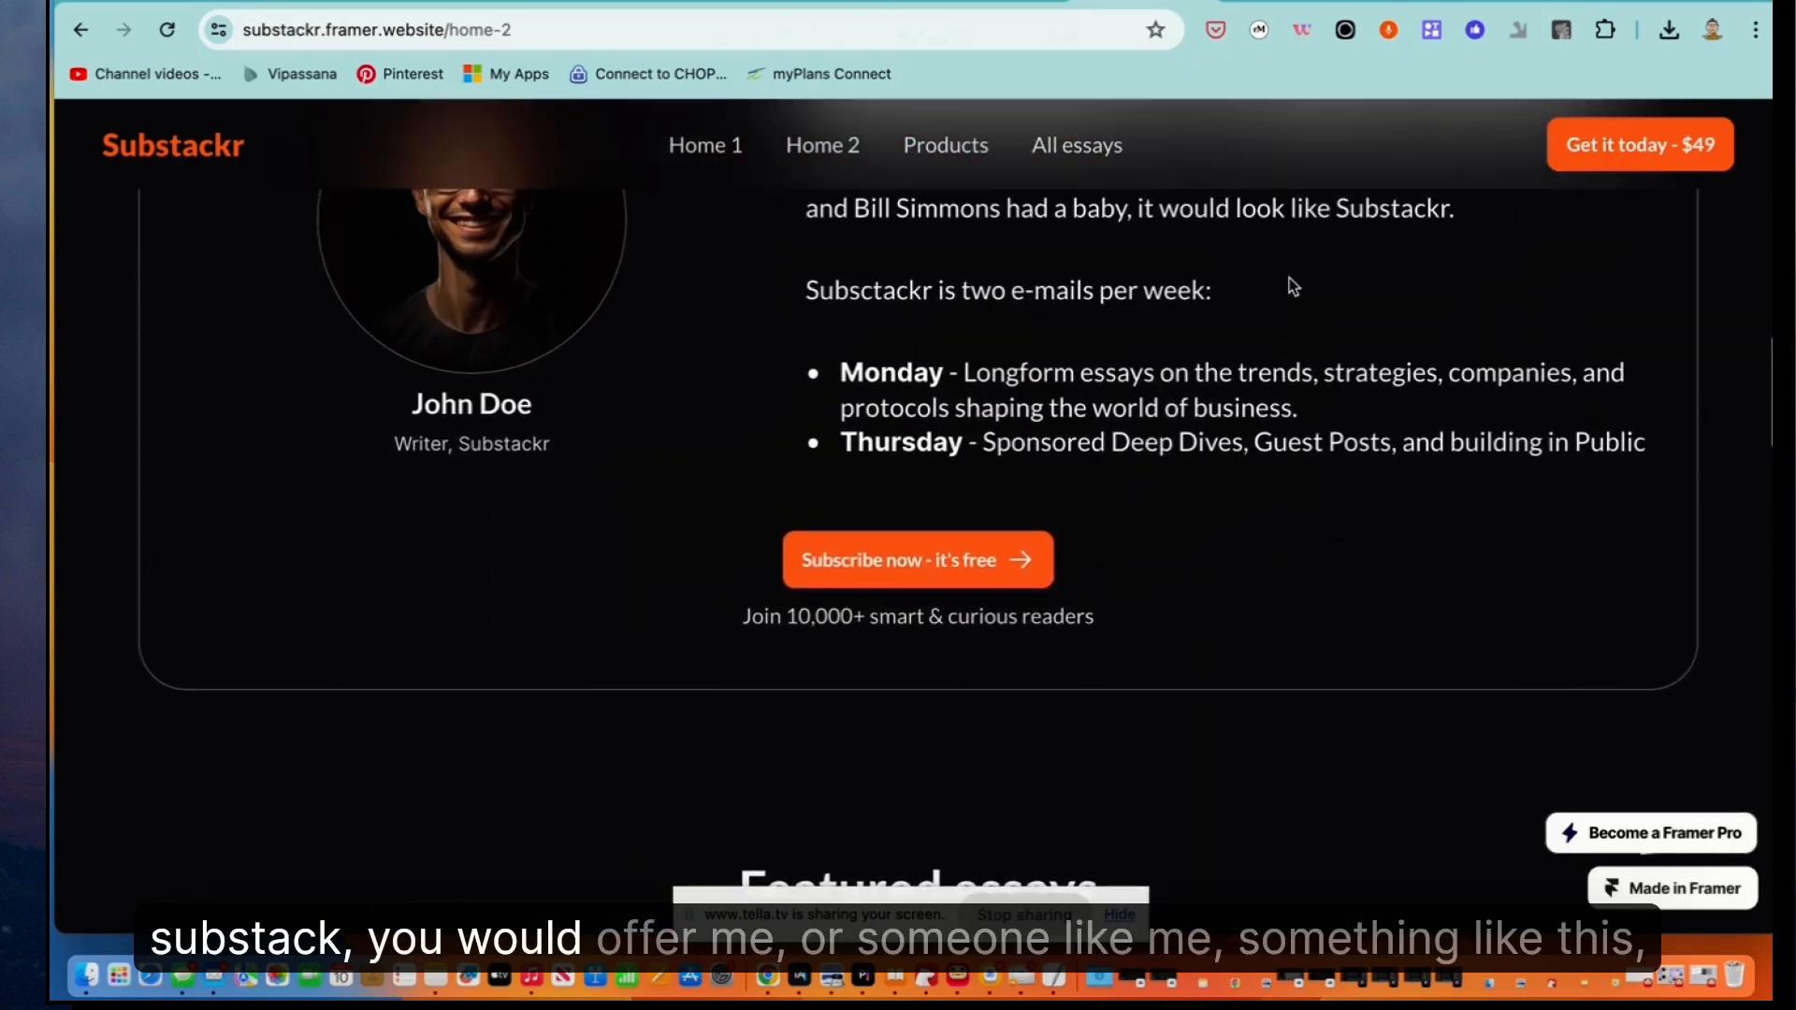
scroll(down, 3)
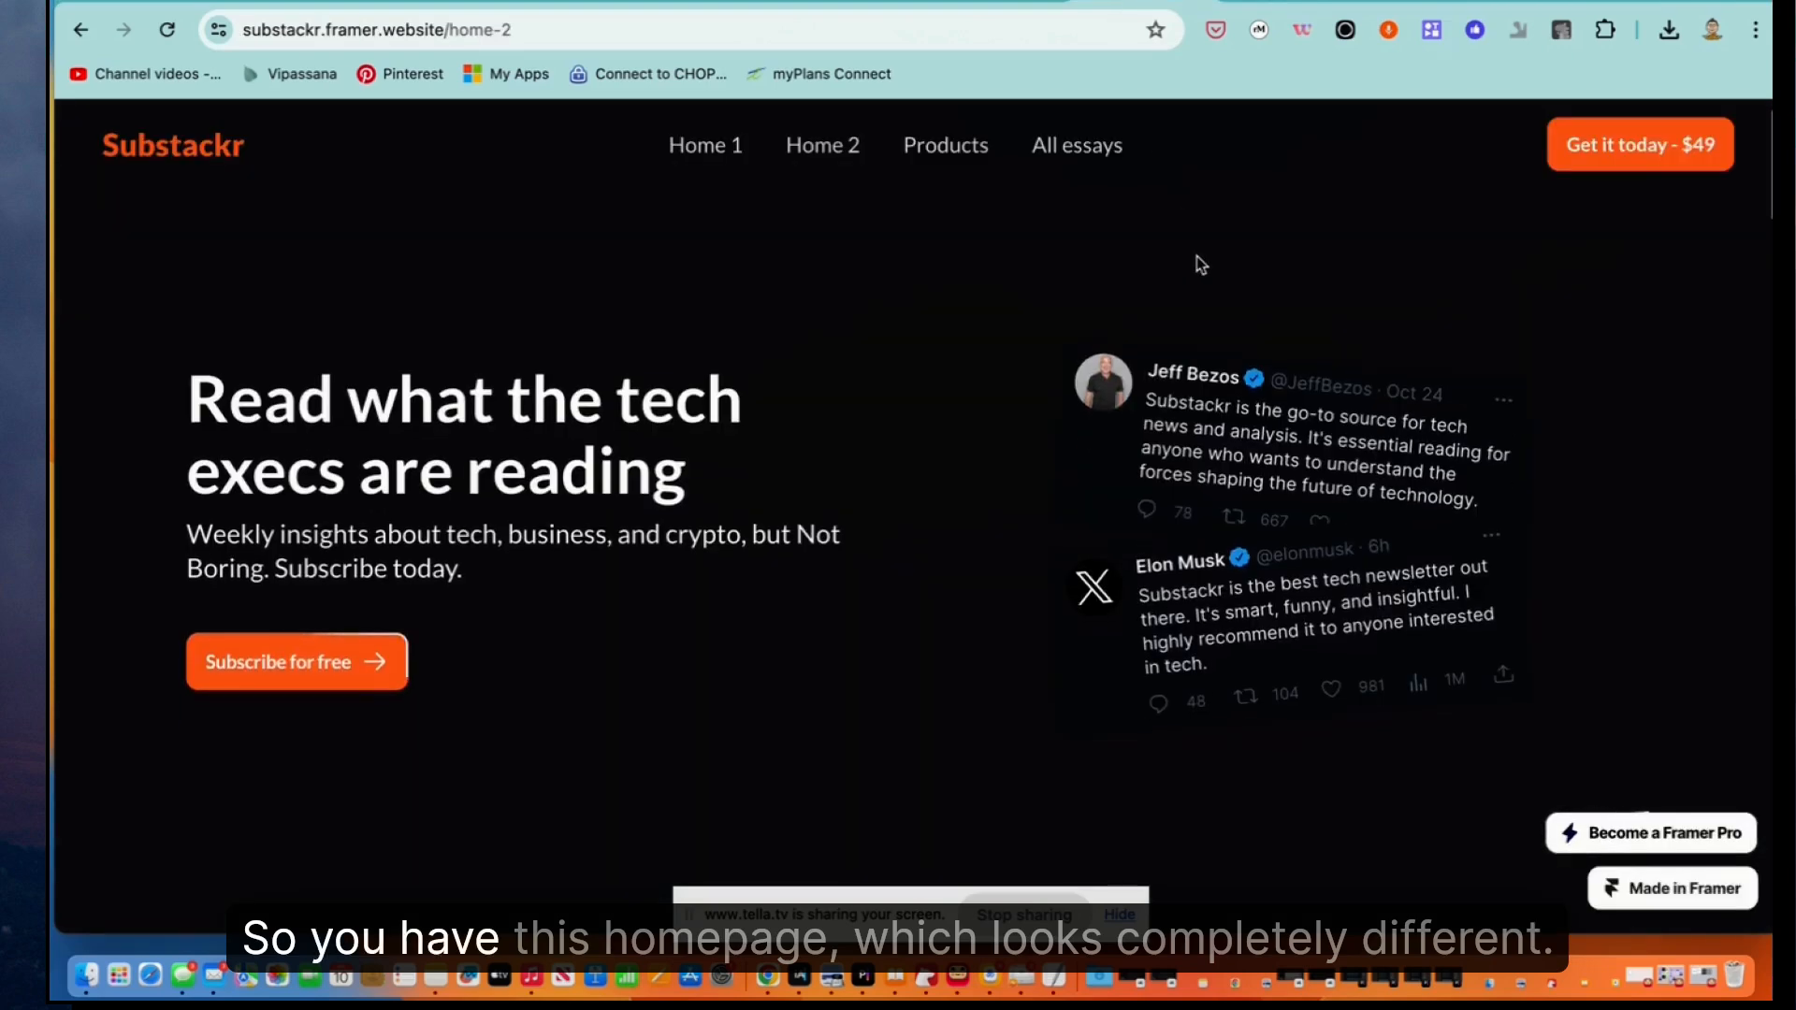
scroll(down, 3)
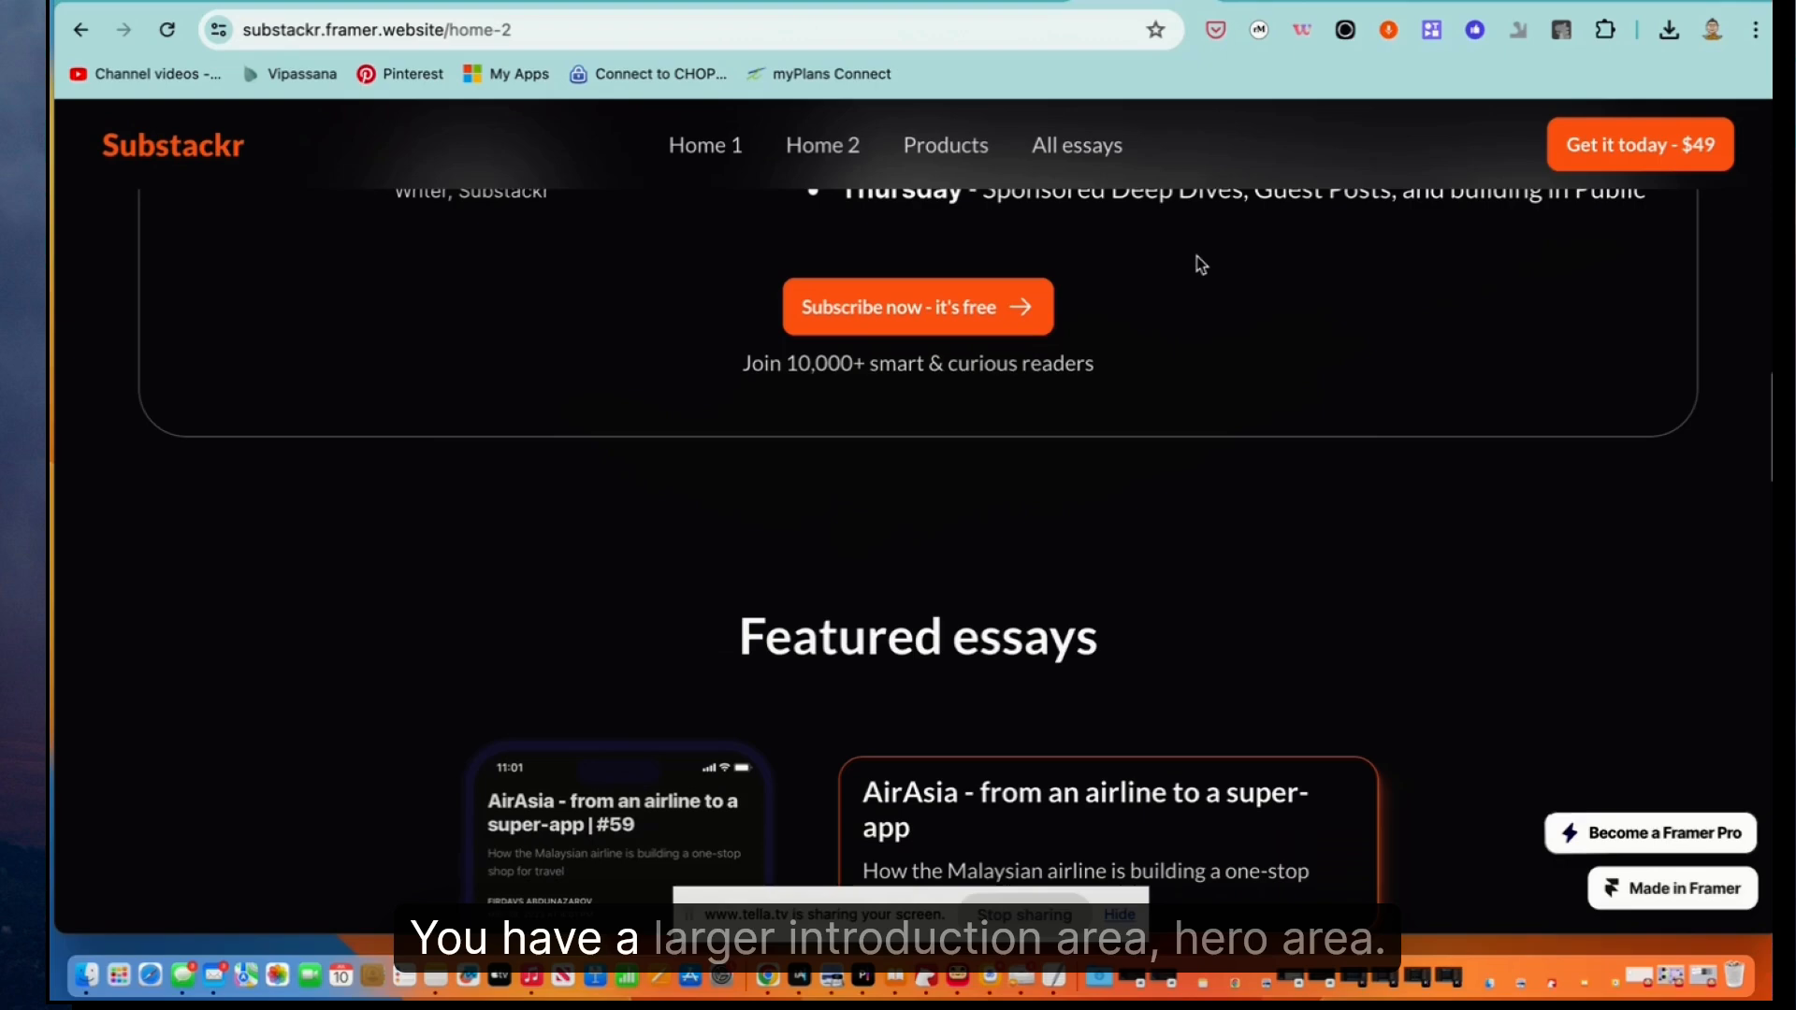
scroll(down, 3)
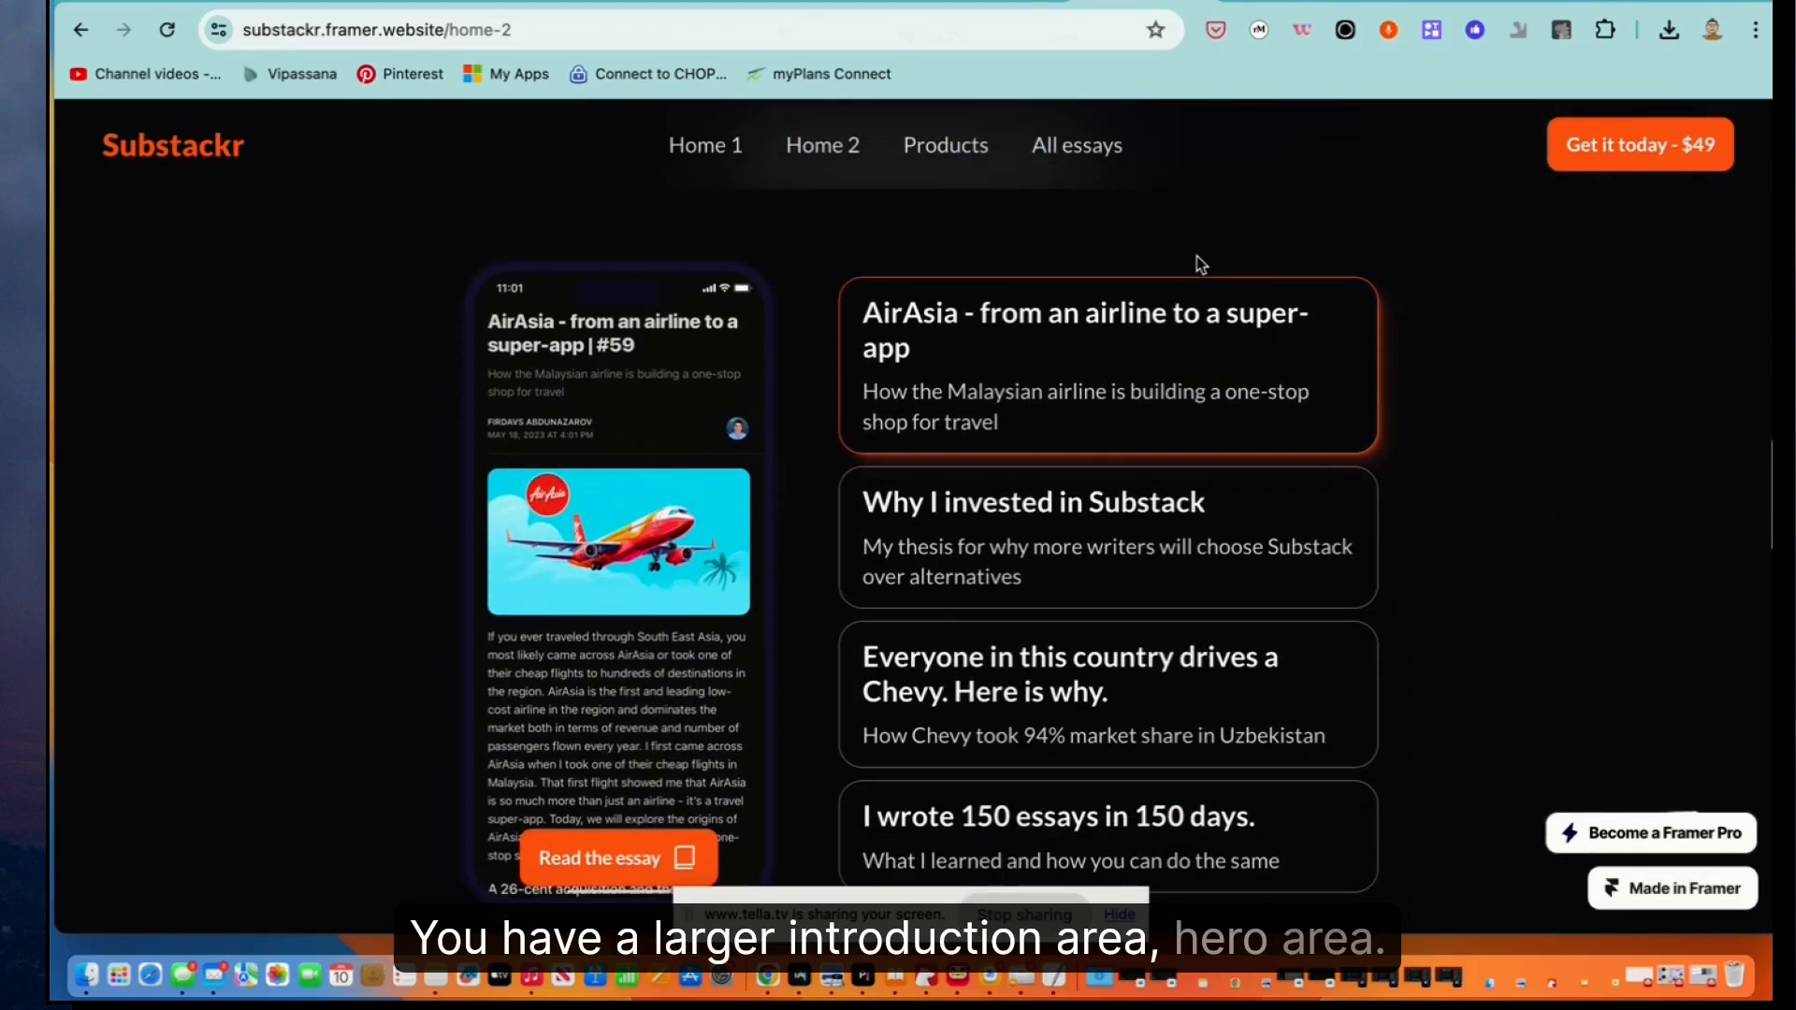
scroll(down, 3)
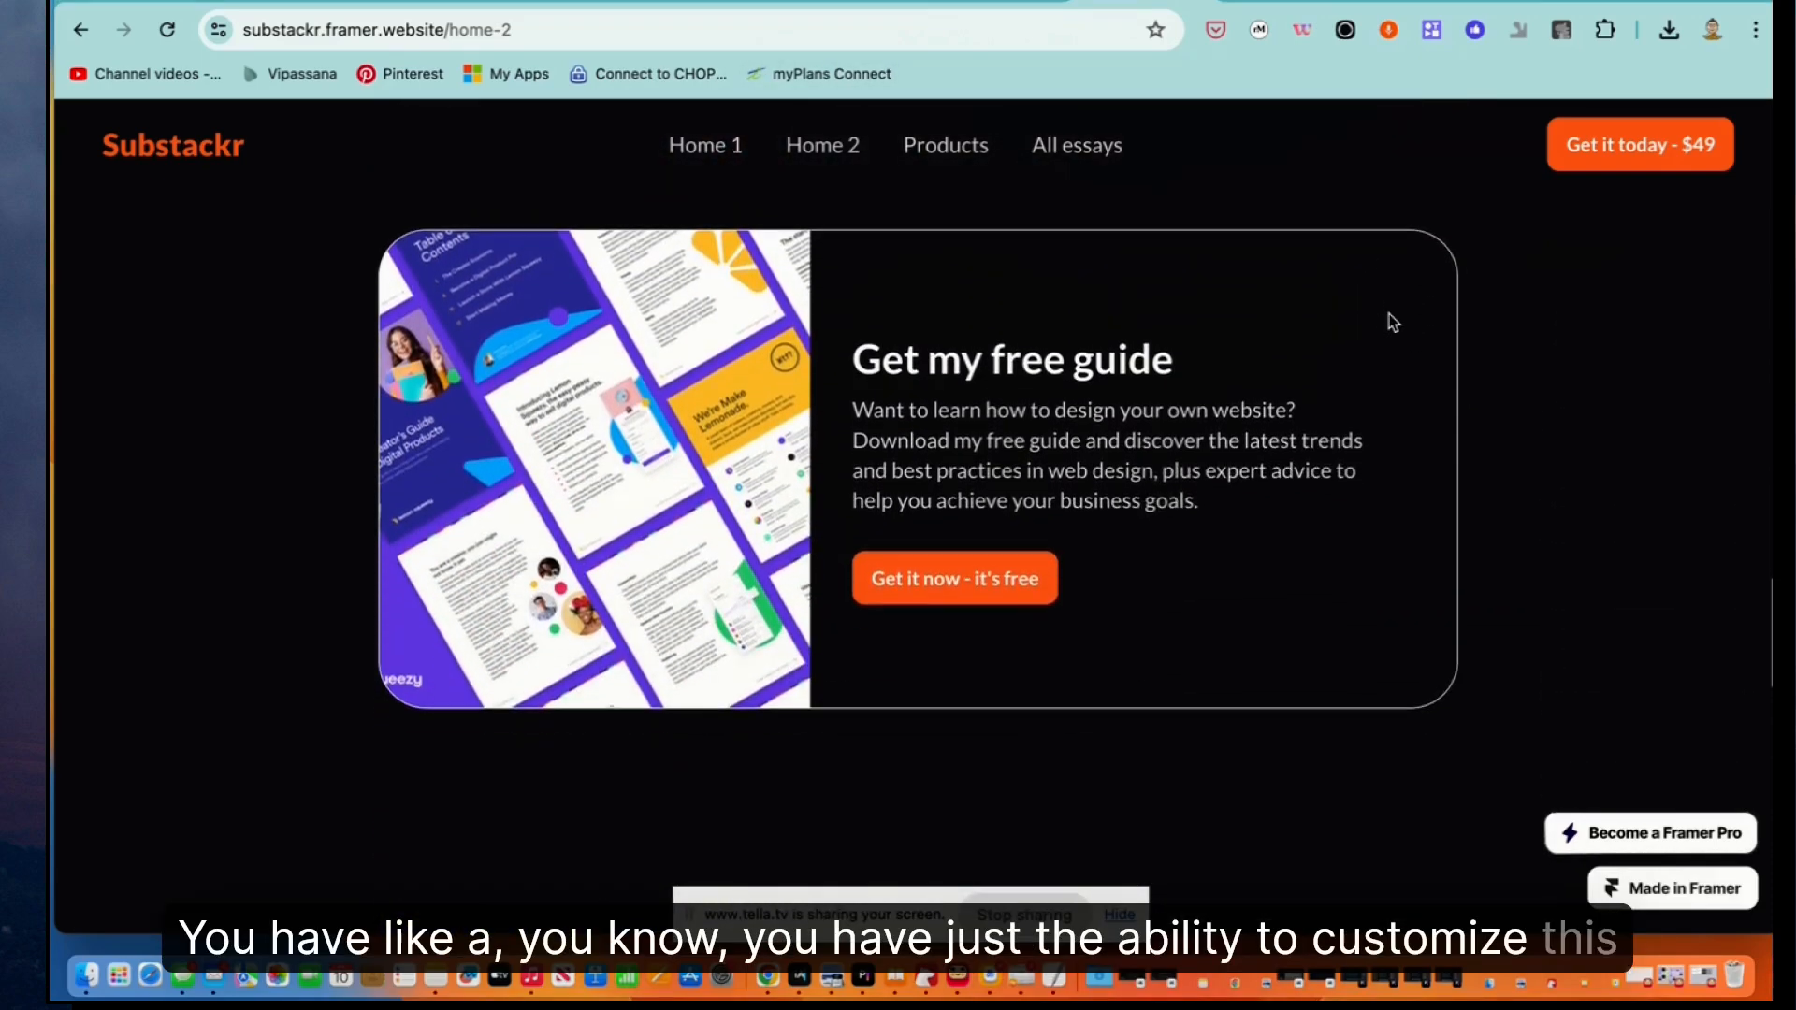
scroll(down, 3)
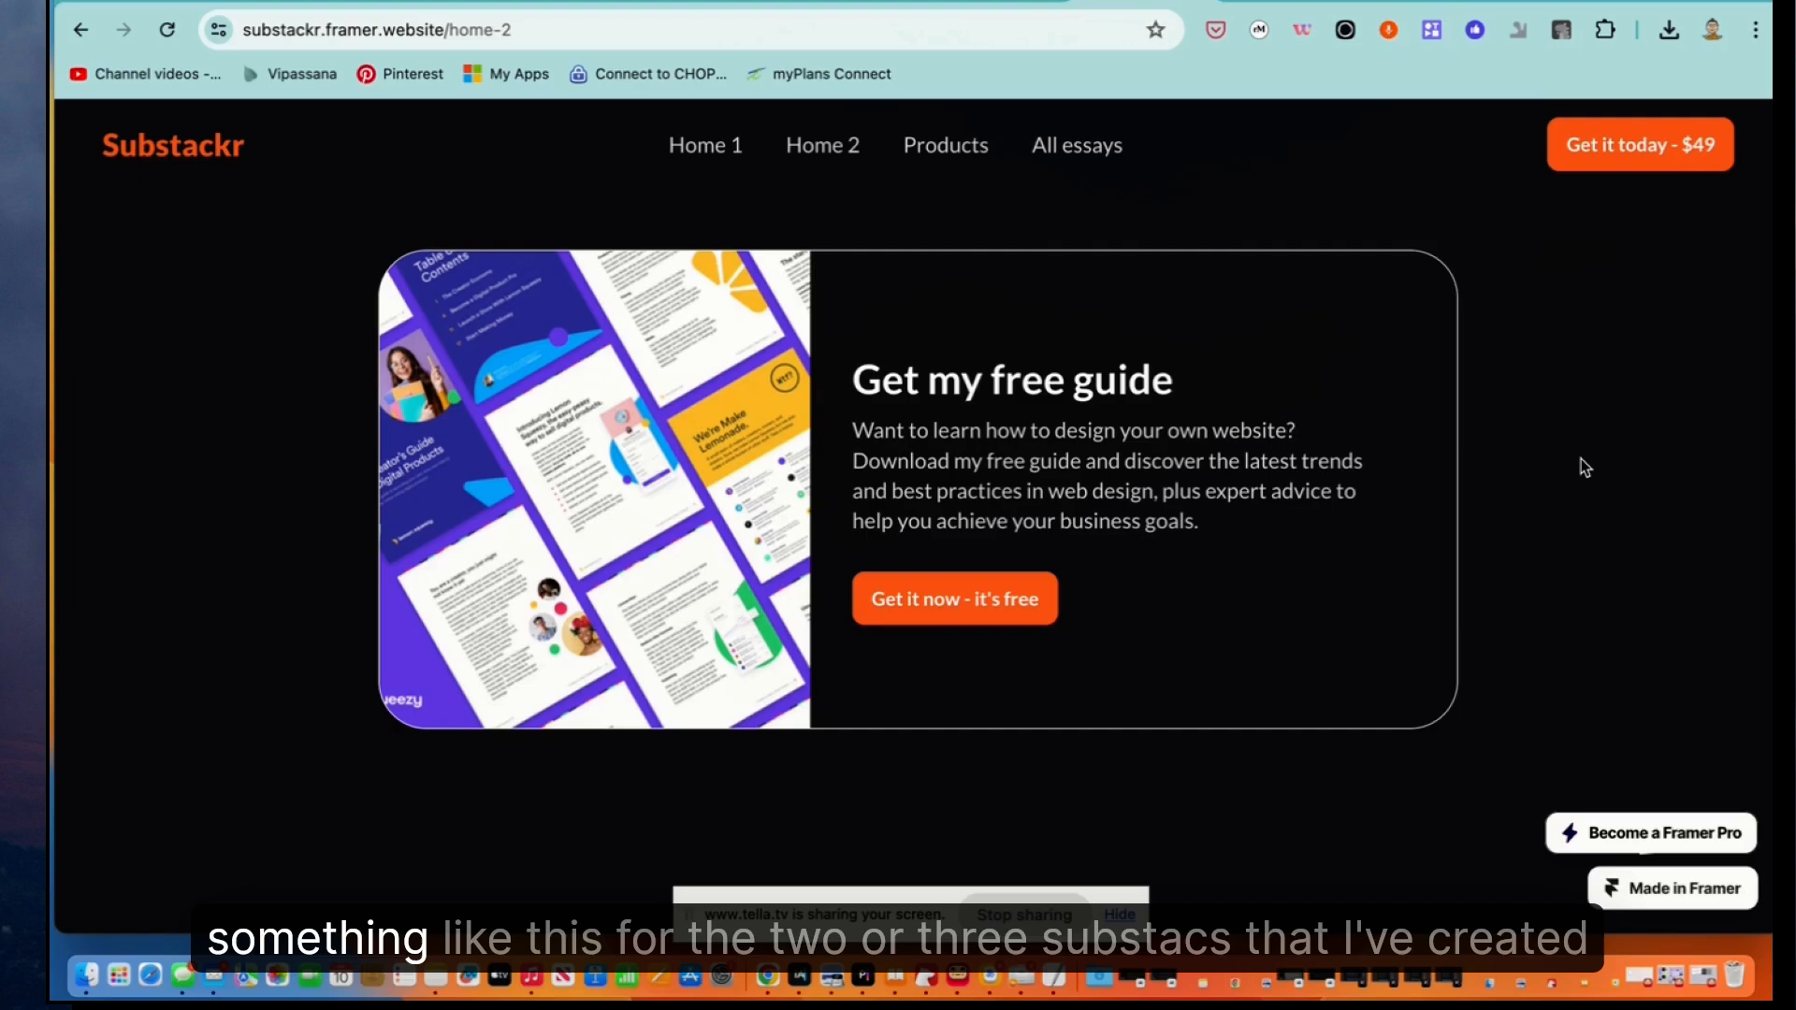
scroll(down, 3)
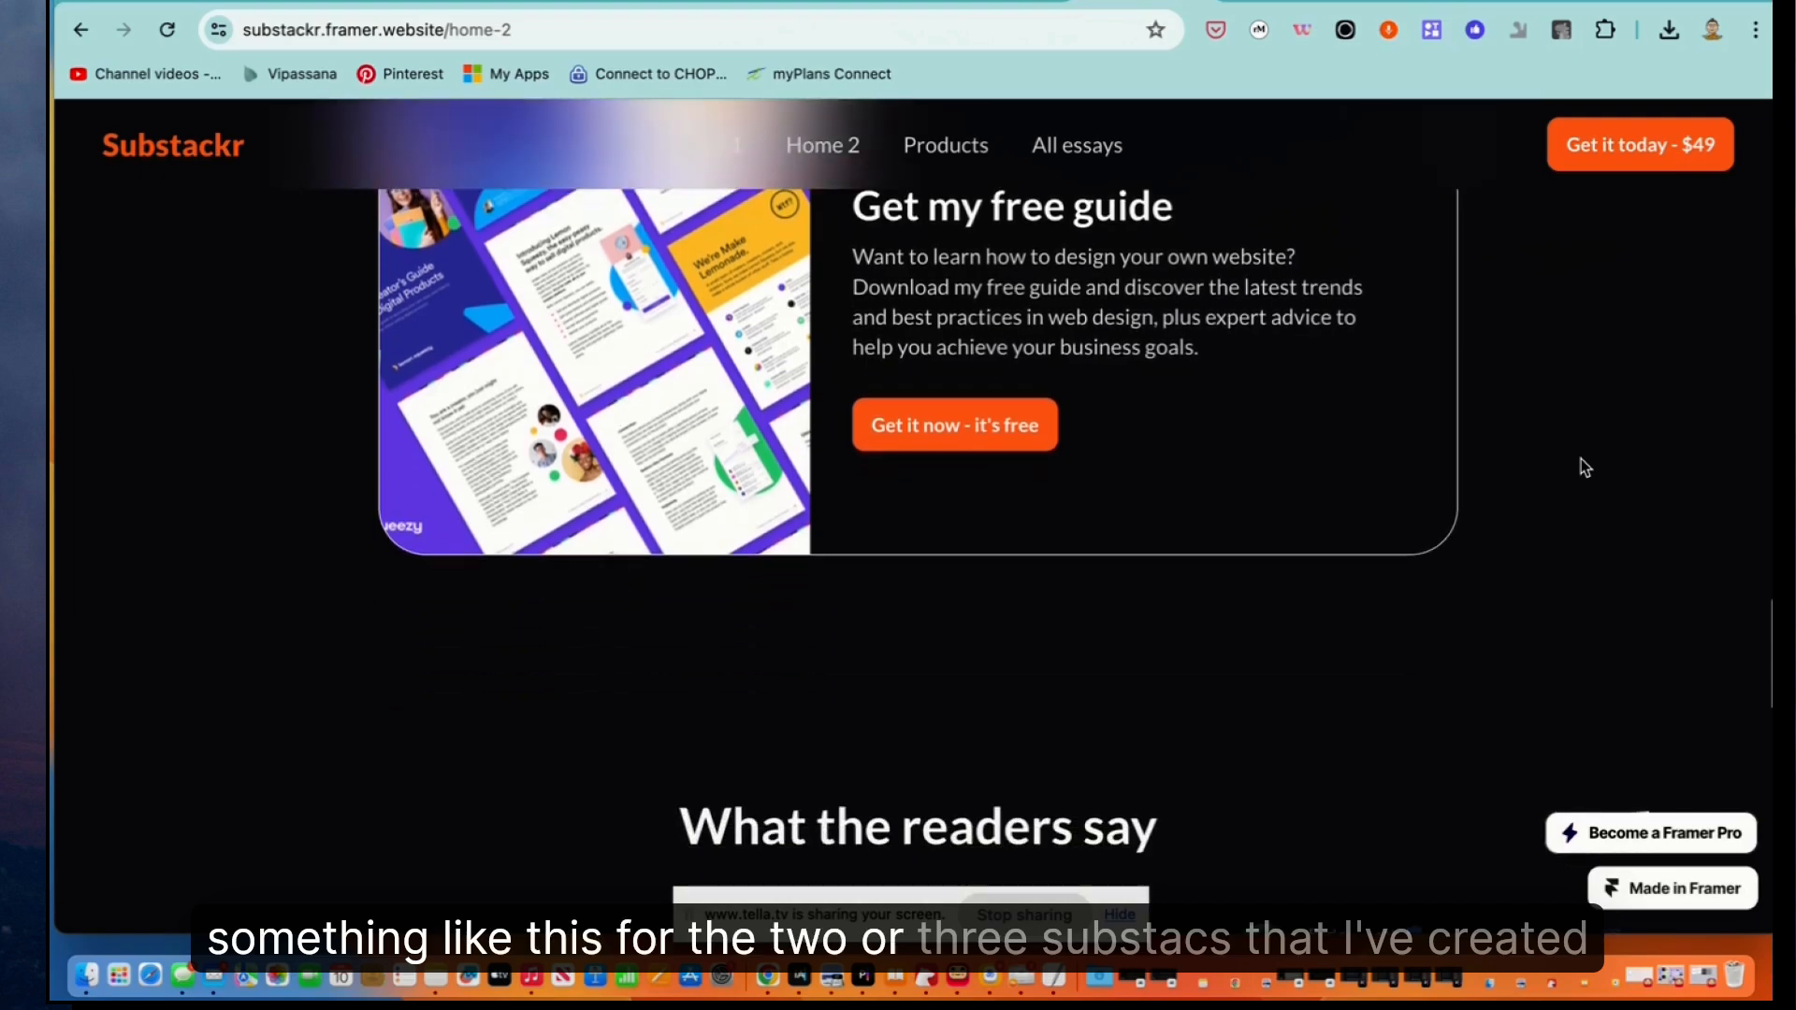
scroll(down, 3)
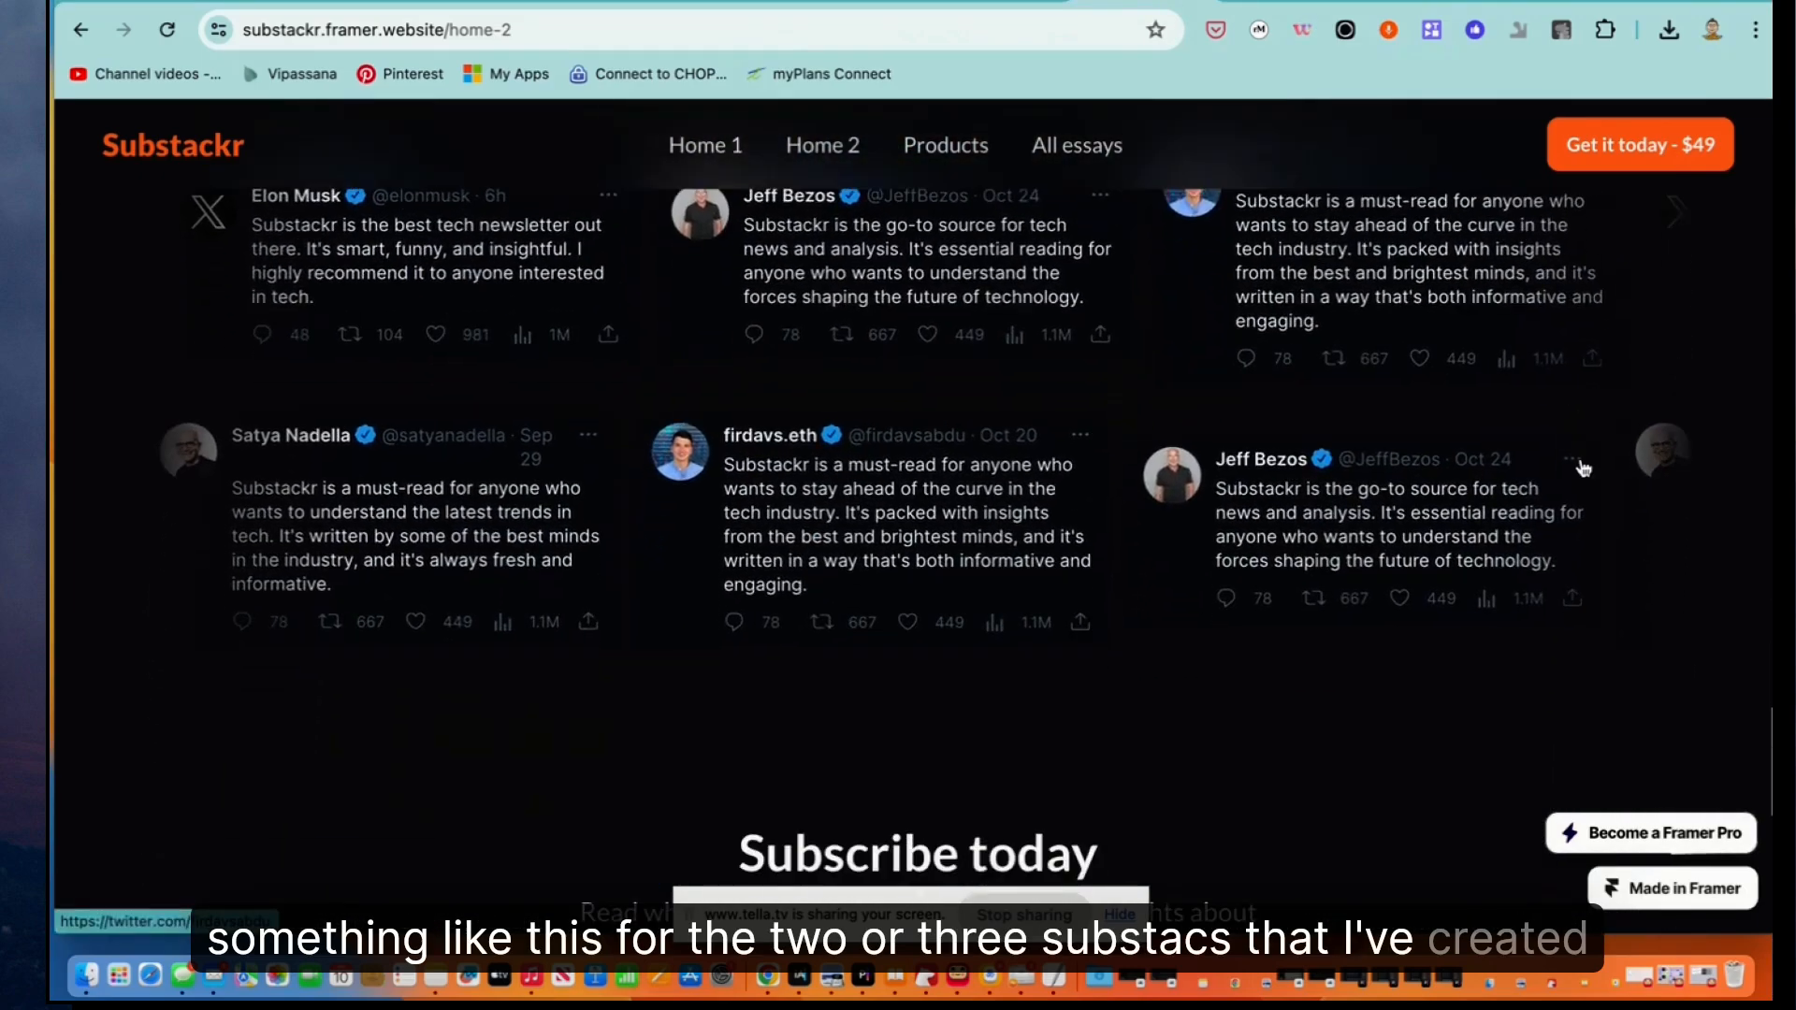
scroll(down, 3)
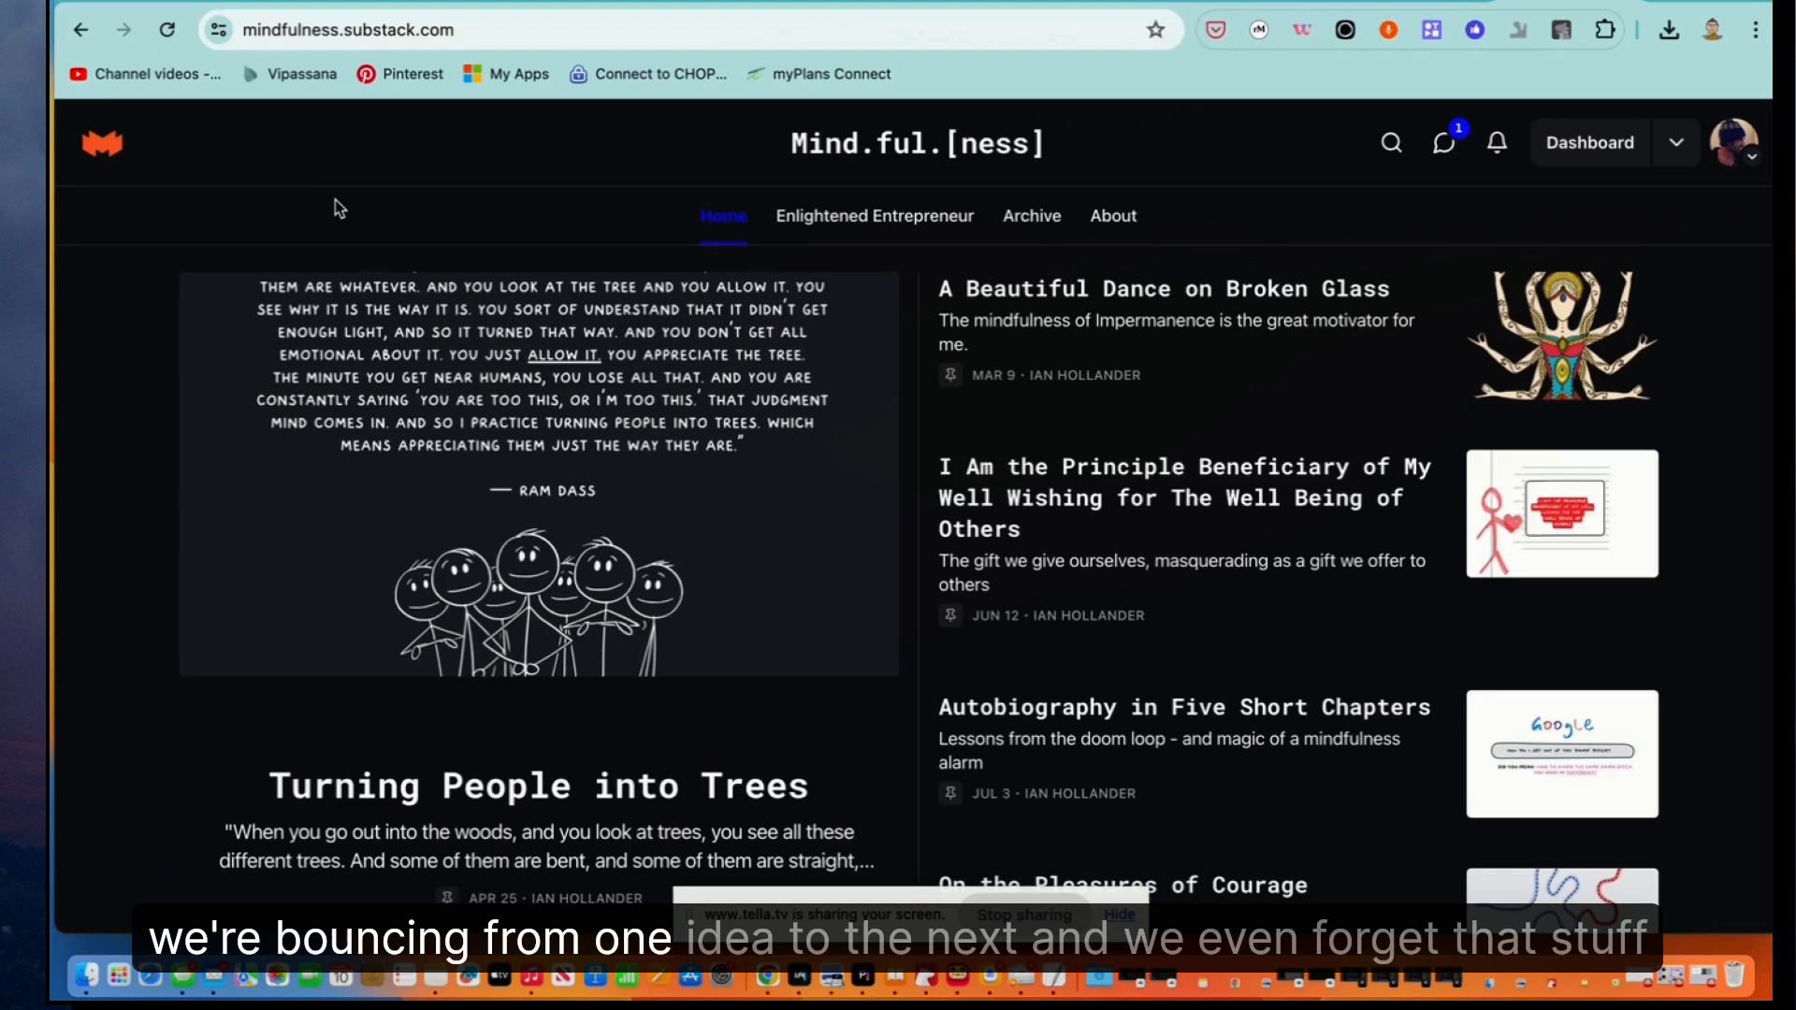
mouse_move(511, 202)
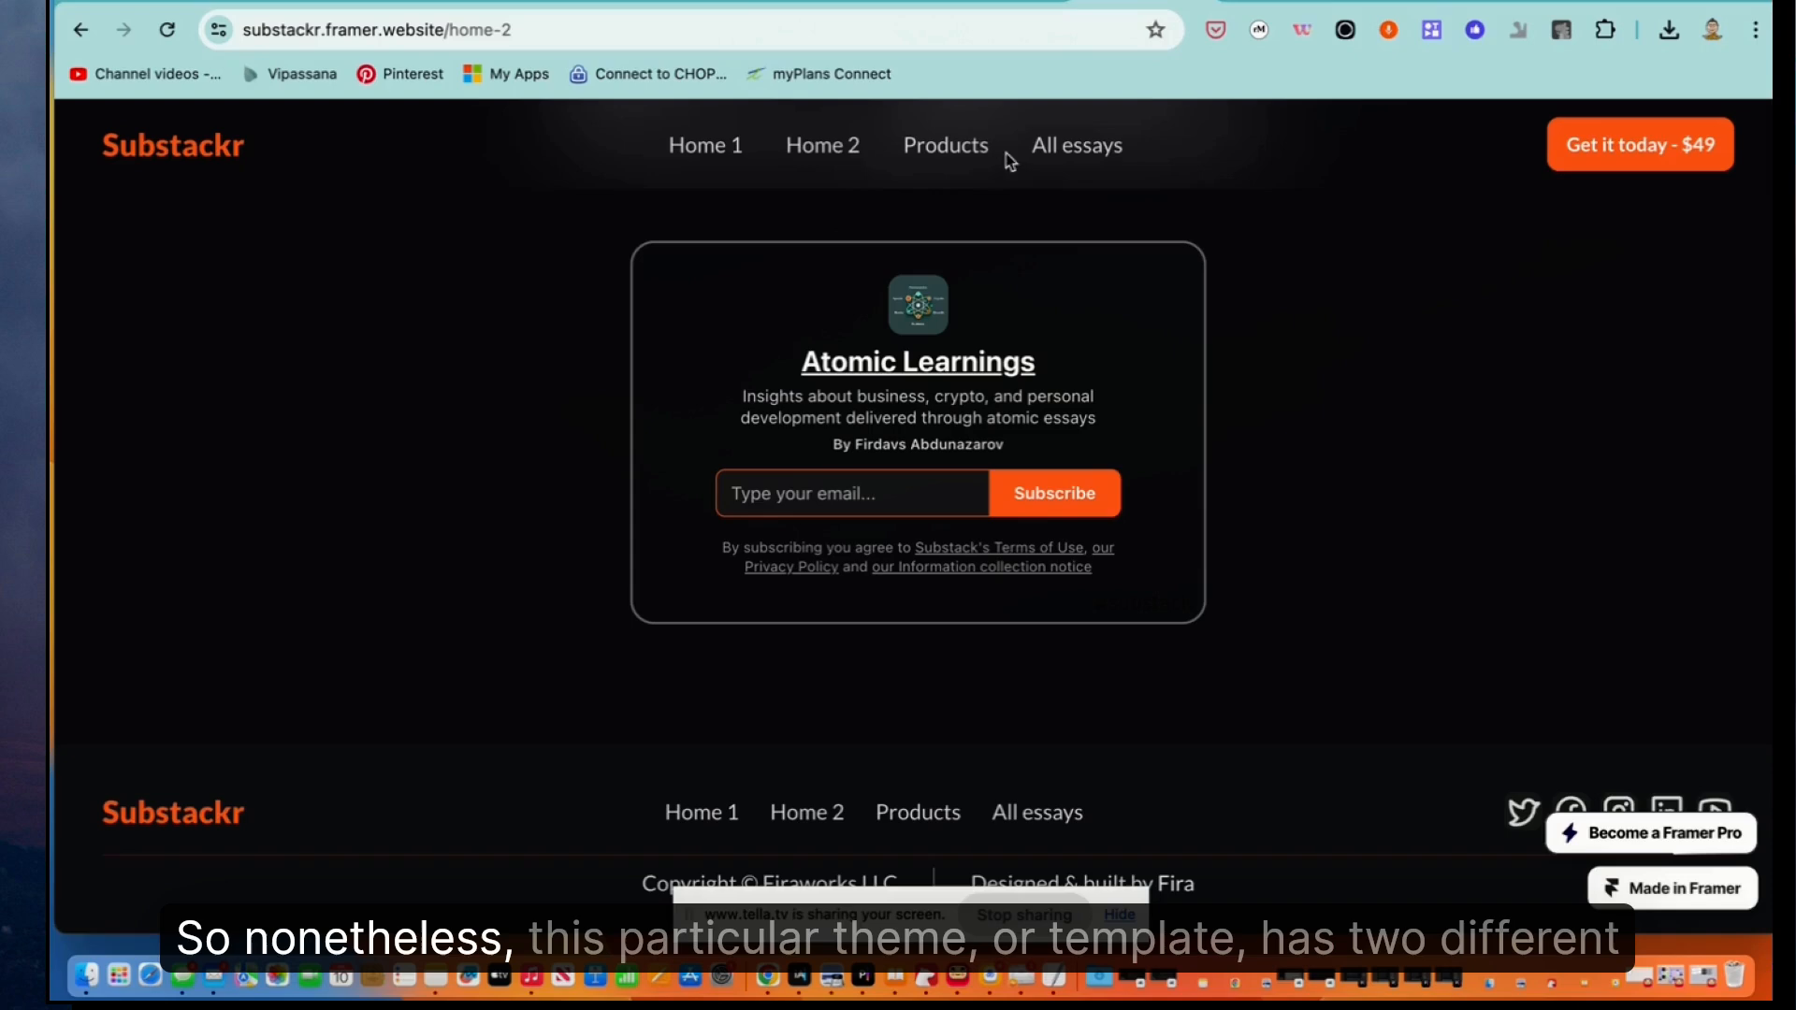
Switch to Home 1 and scroll past the writer bio, essays and Bookshelf template to Subscribe today
click(821, 144)
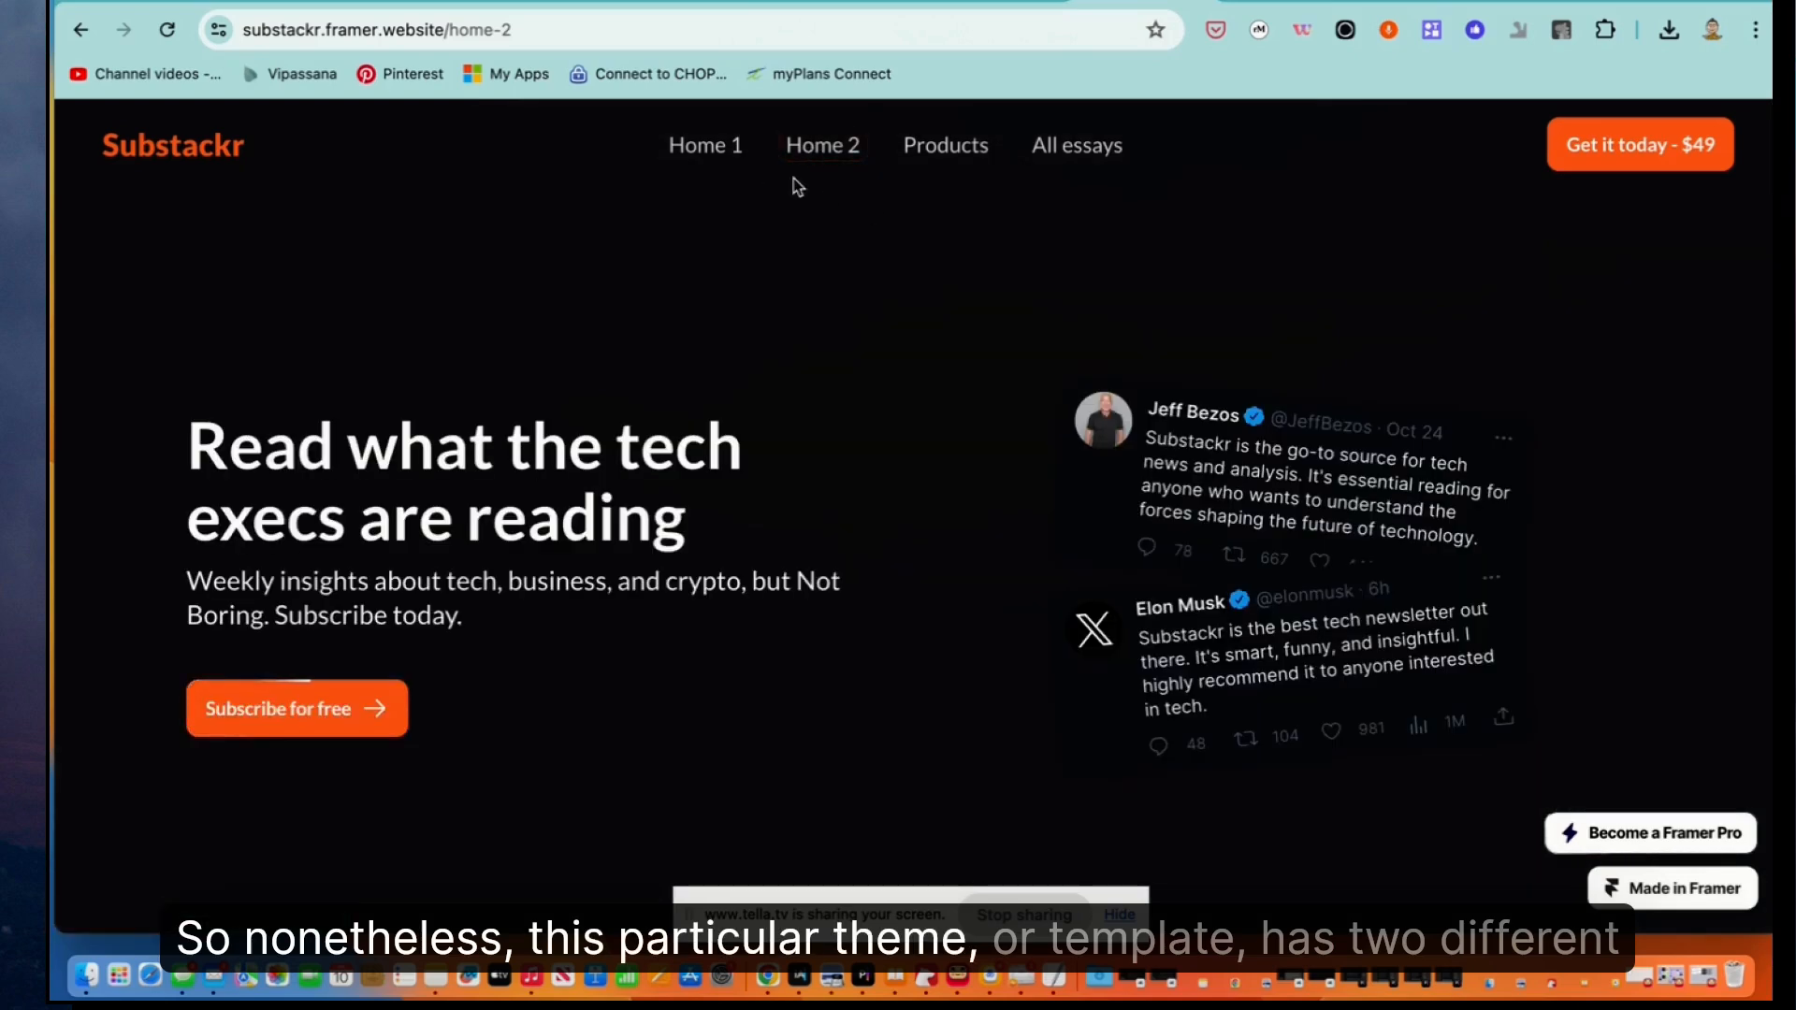
click(705, 144)
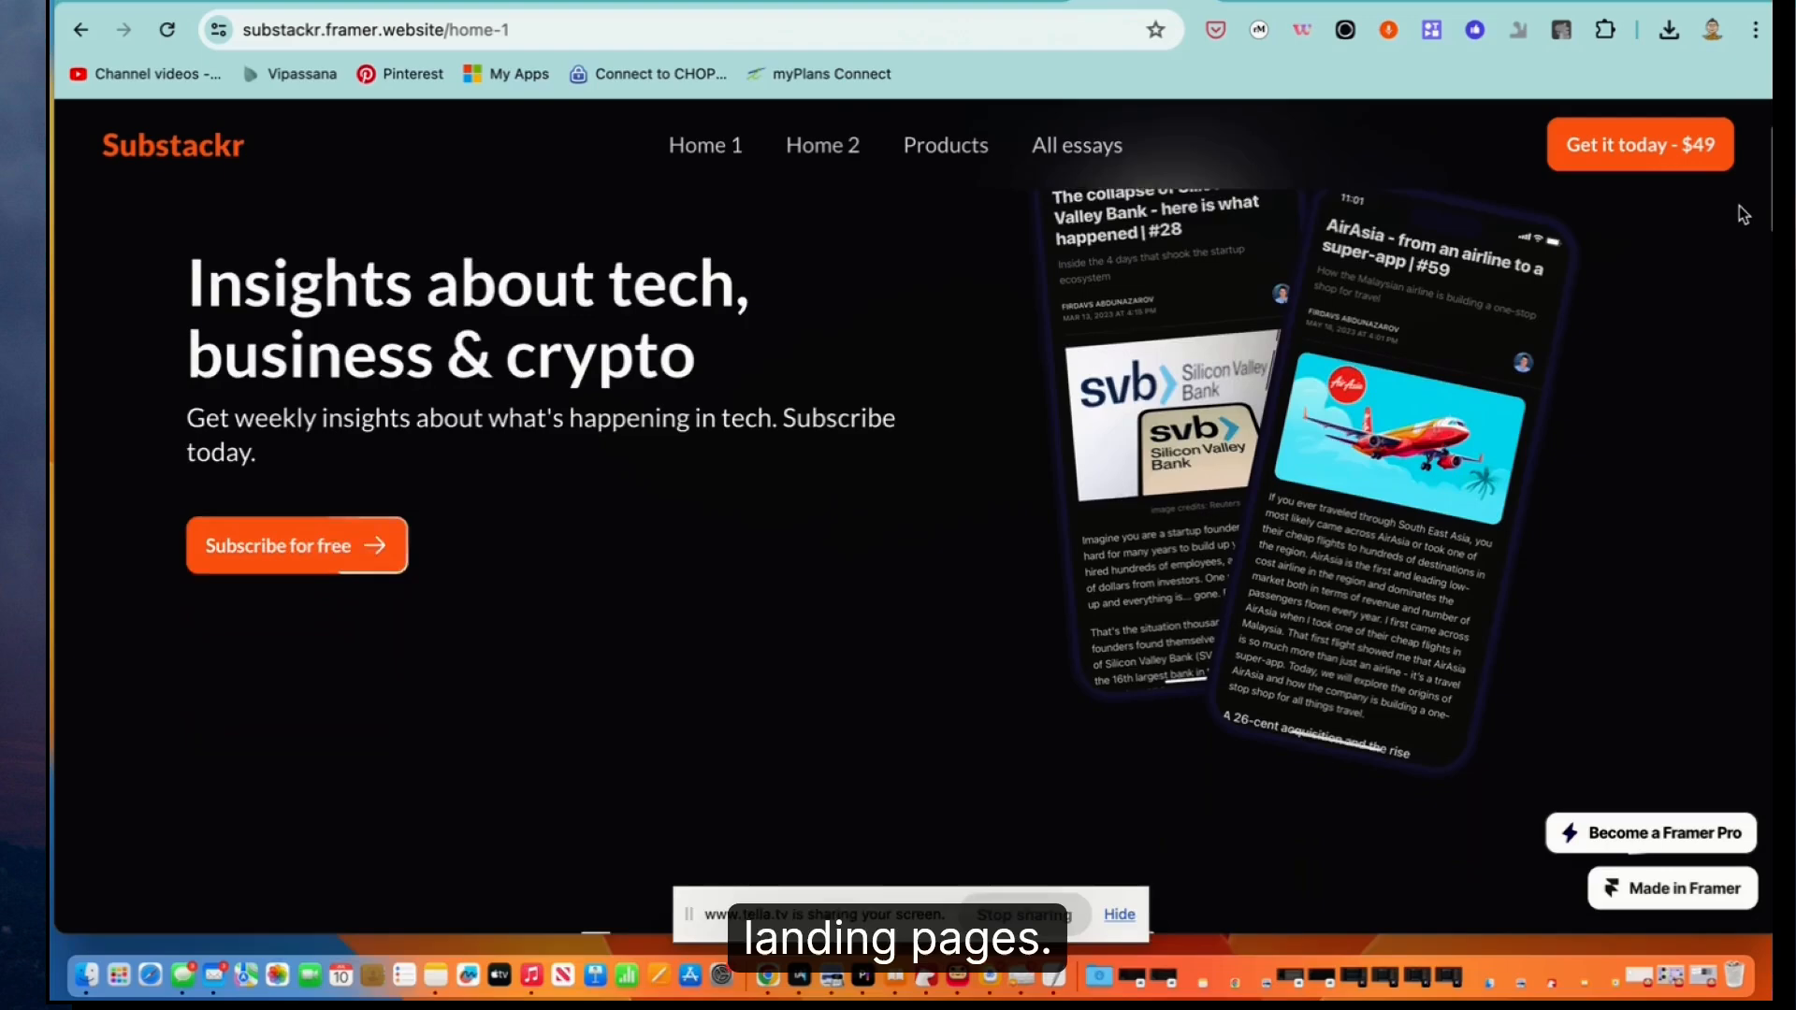
scroll(down, 3)
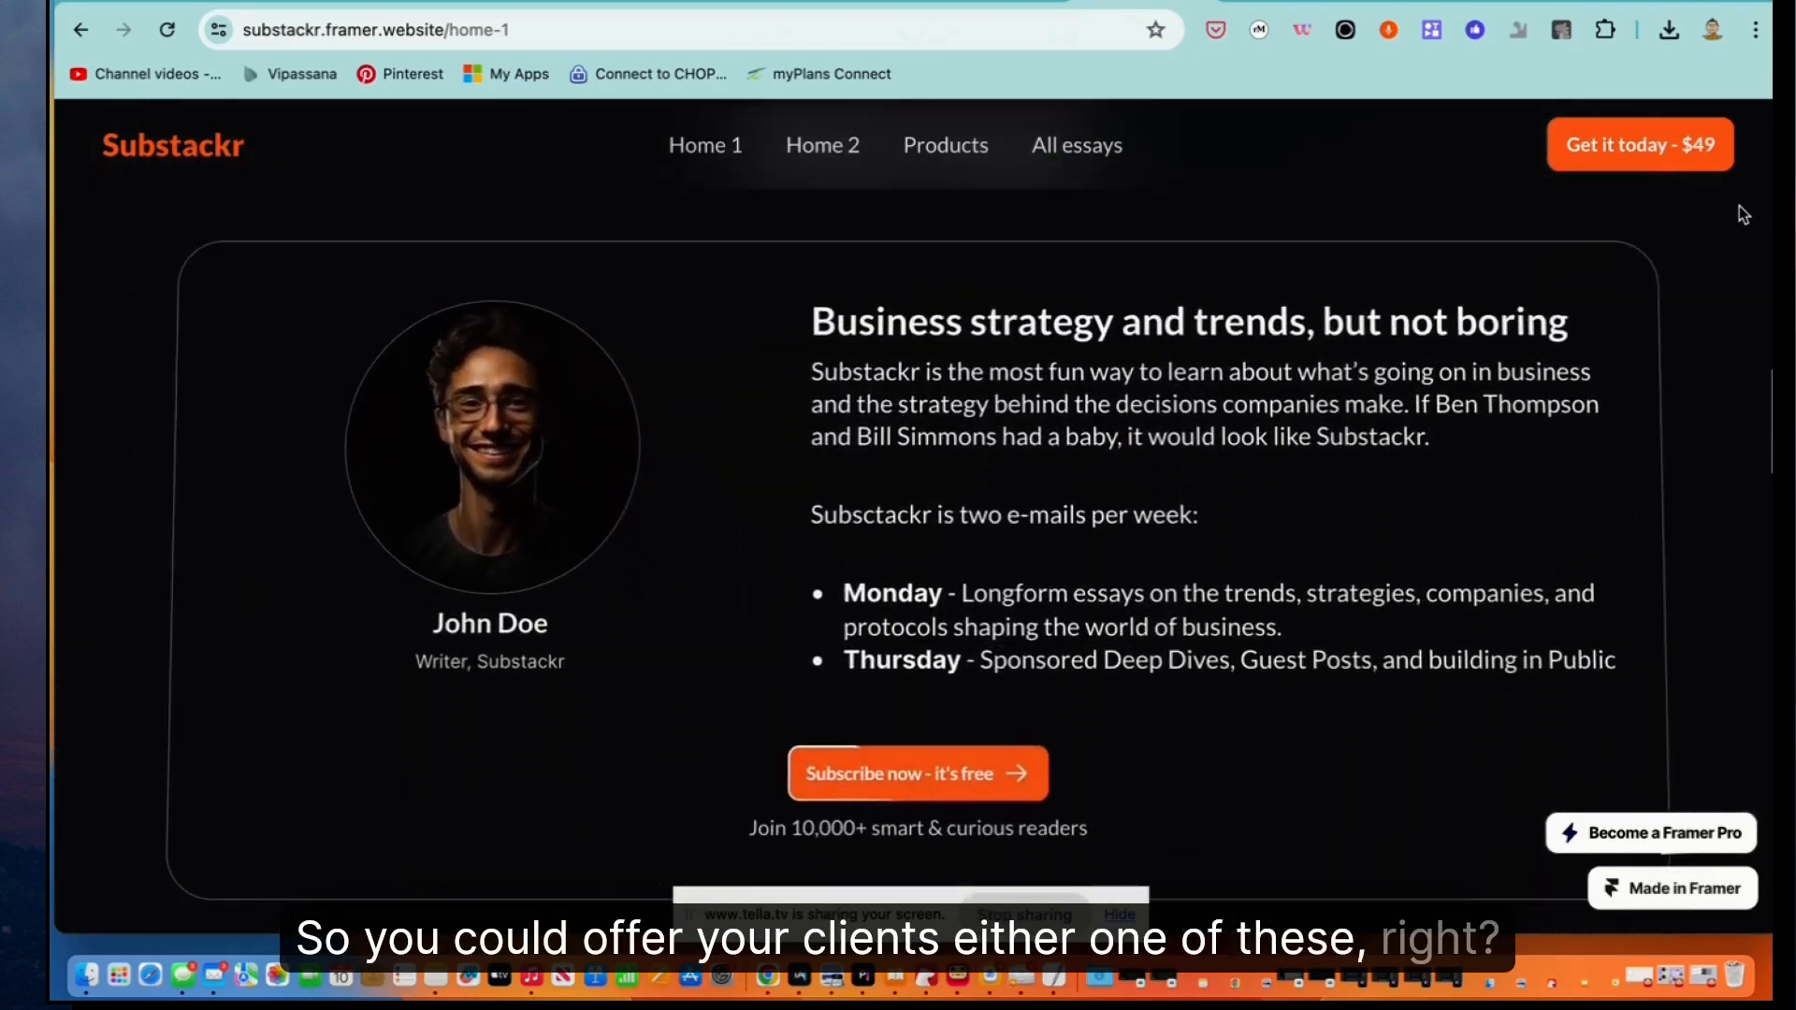
scroll(down, 3)
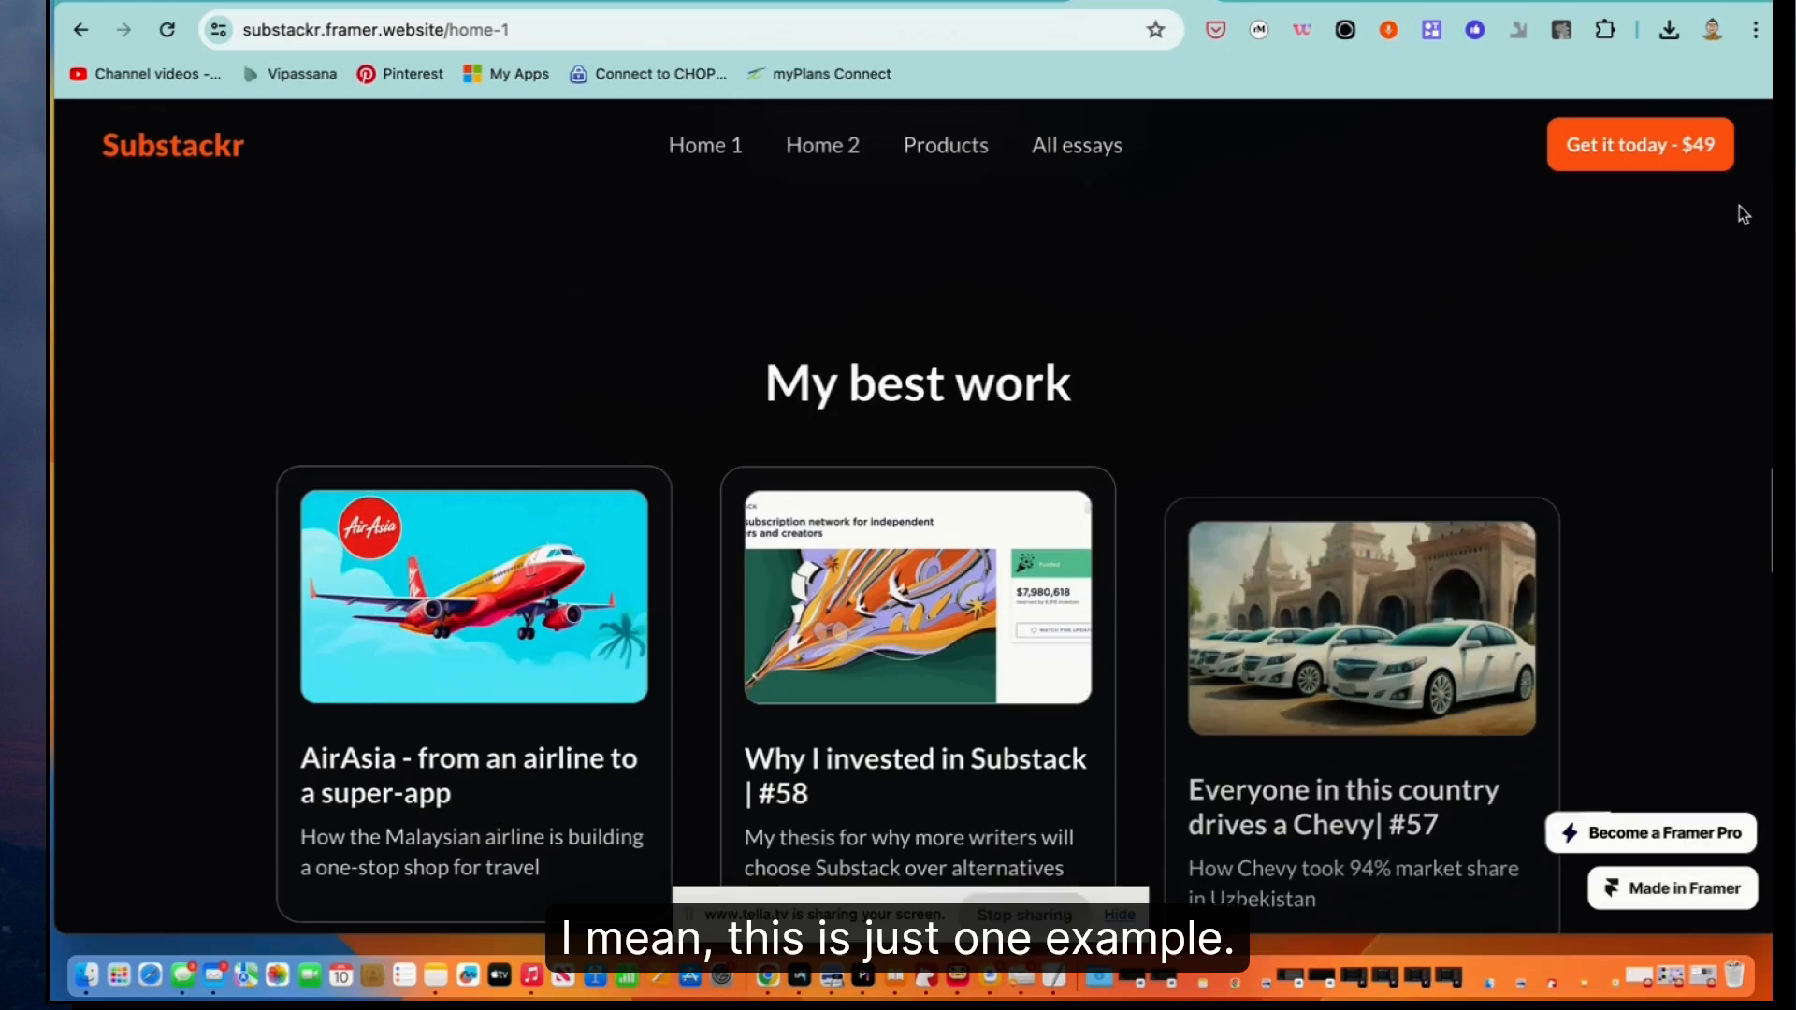
scroll(down, 3)
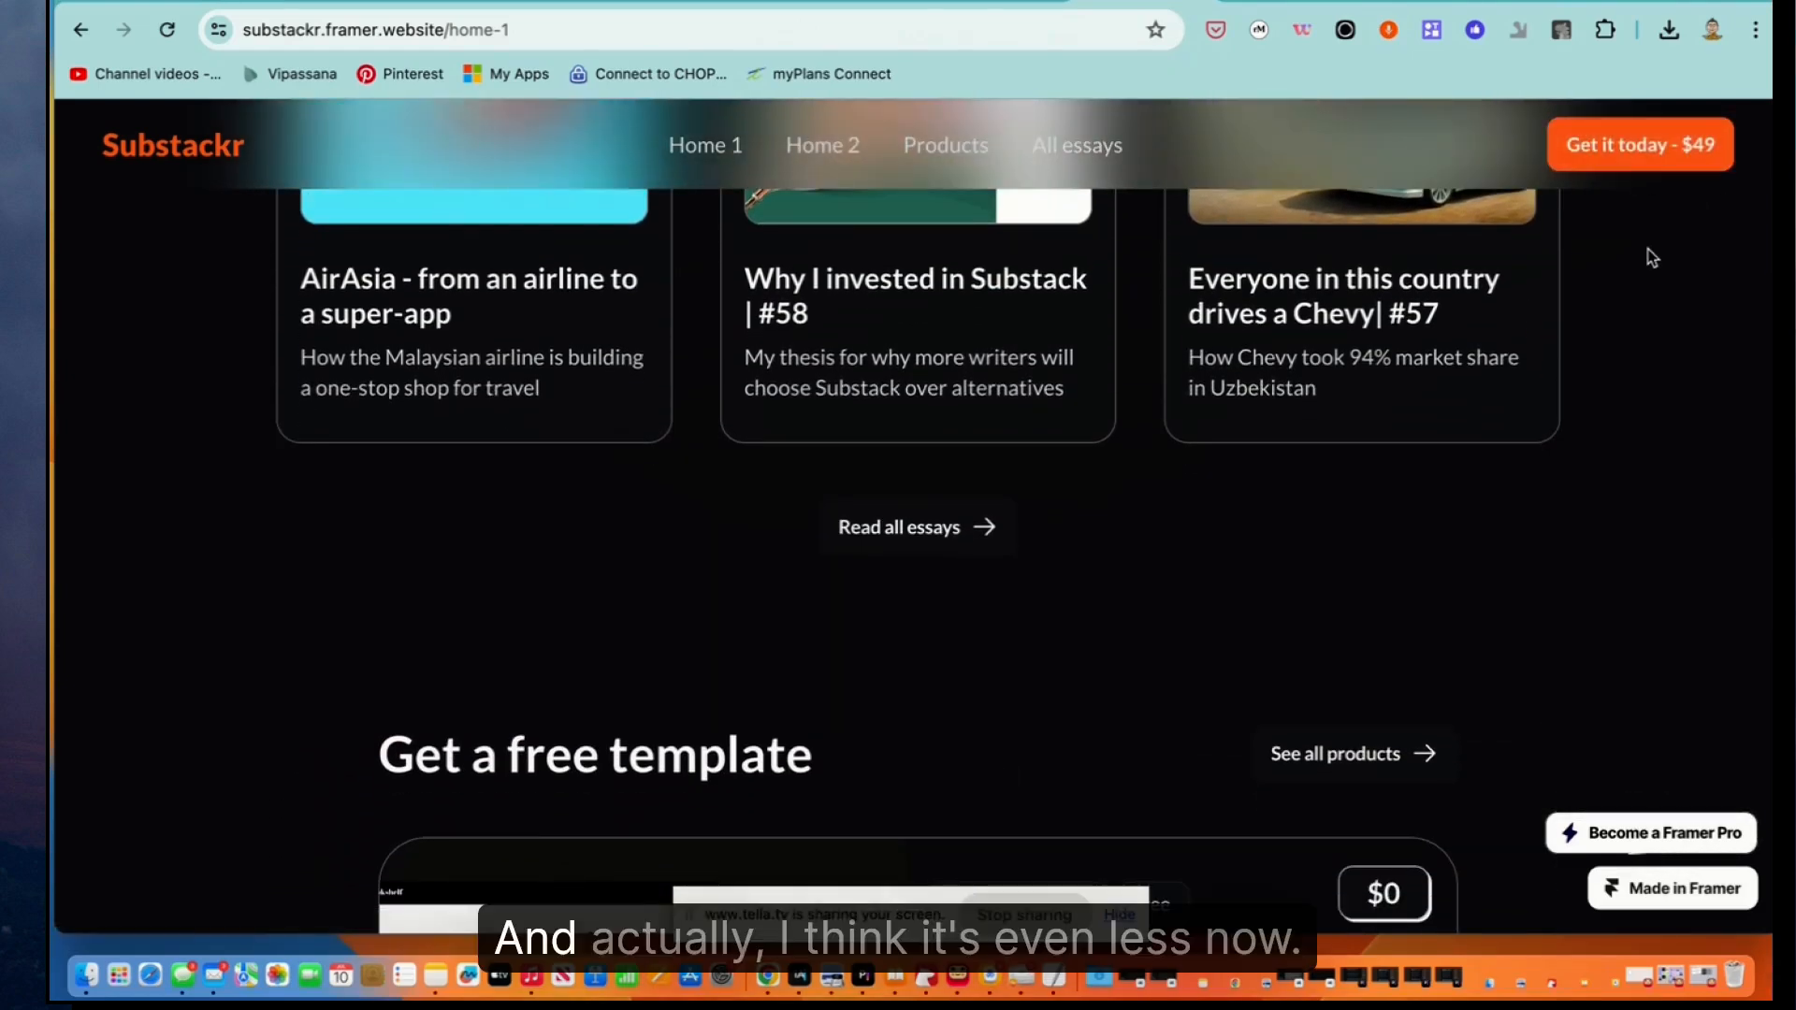
scroll(down, 3)
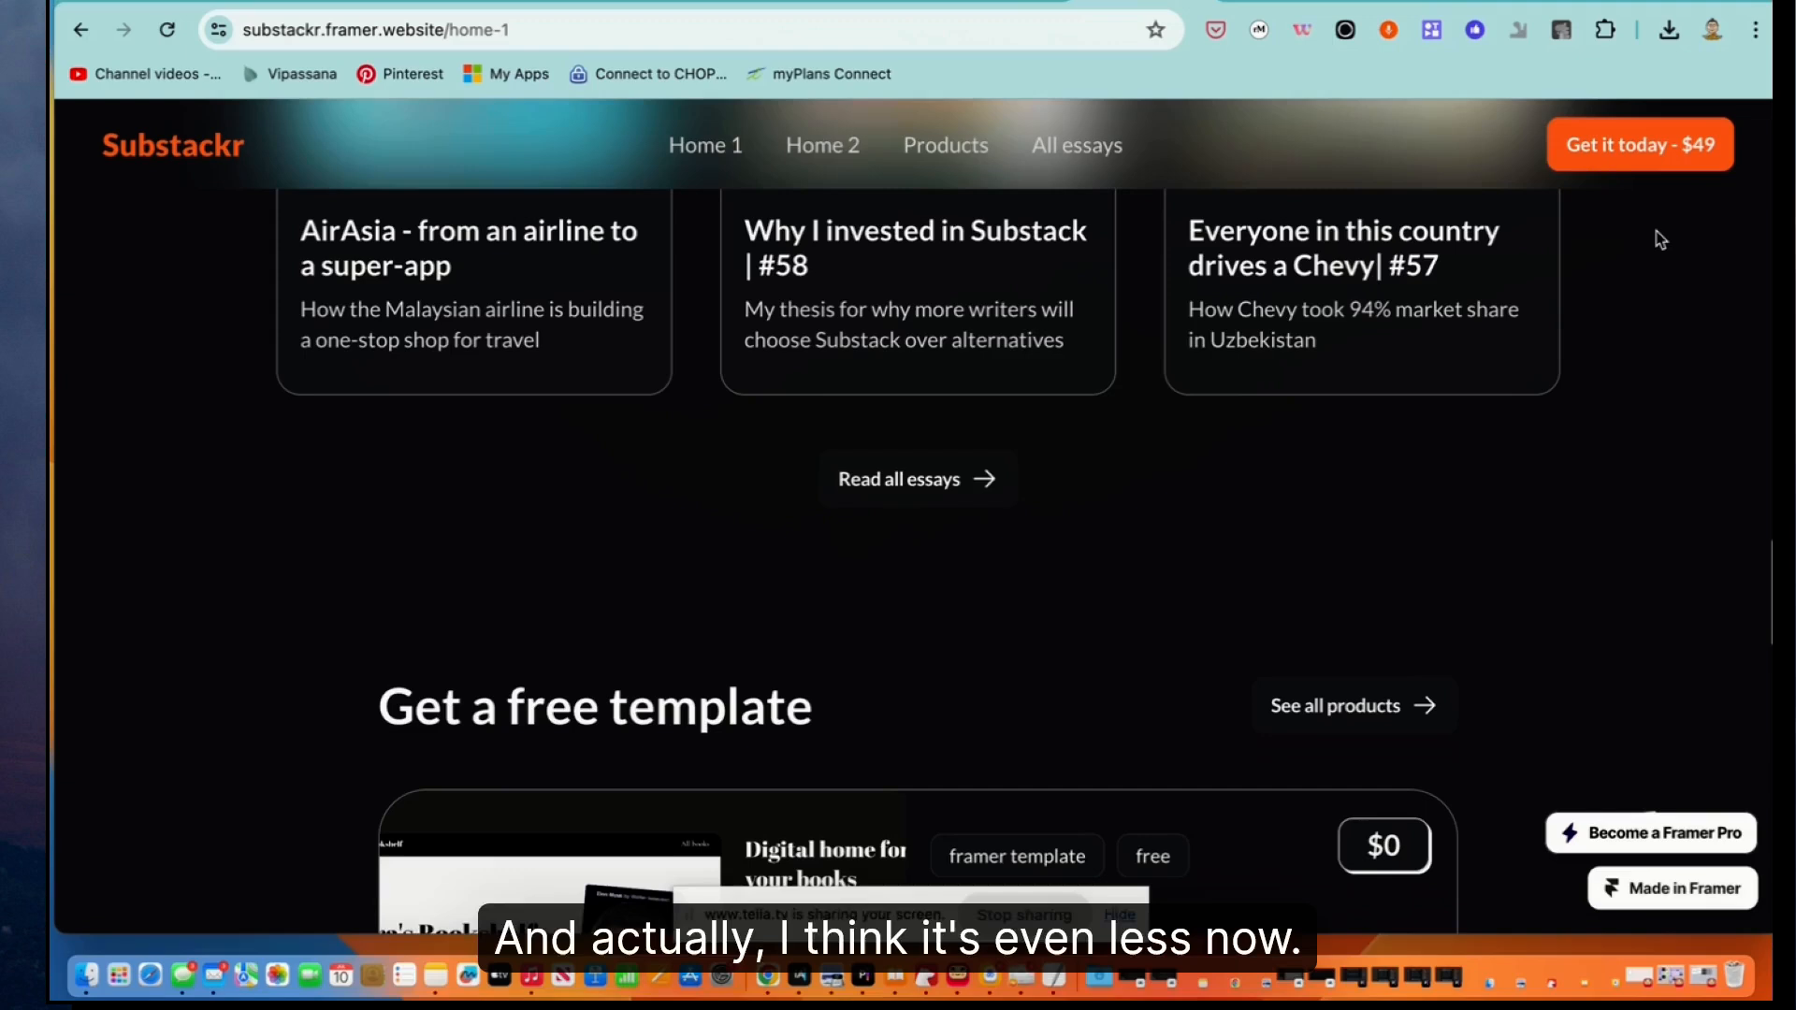
scroll(down, 3)
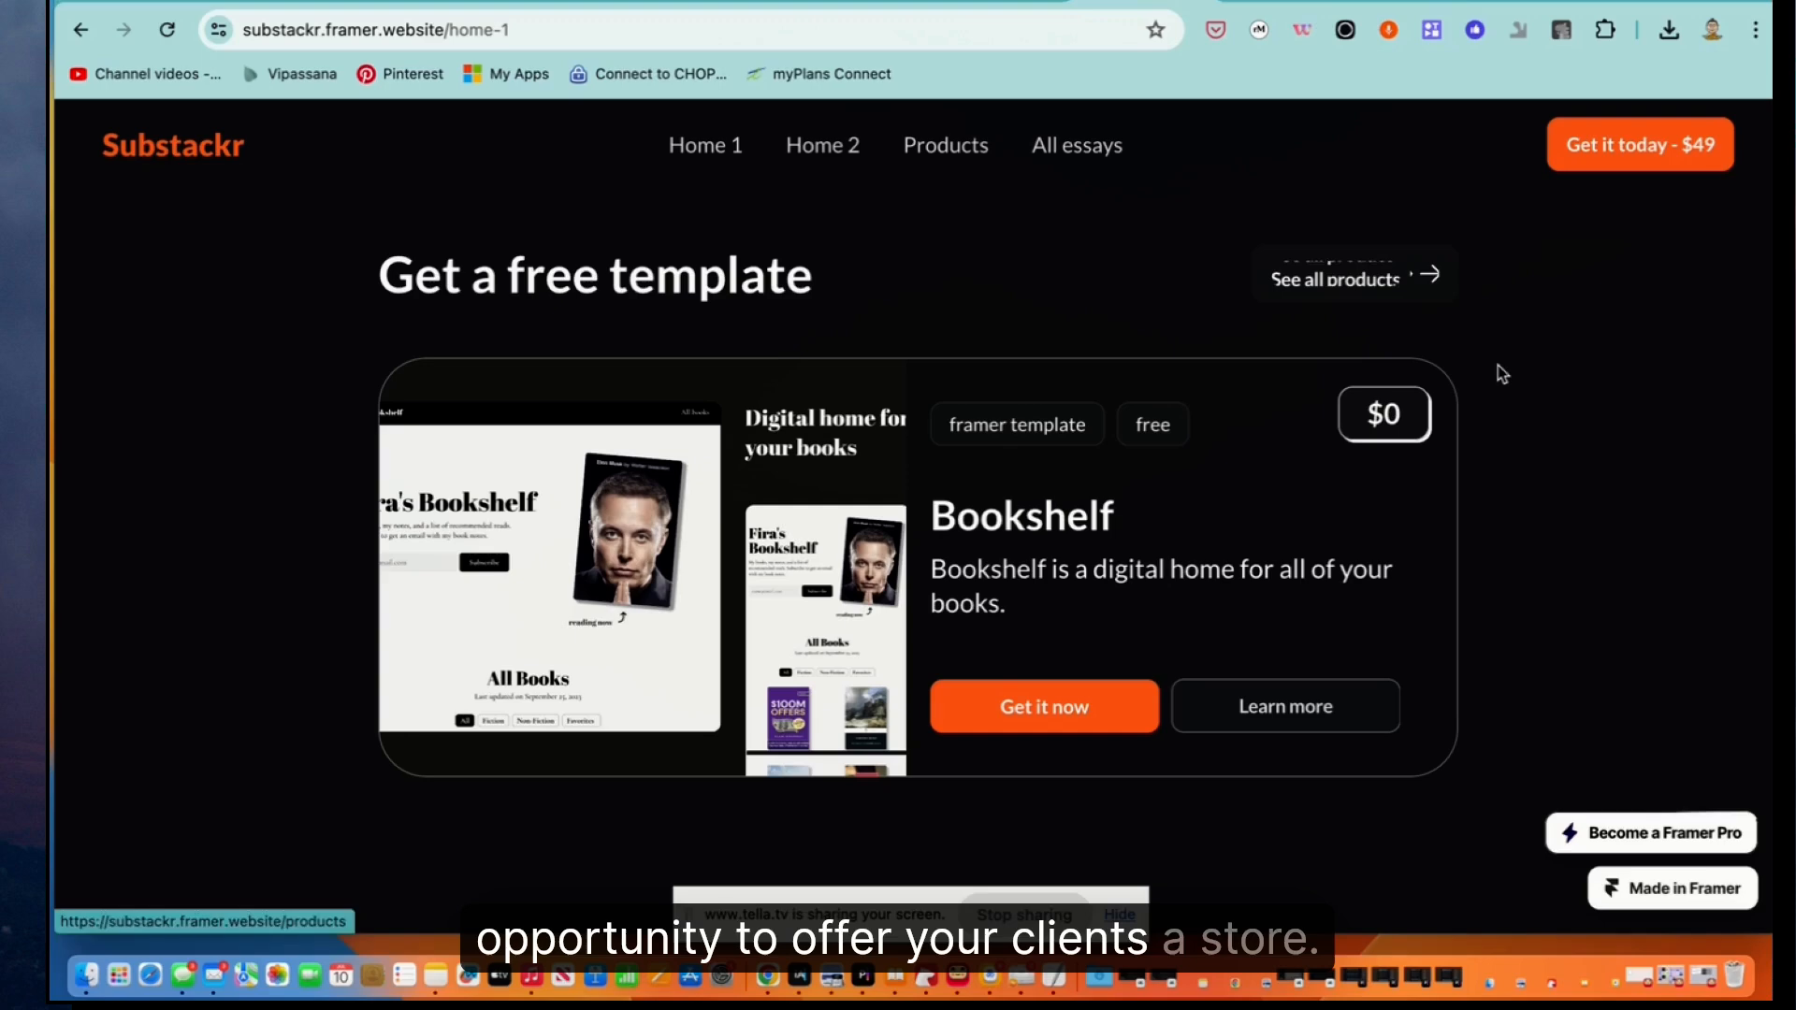
scroll(down, 3)
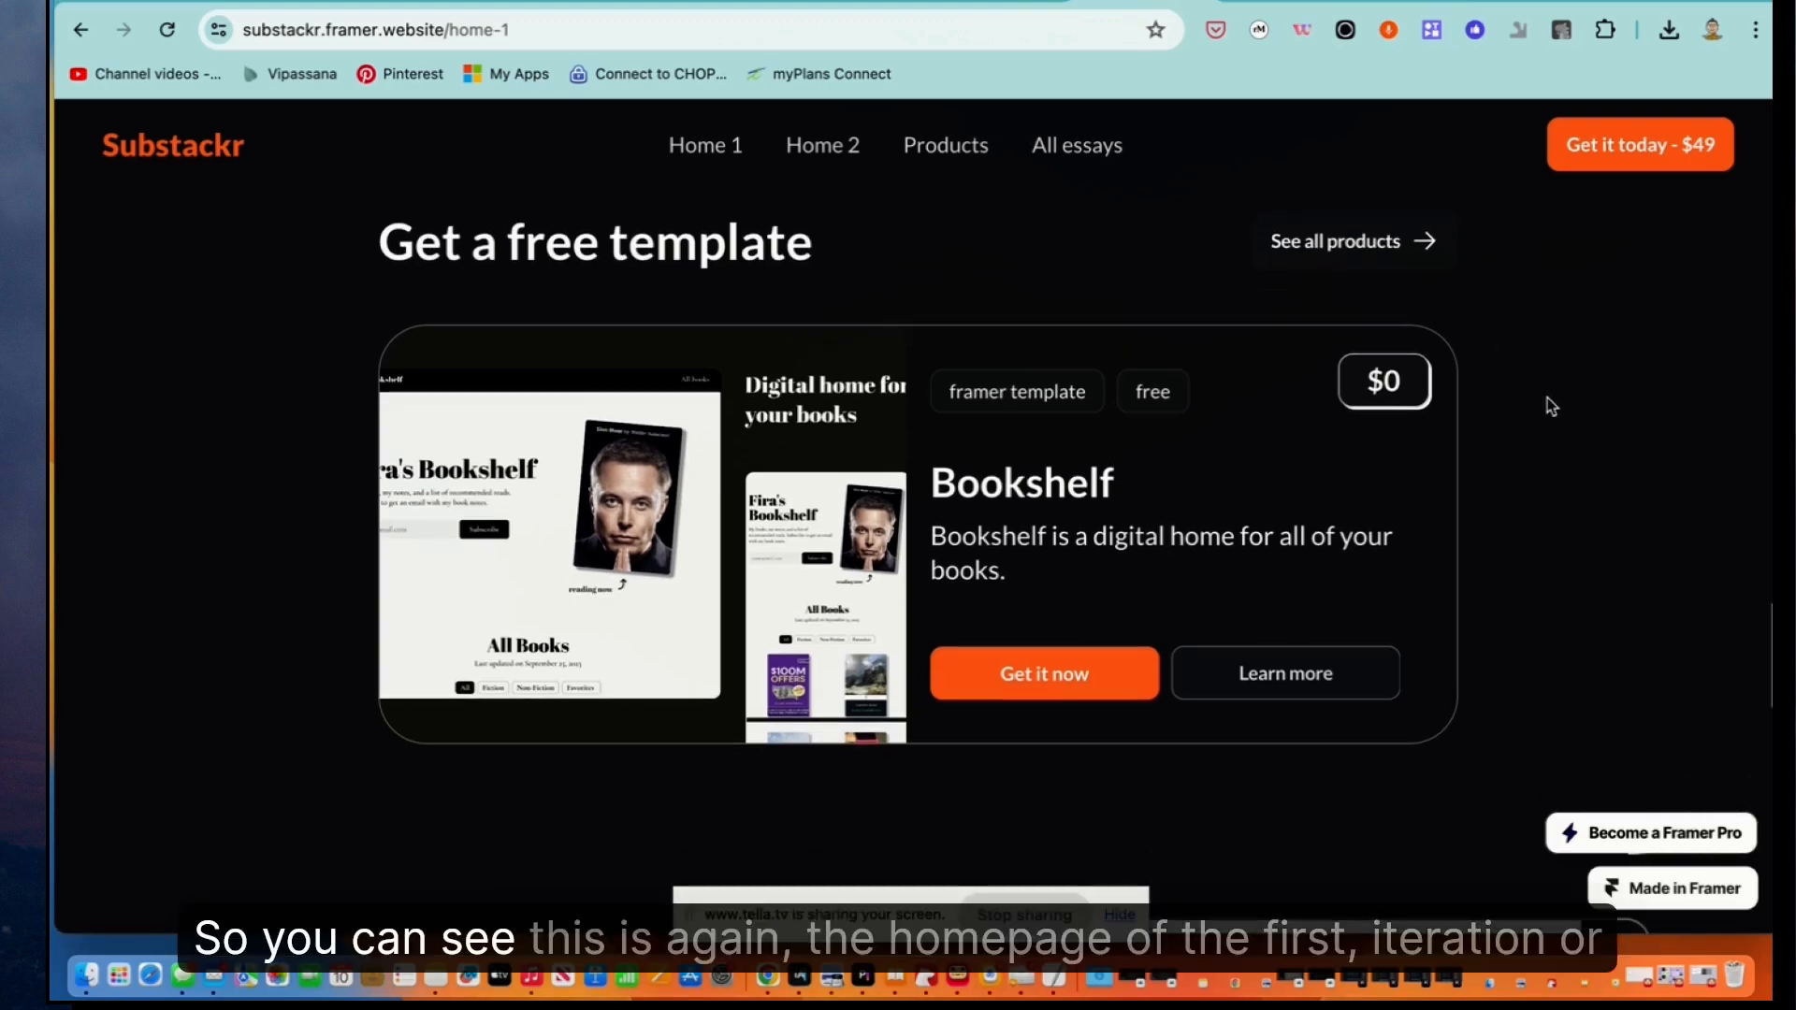
scroll(down, 3)
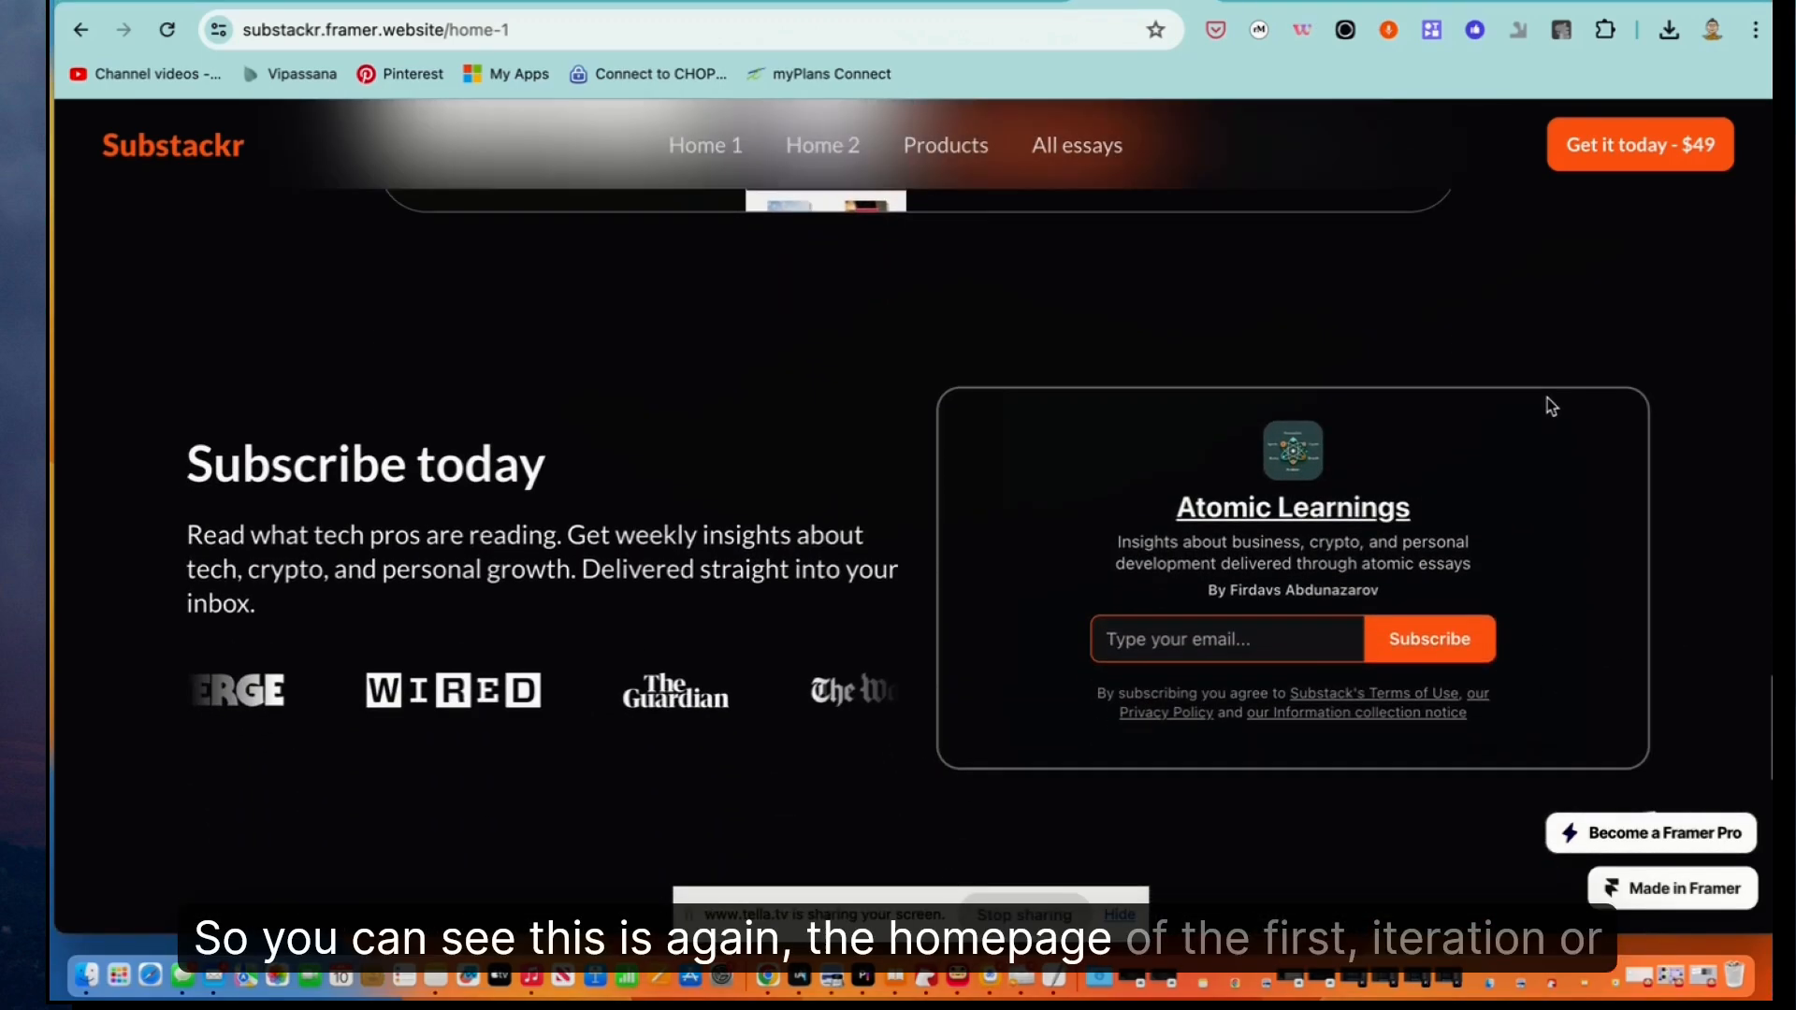
scroll(down, 3)
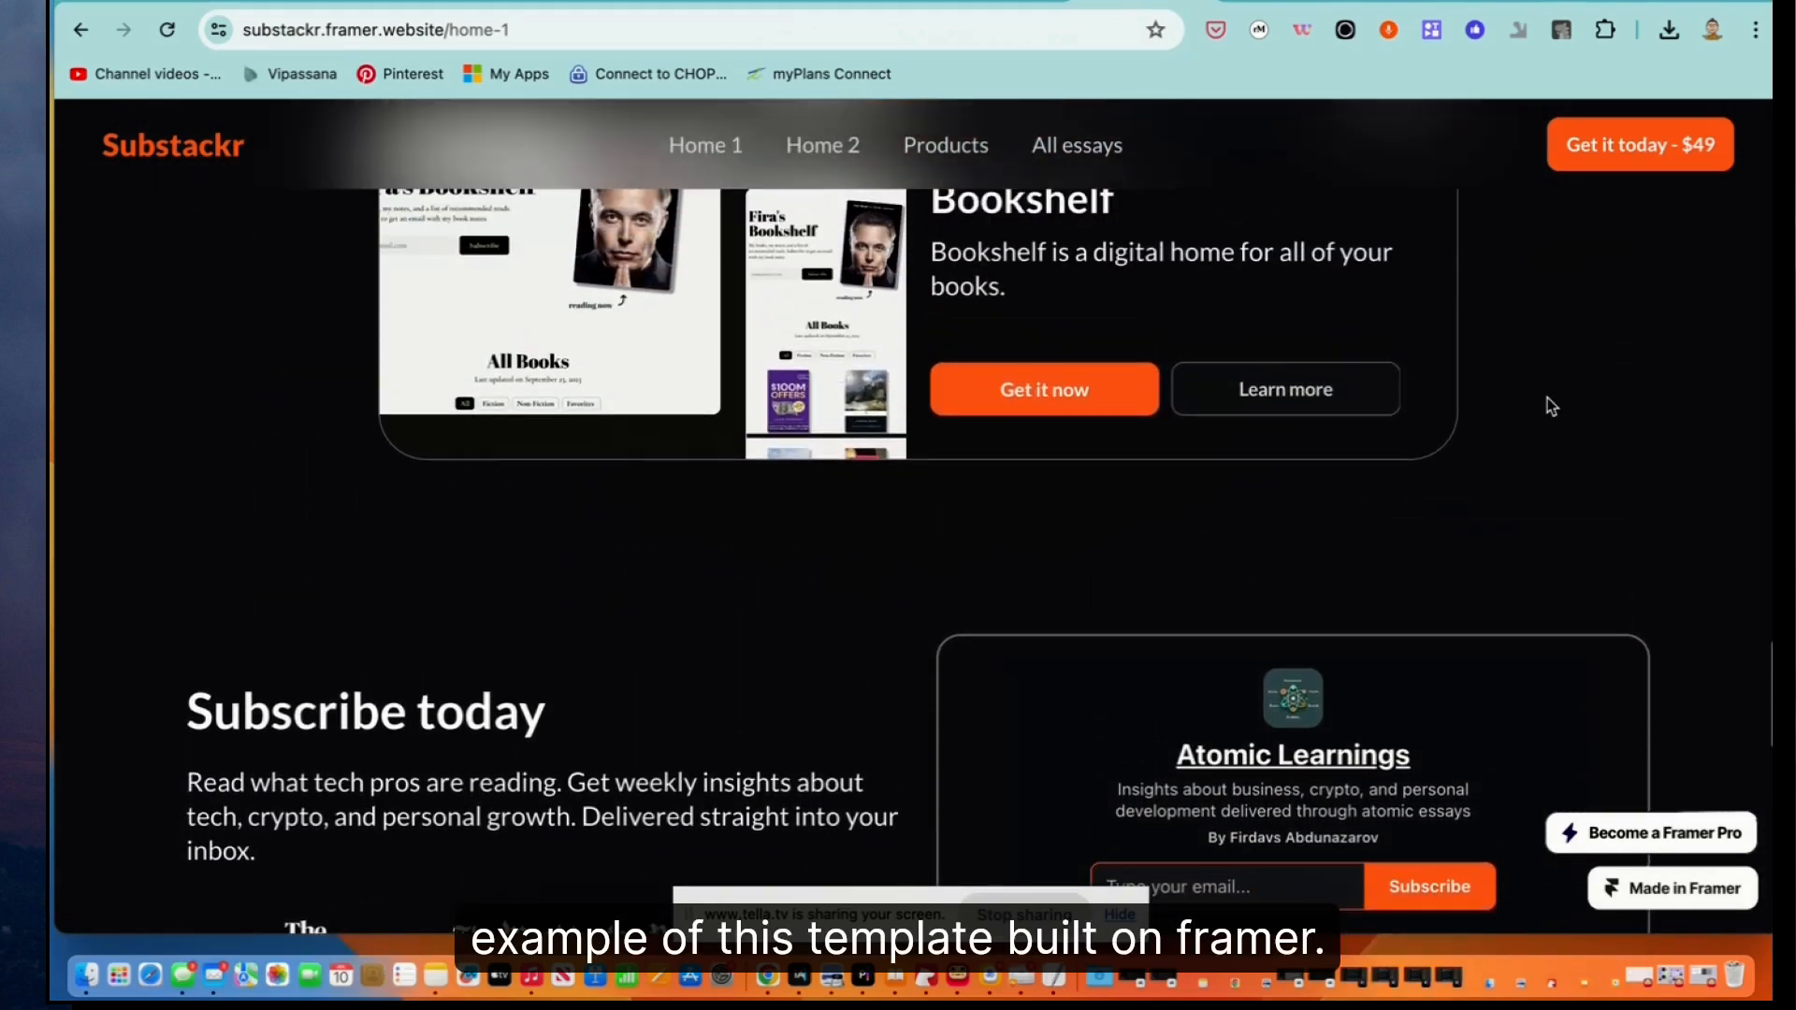
Go to the Products store page and scroll through the free guides and template cards
scroll(down, 3)
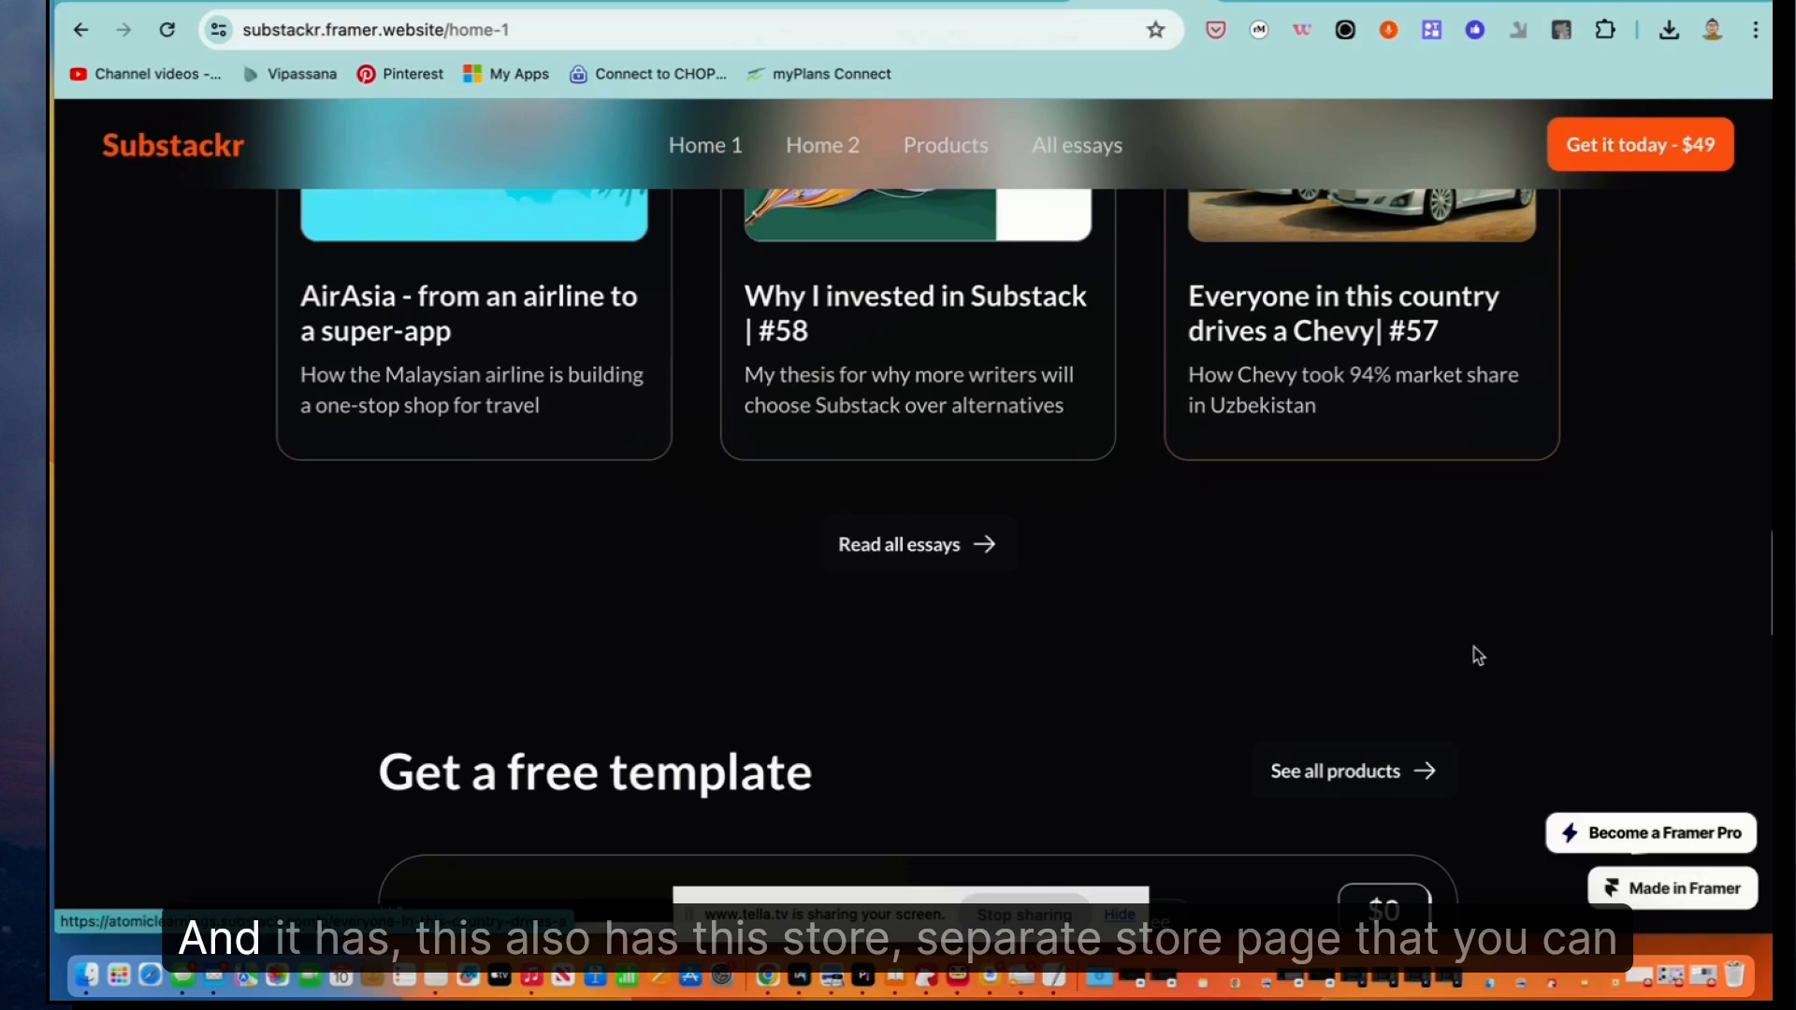
click(945, 144)
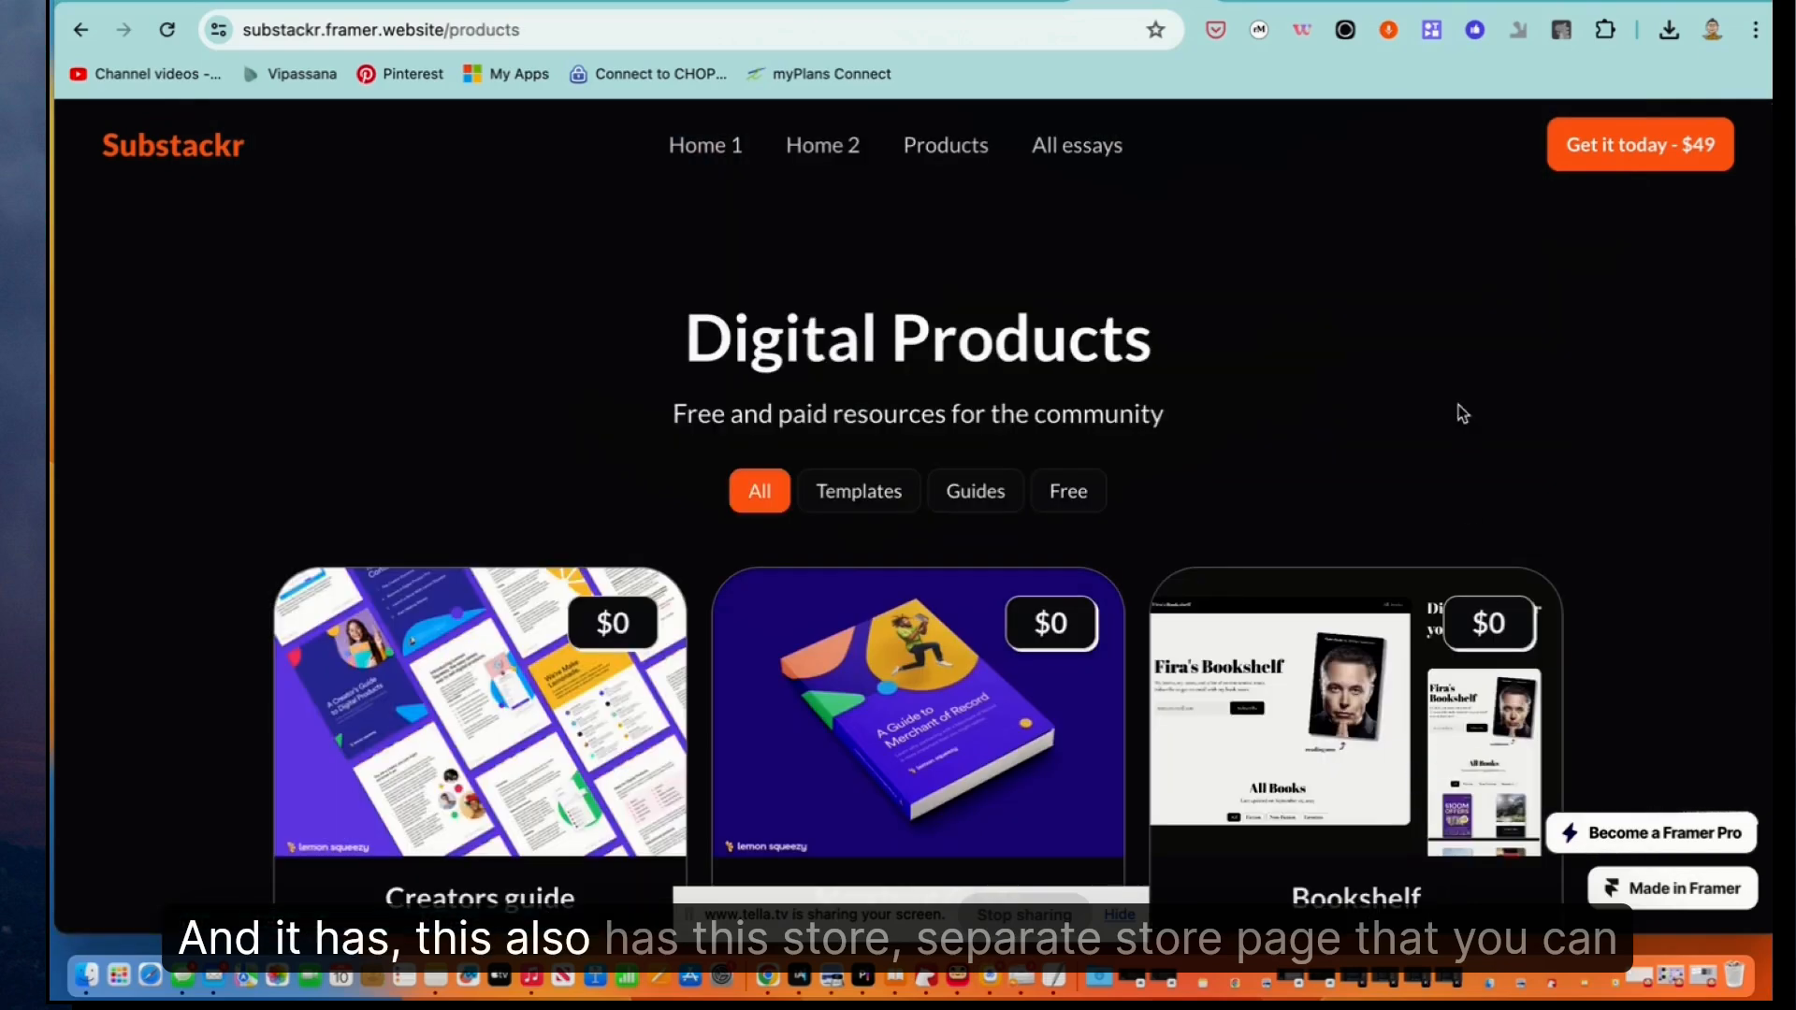
scroll(down, 3)
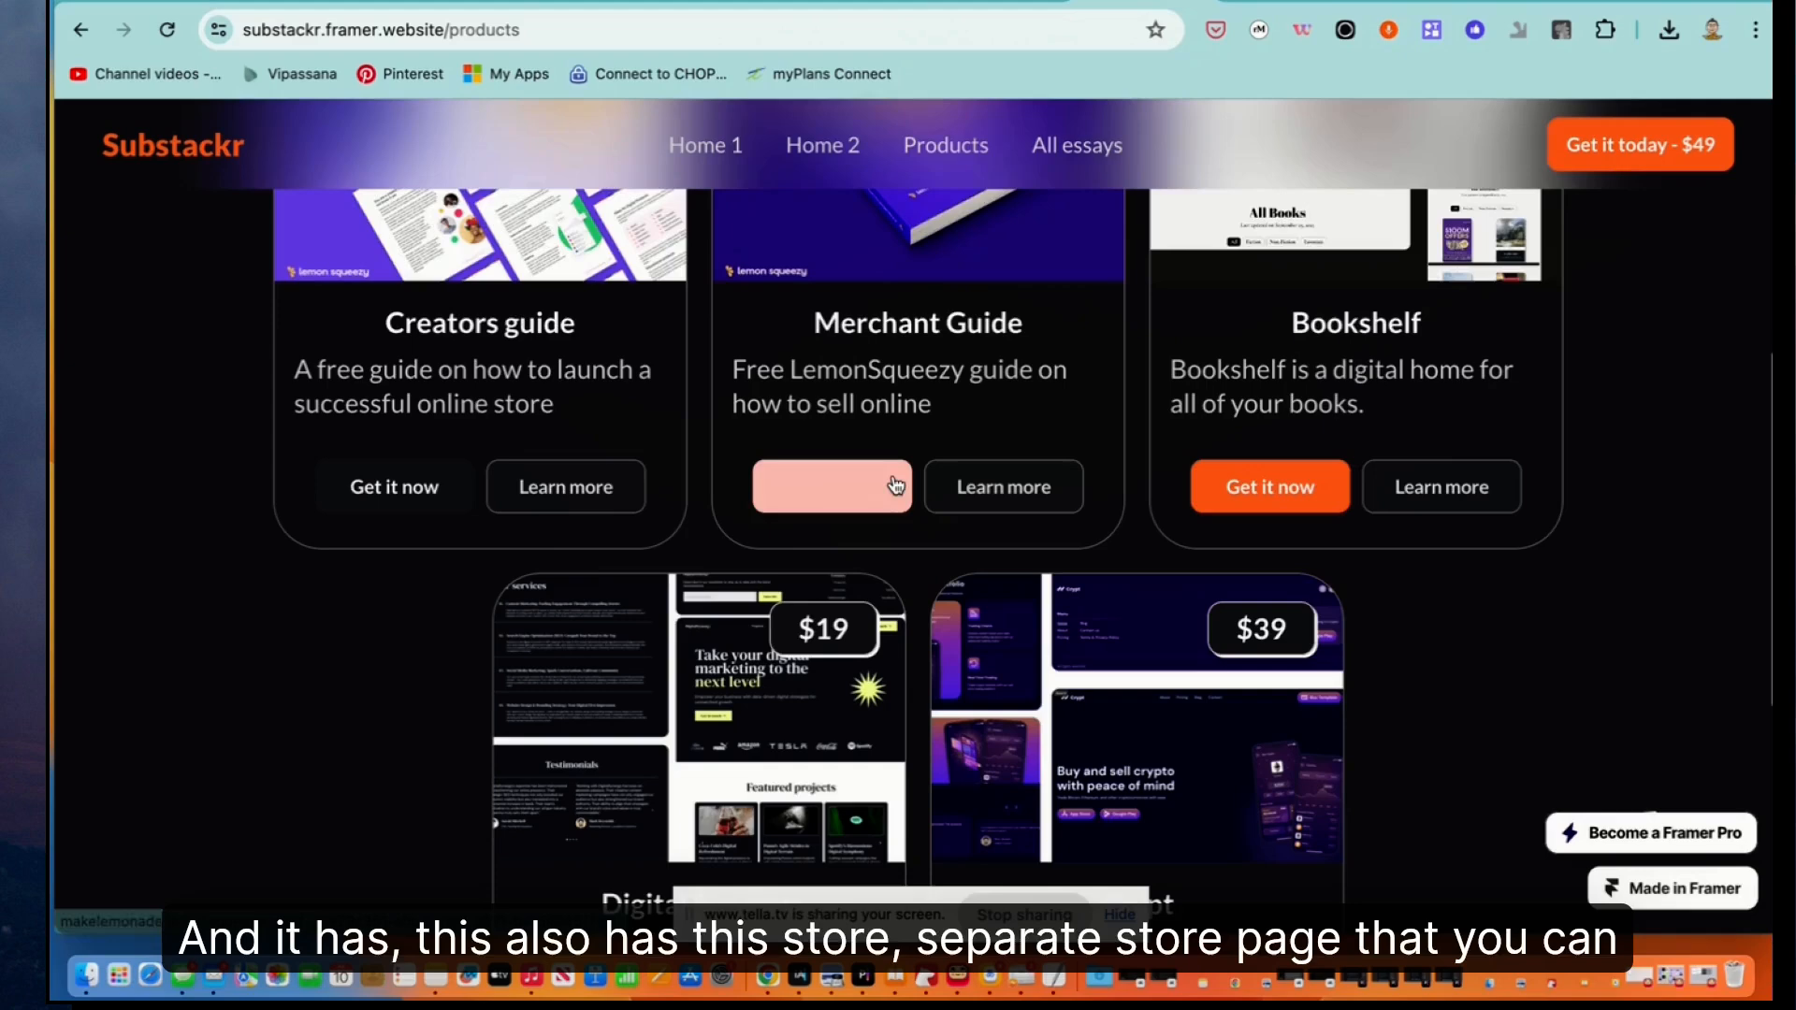
scroll(down, 3)
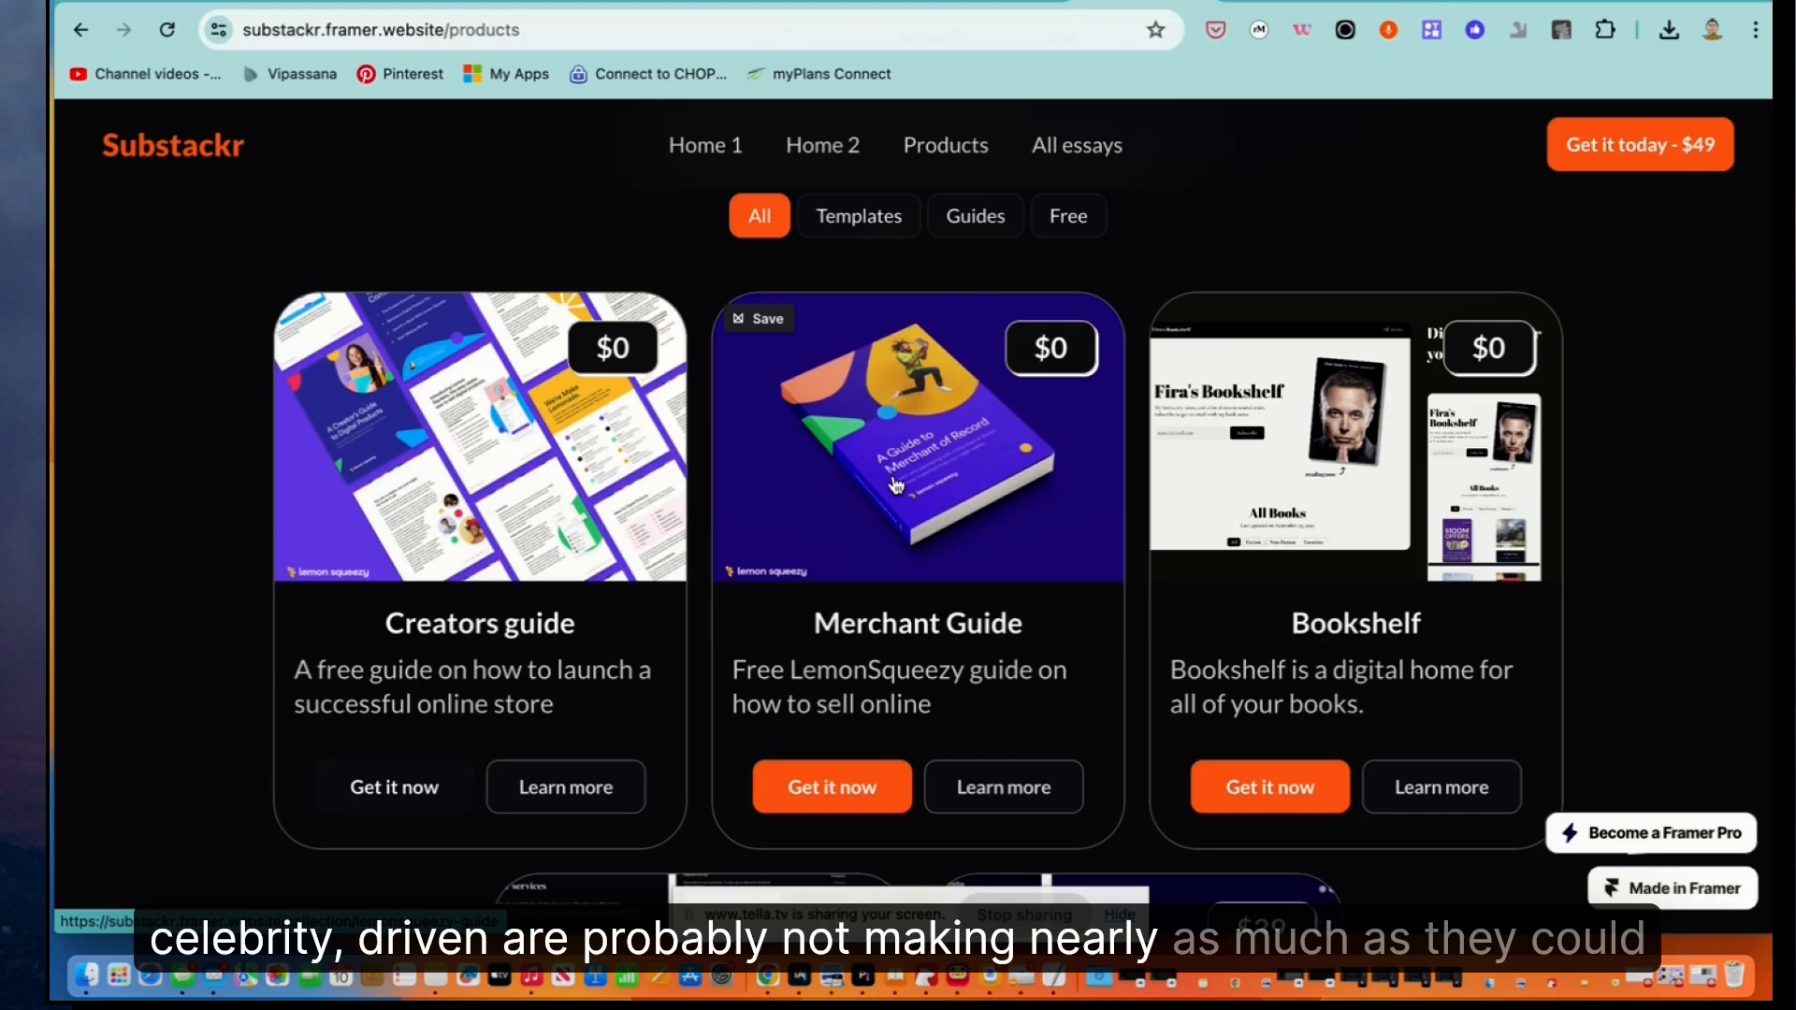
mouse_move(1239, 231)
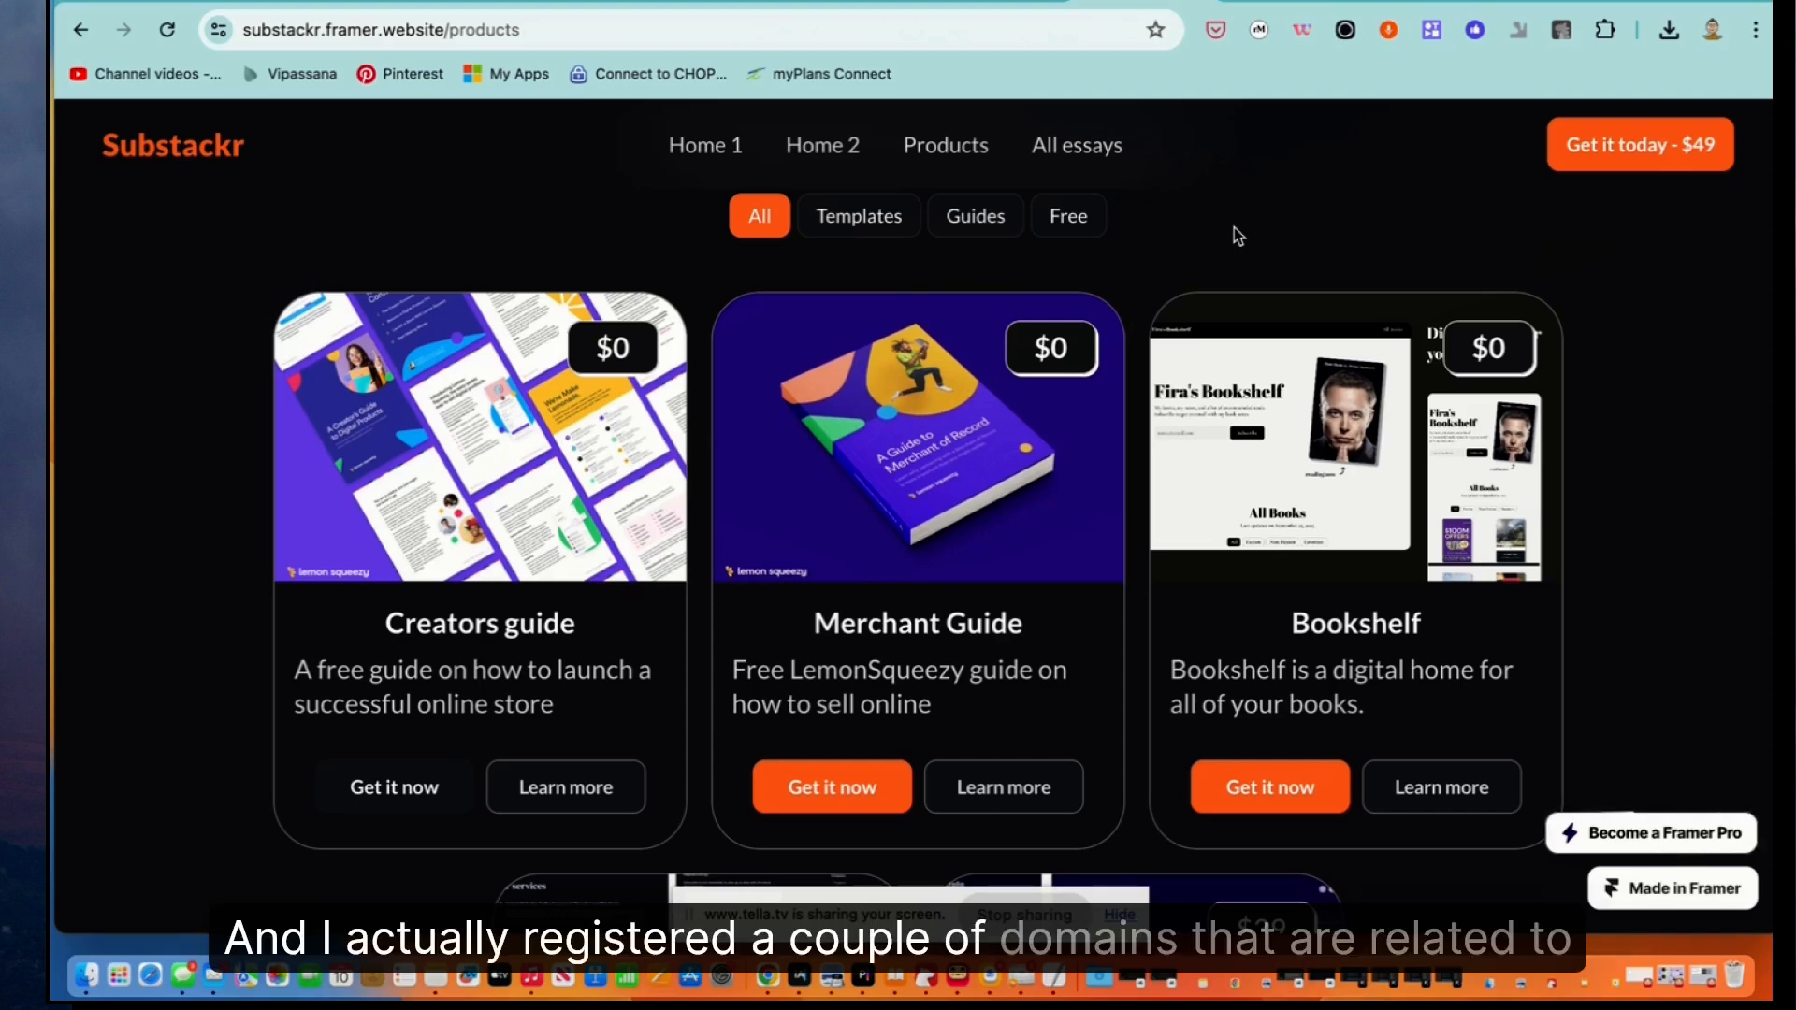
mouse_move(356, 211)
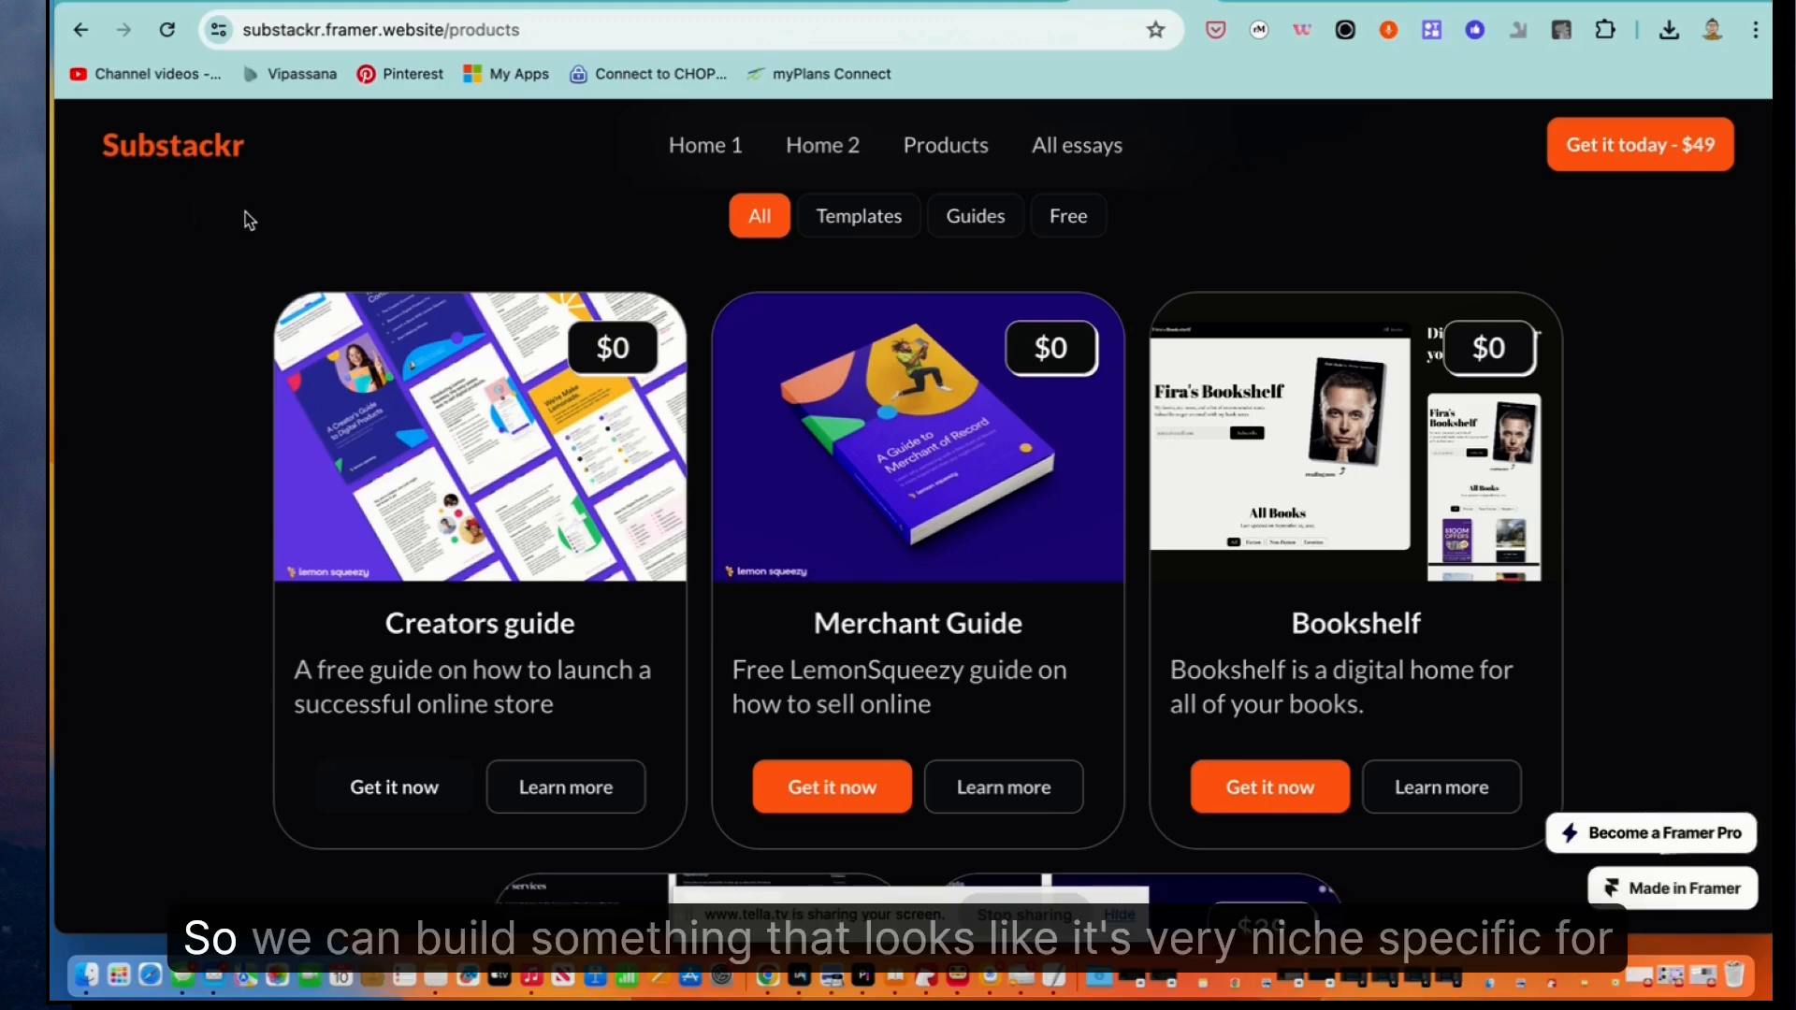
mouse_move(1195, 260)
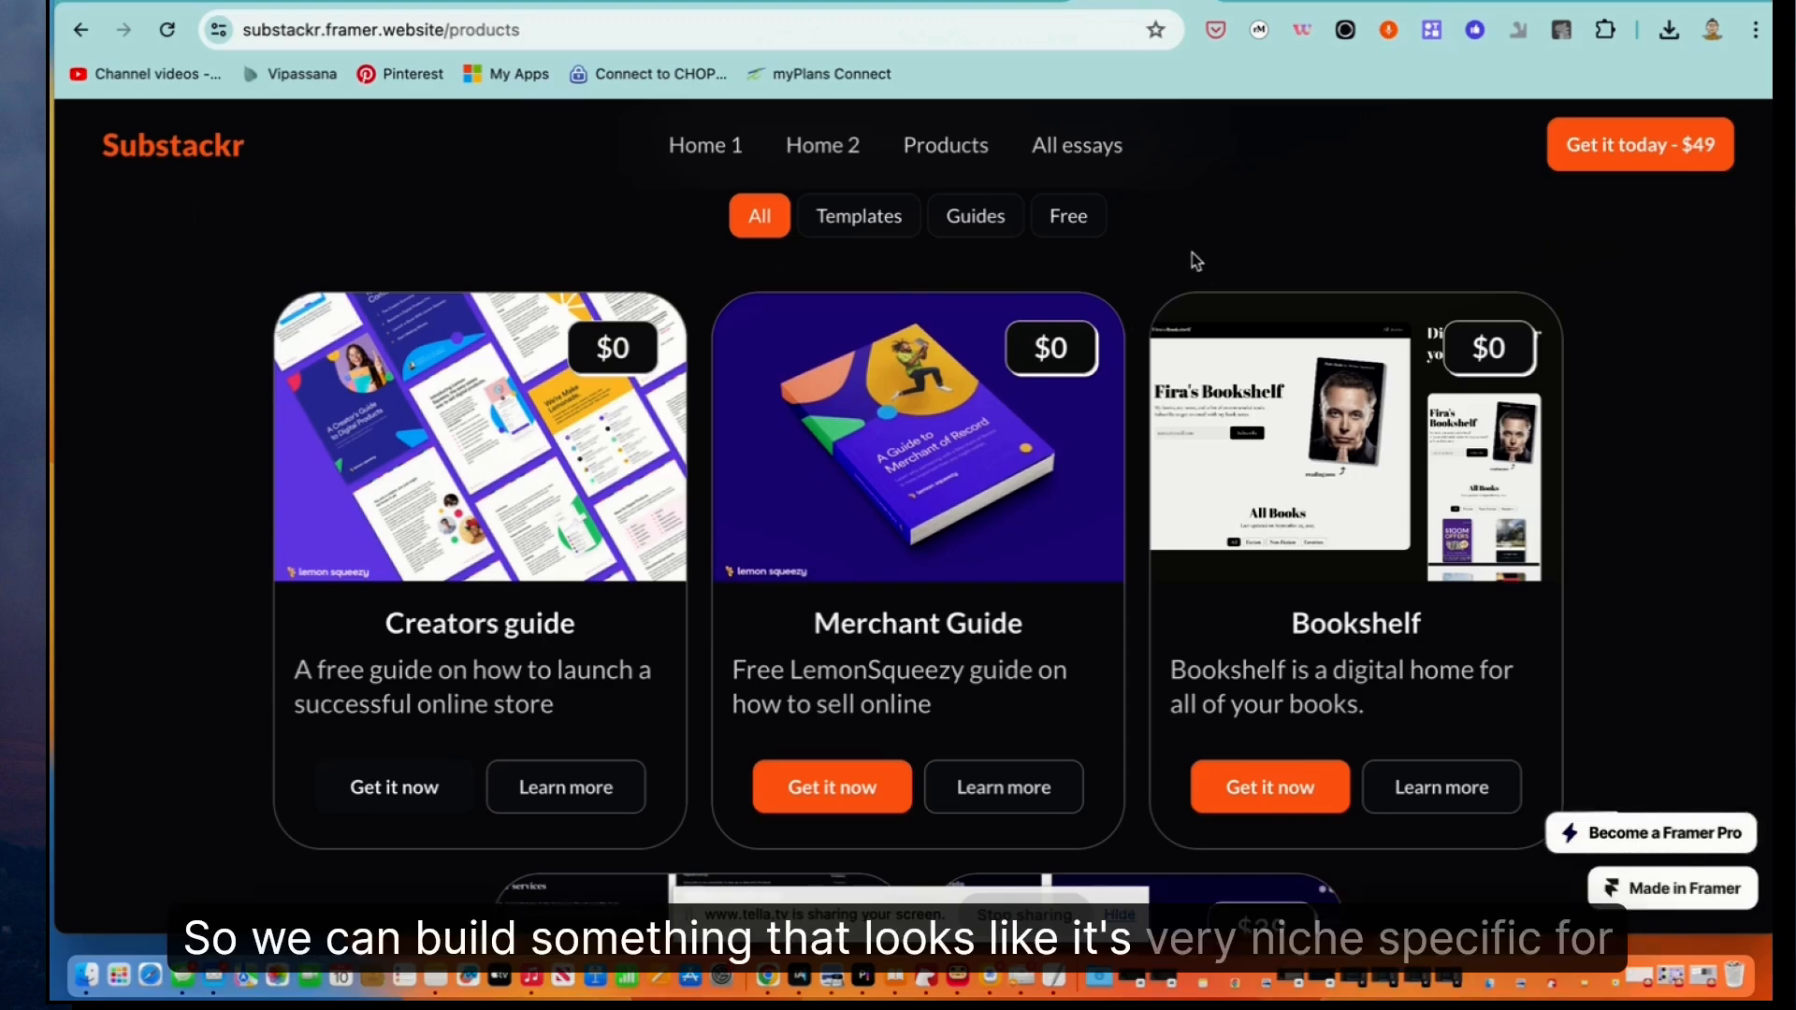
scroll(up, 3)
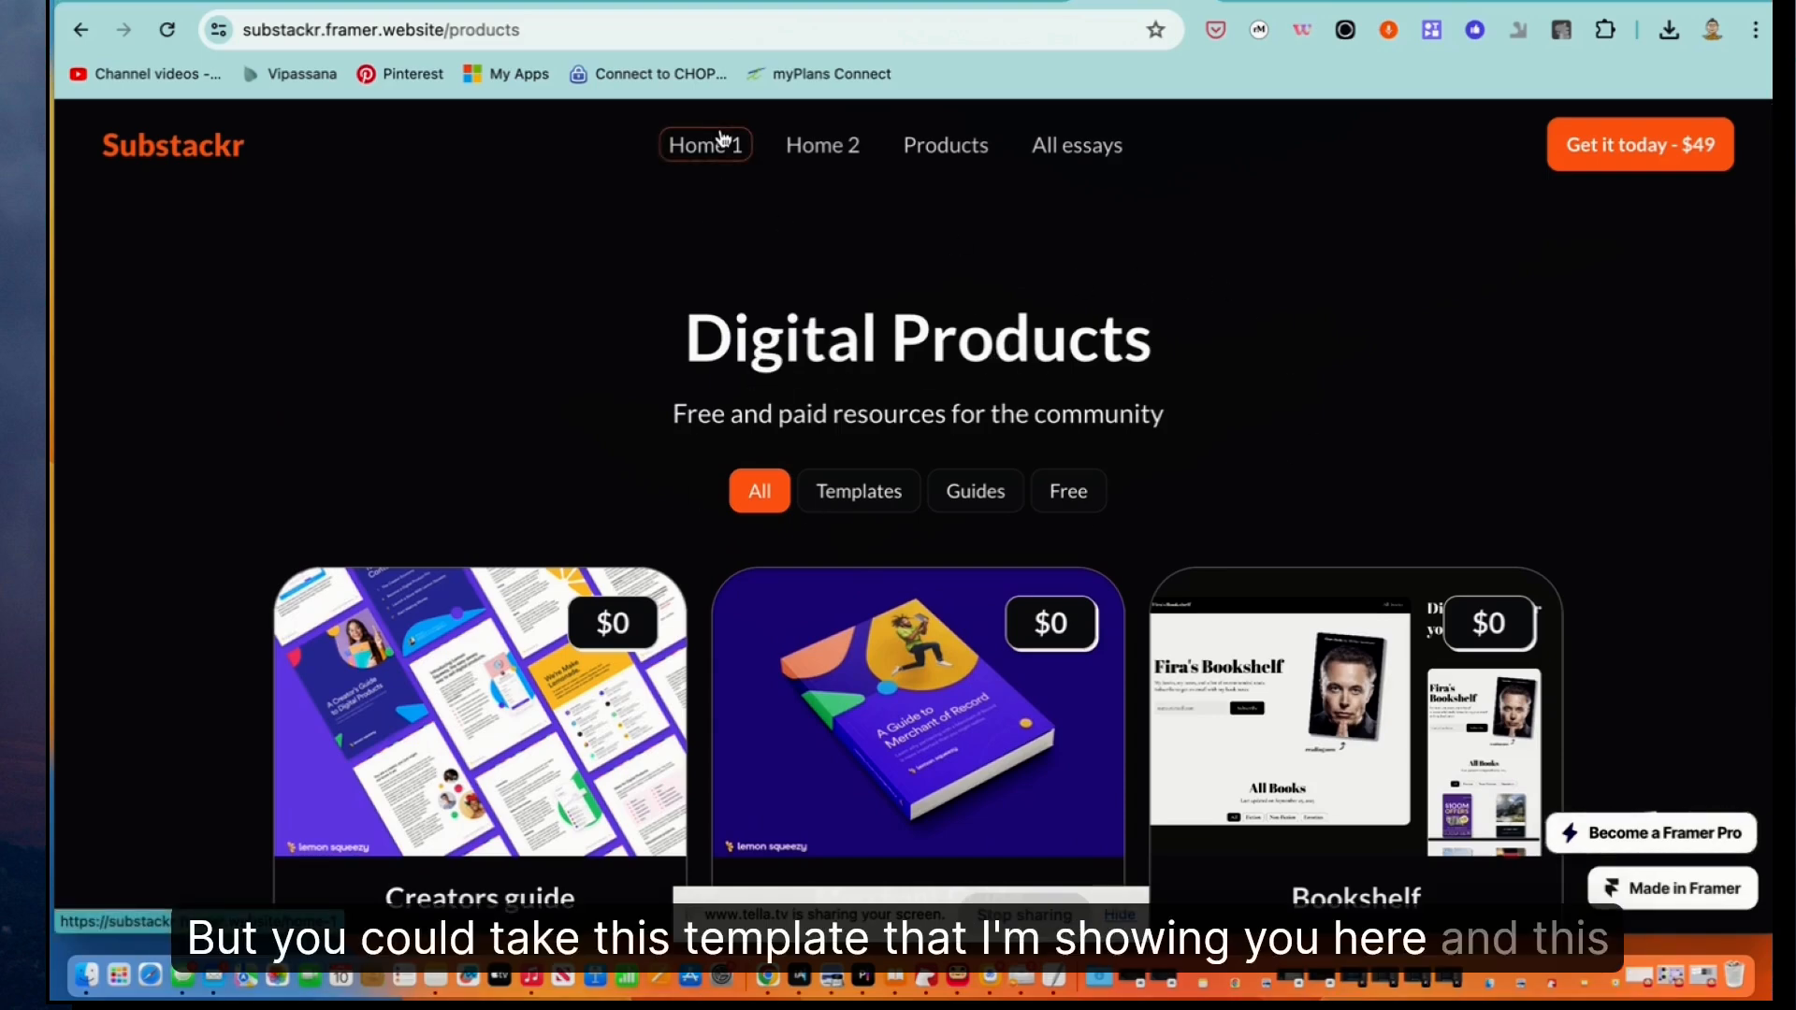
mouse_move(1345, 374)
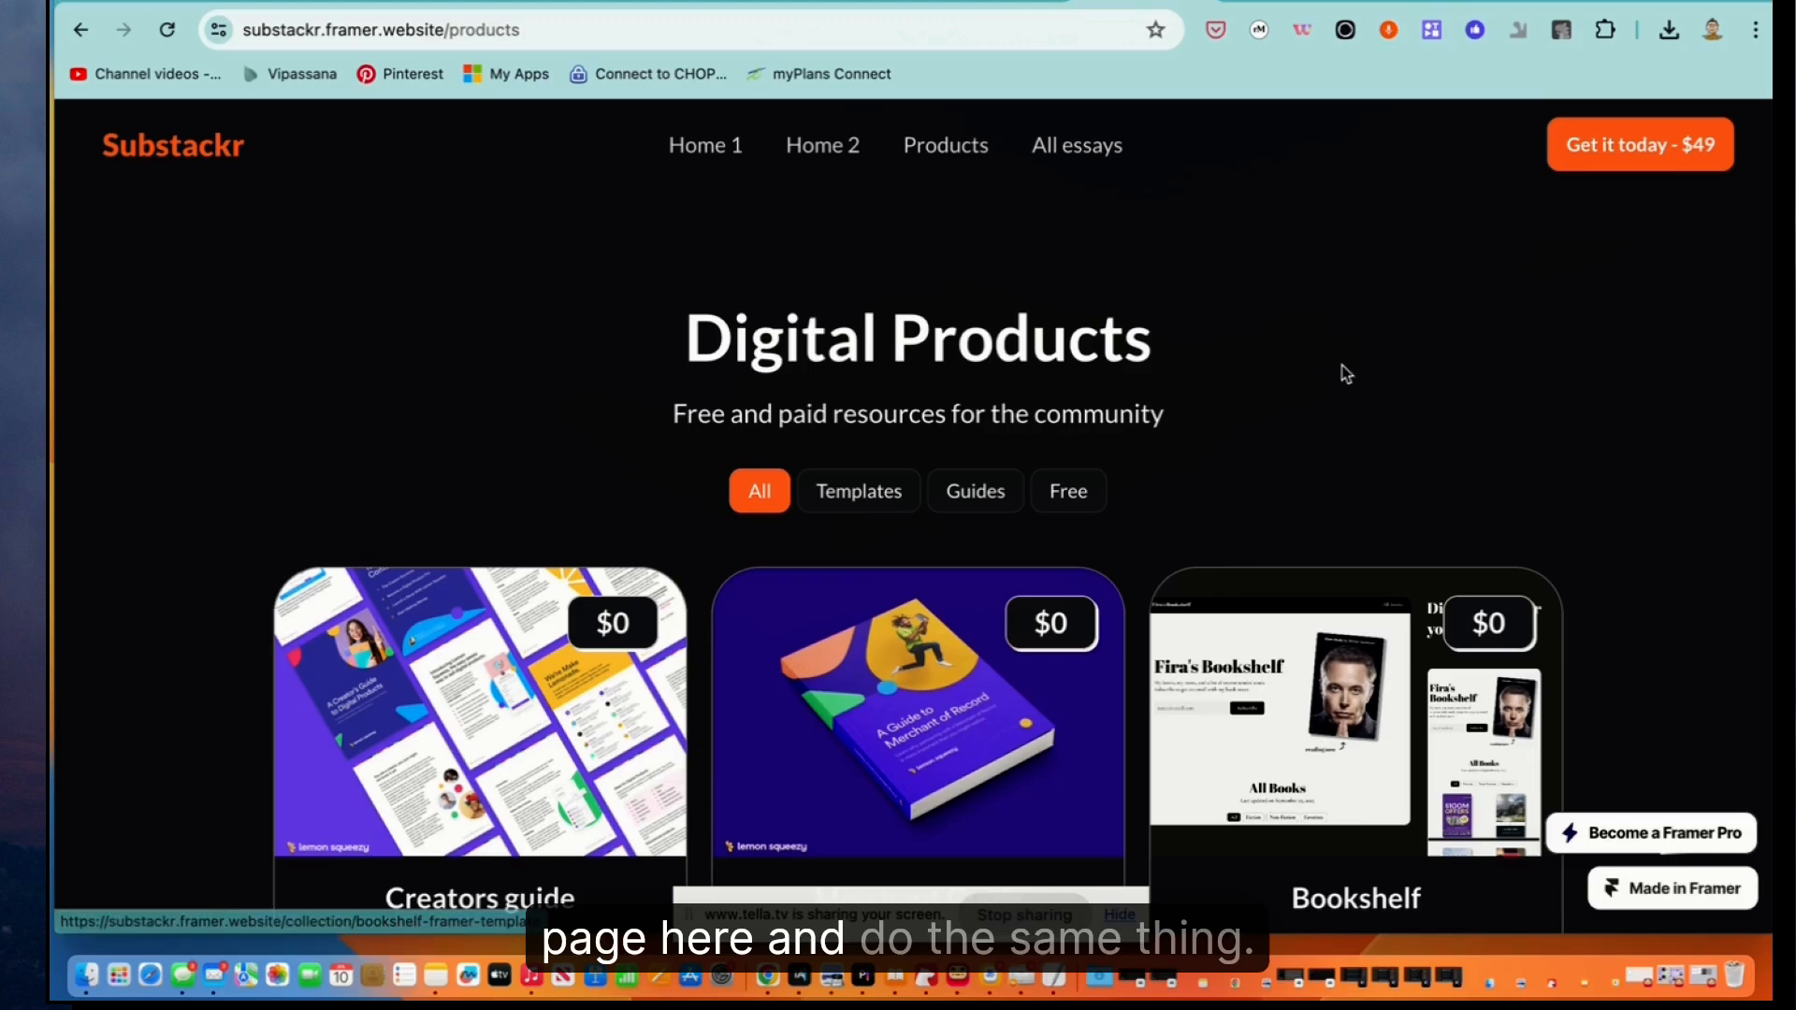
mouse_move(1155, 299)
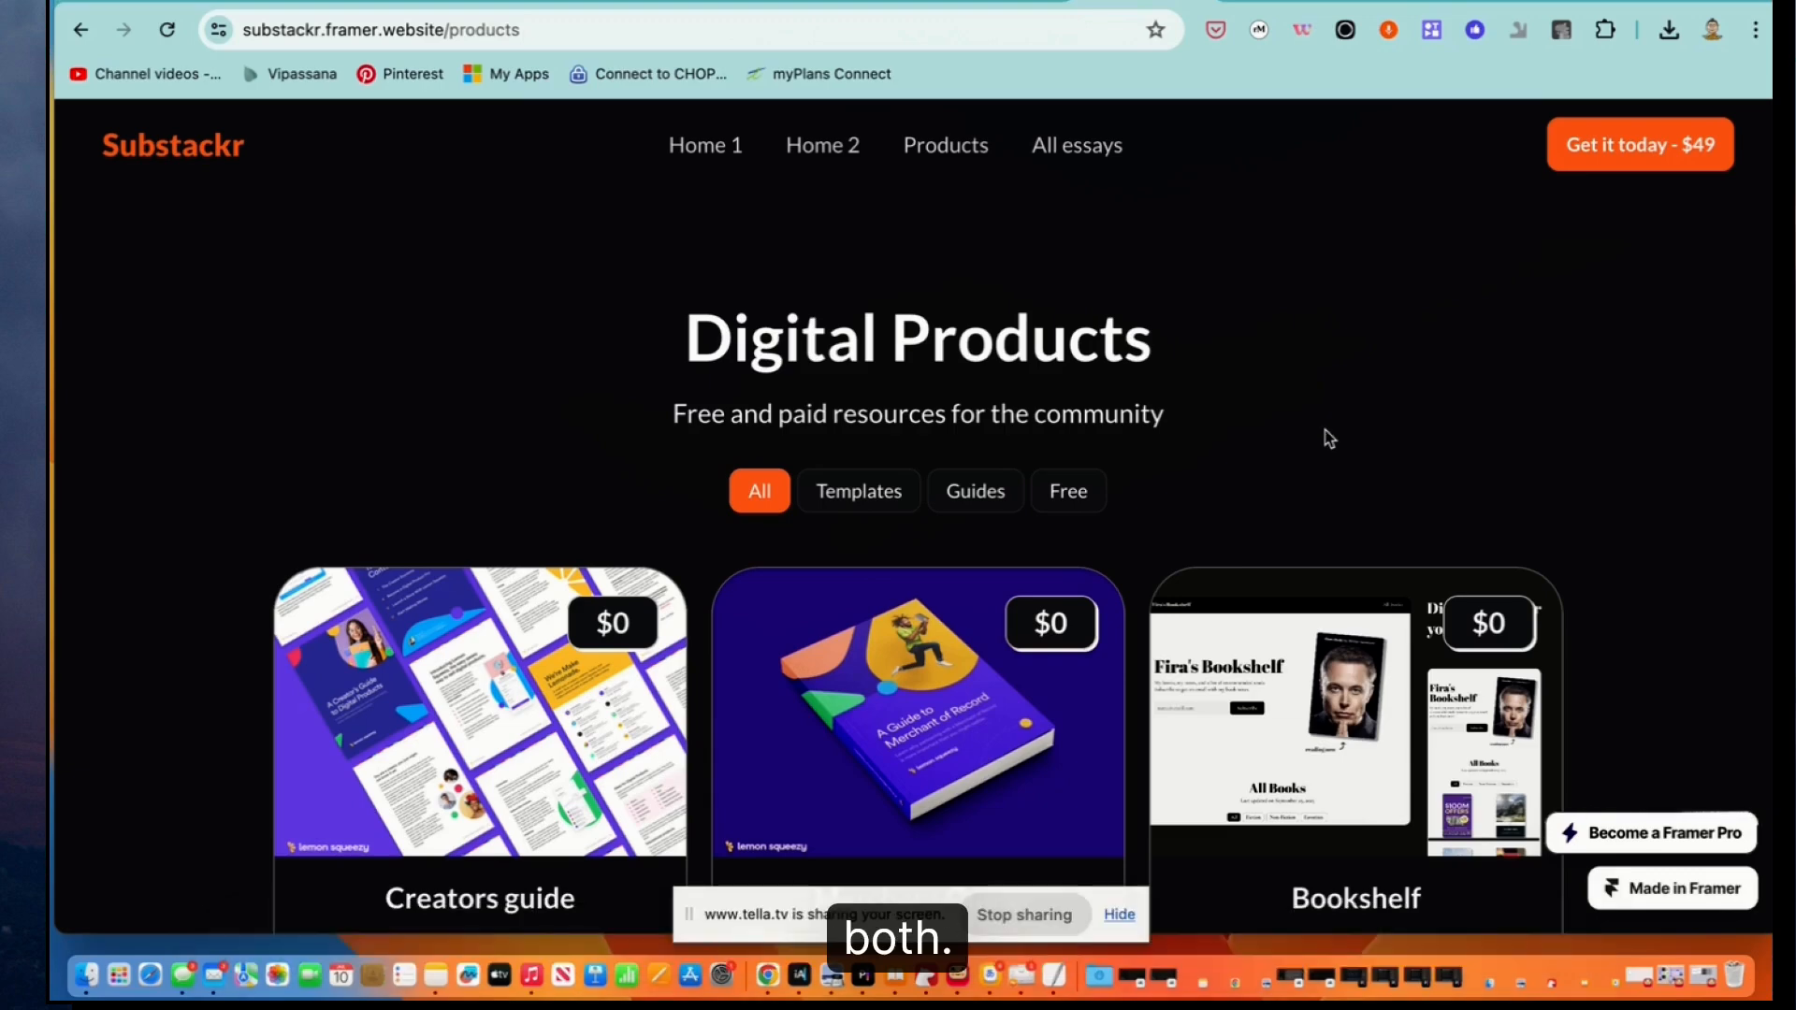
mouse_move(1293, 539)
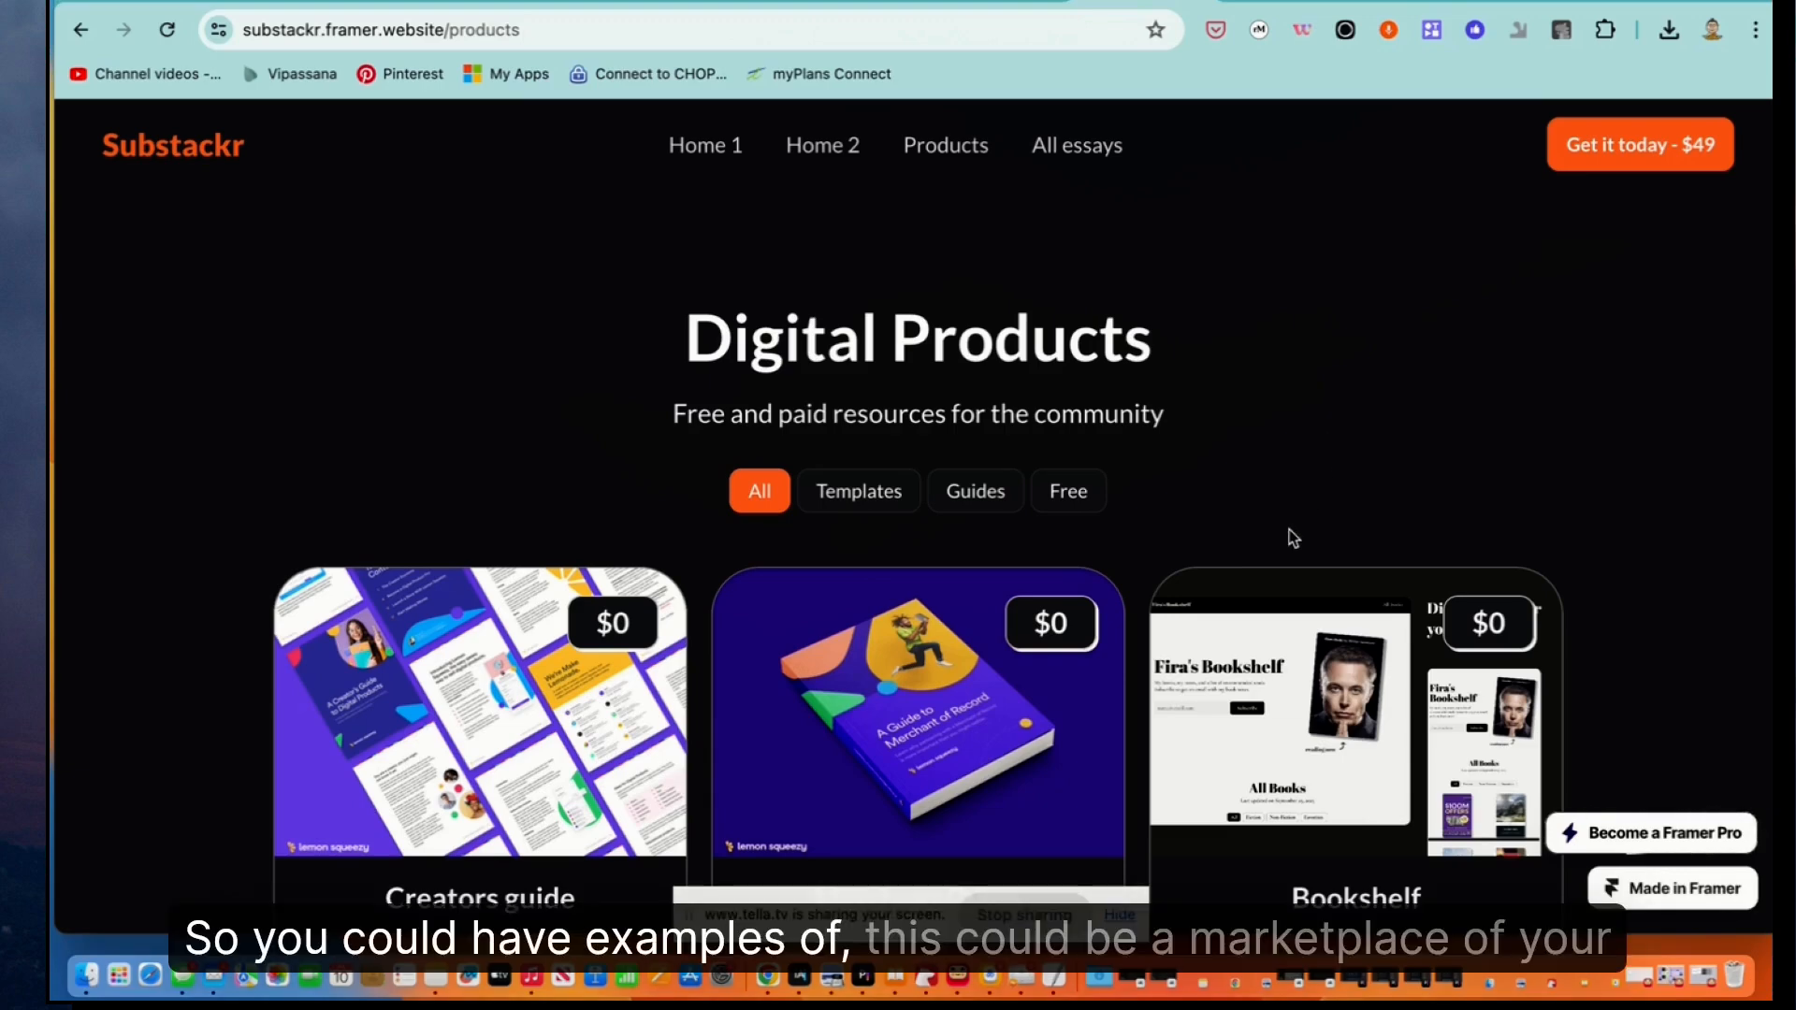
scroll(down, 3)
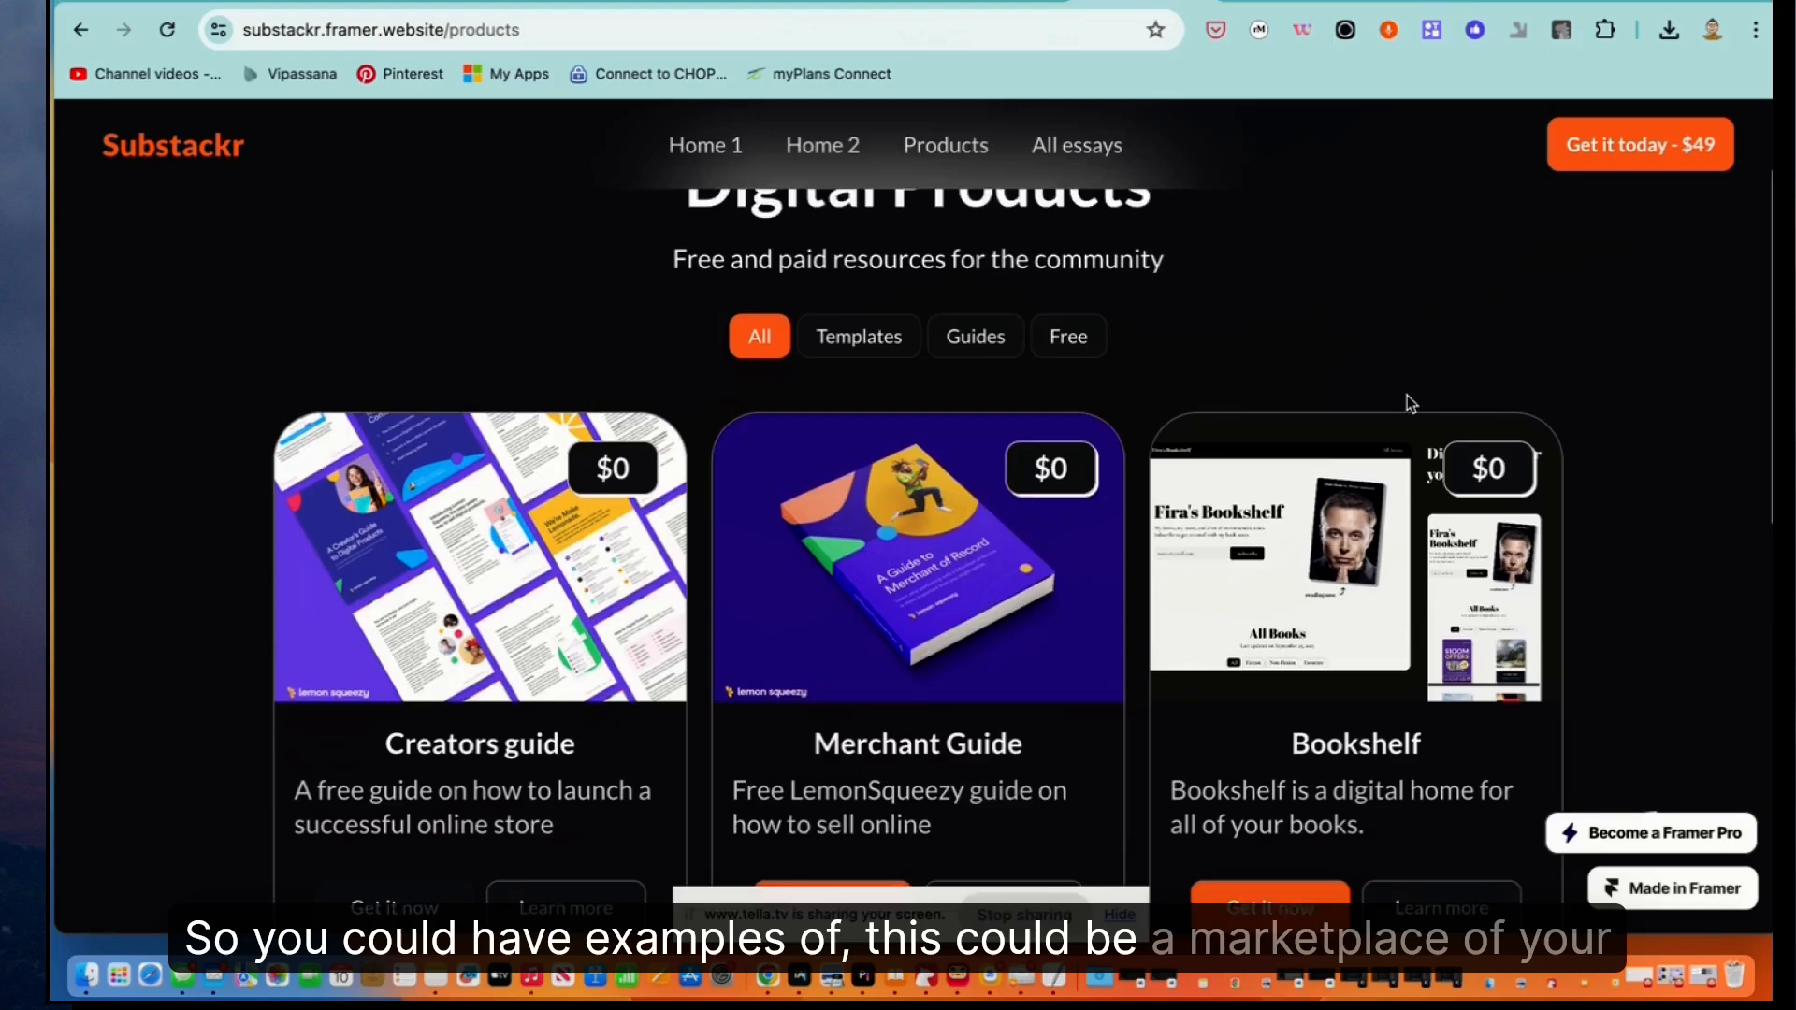
scroll(down, 3)
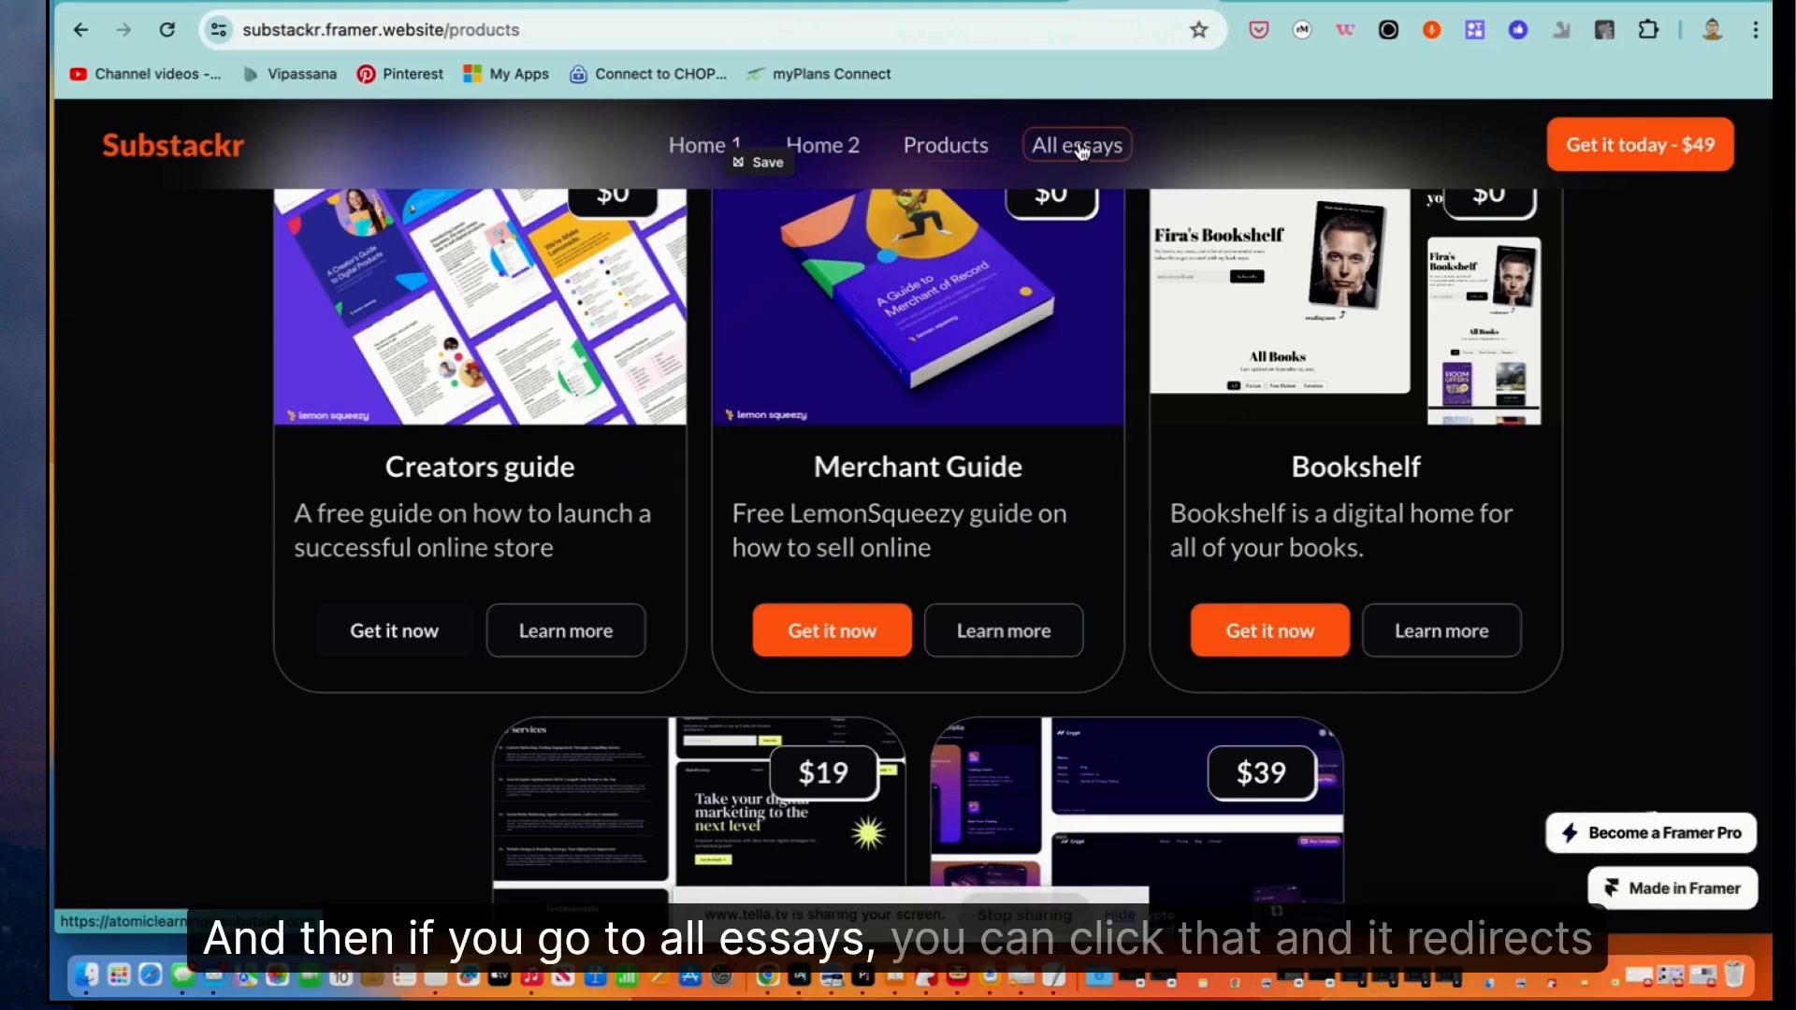
click(1074, 144)
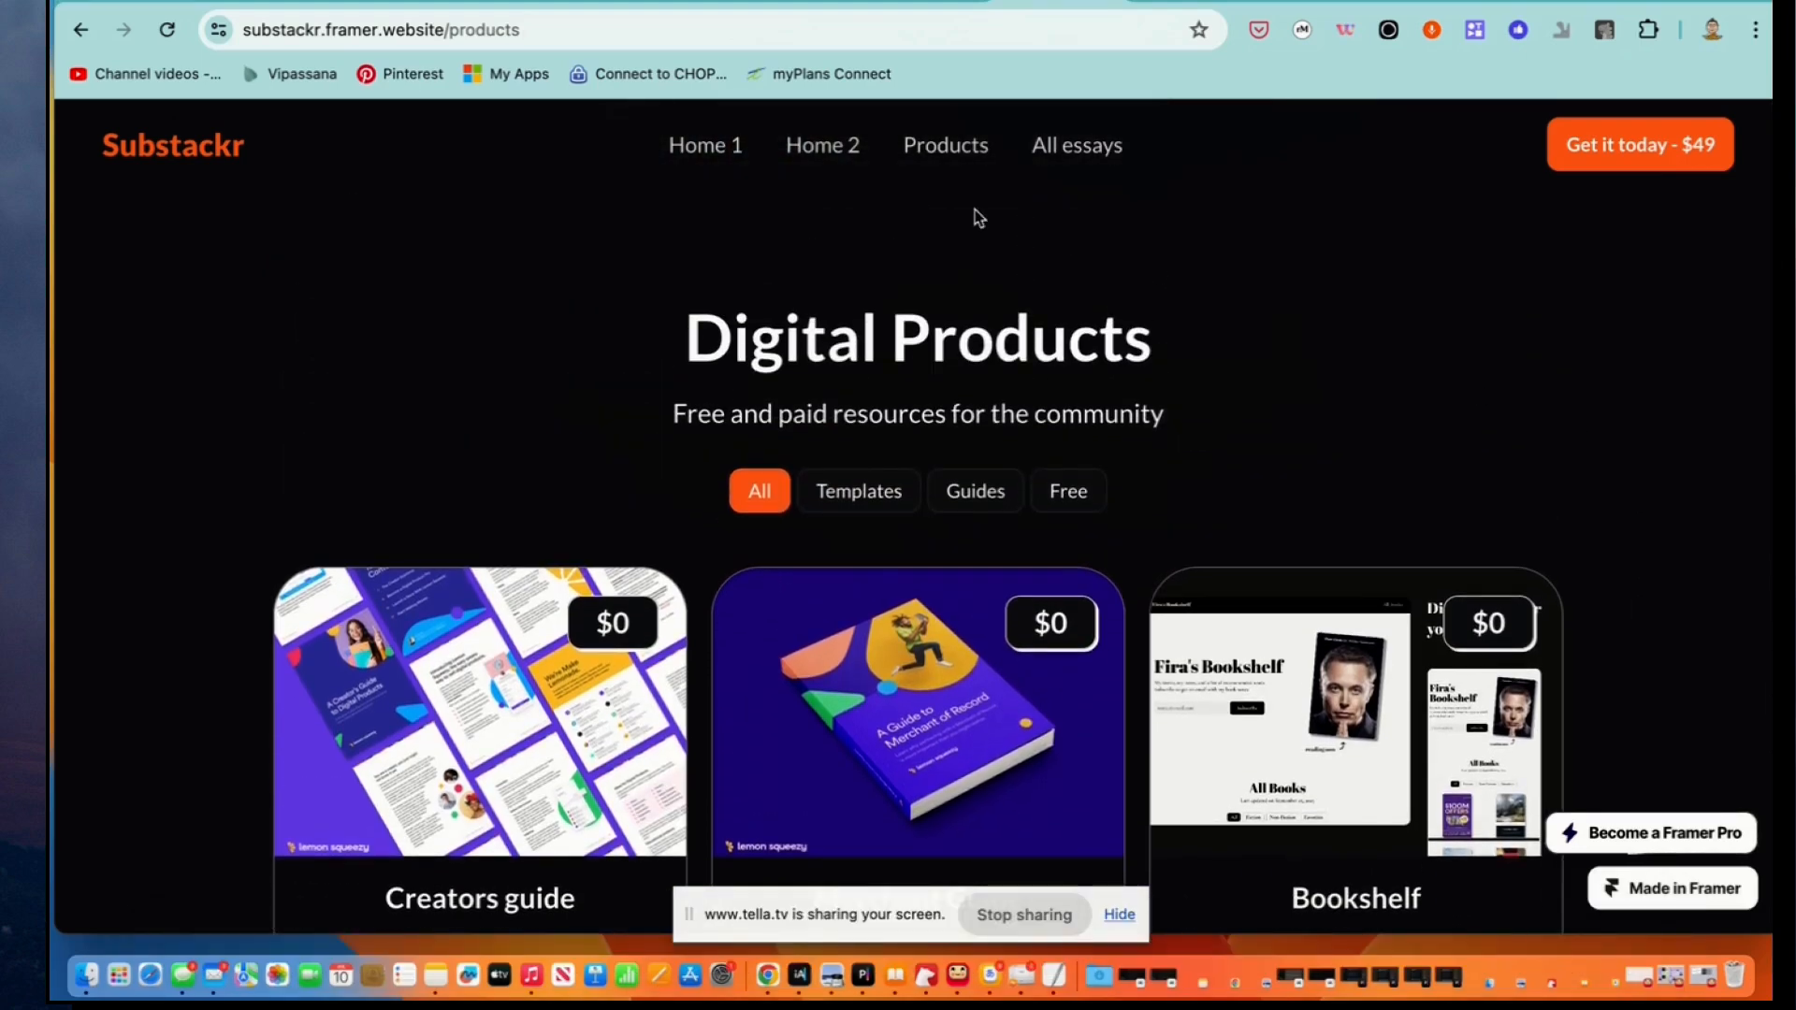
Navigate to the Home 1 landing page with its tech, business and crypto insights hero
click(705, 144)
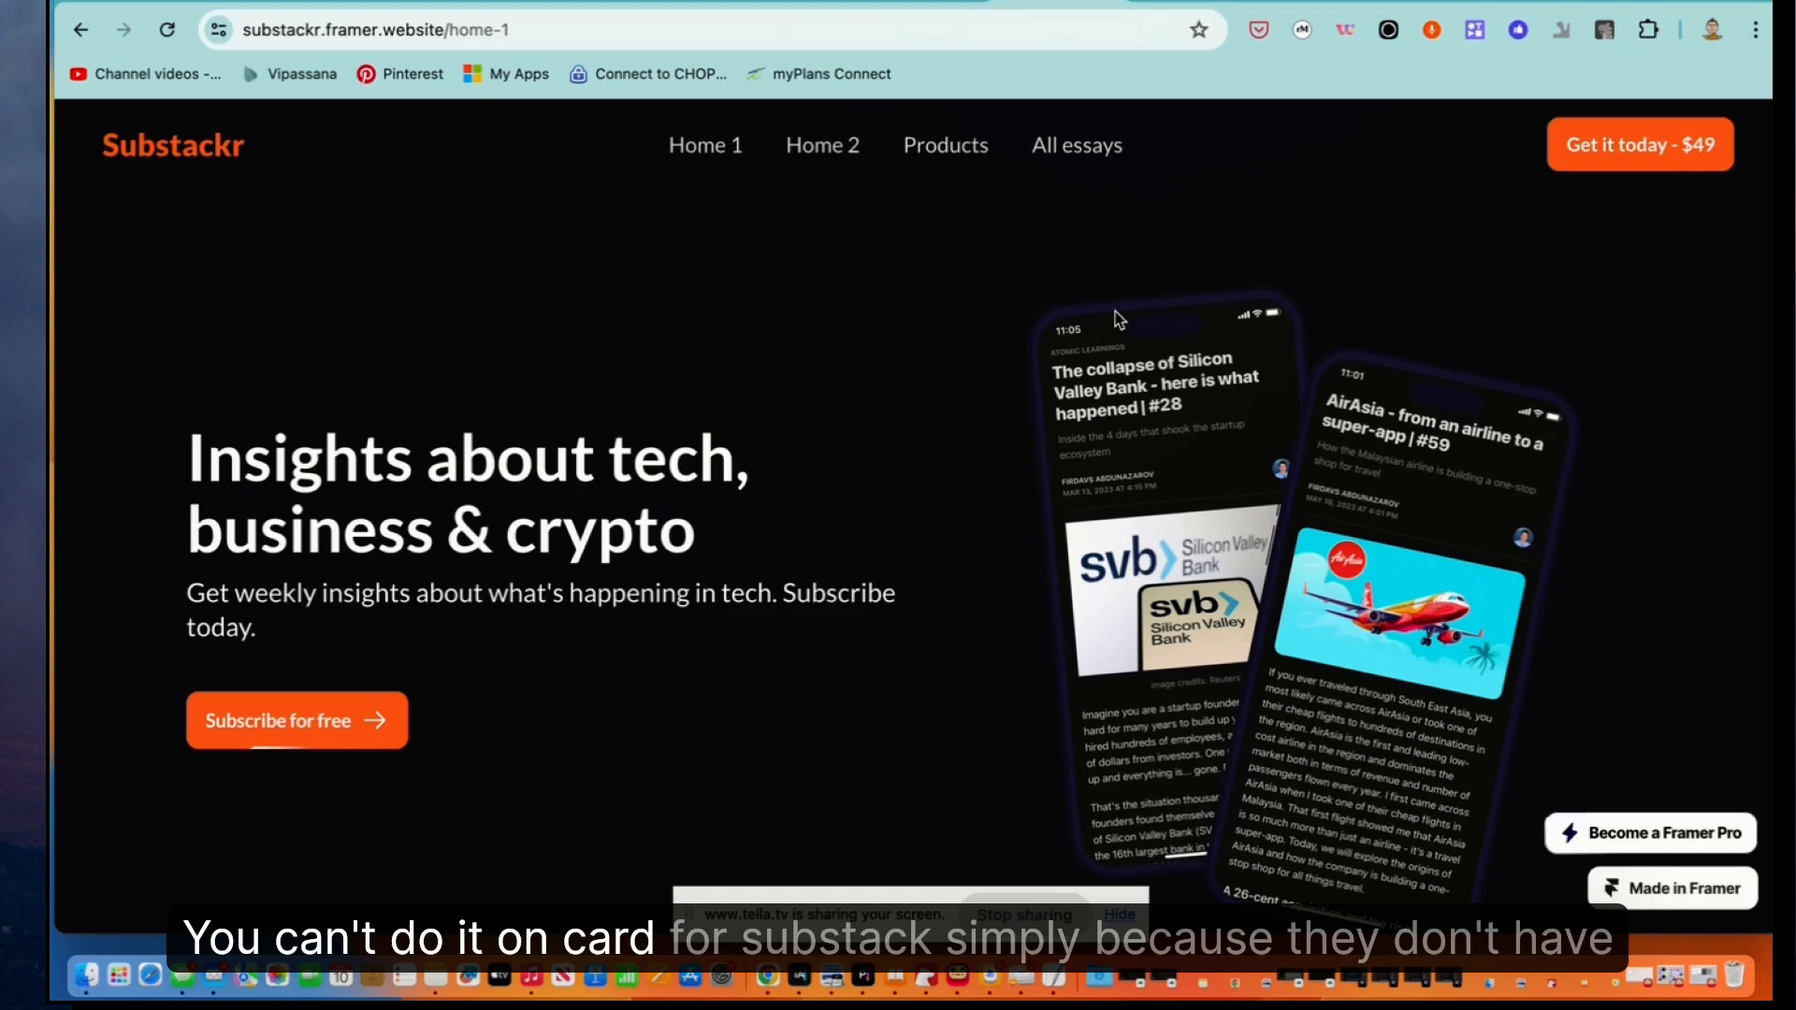
mouse_move(787, 303)
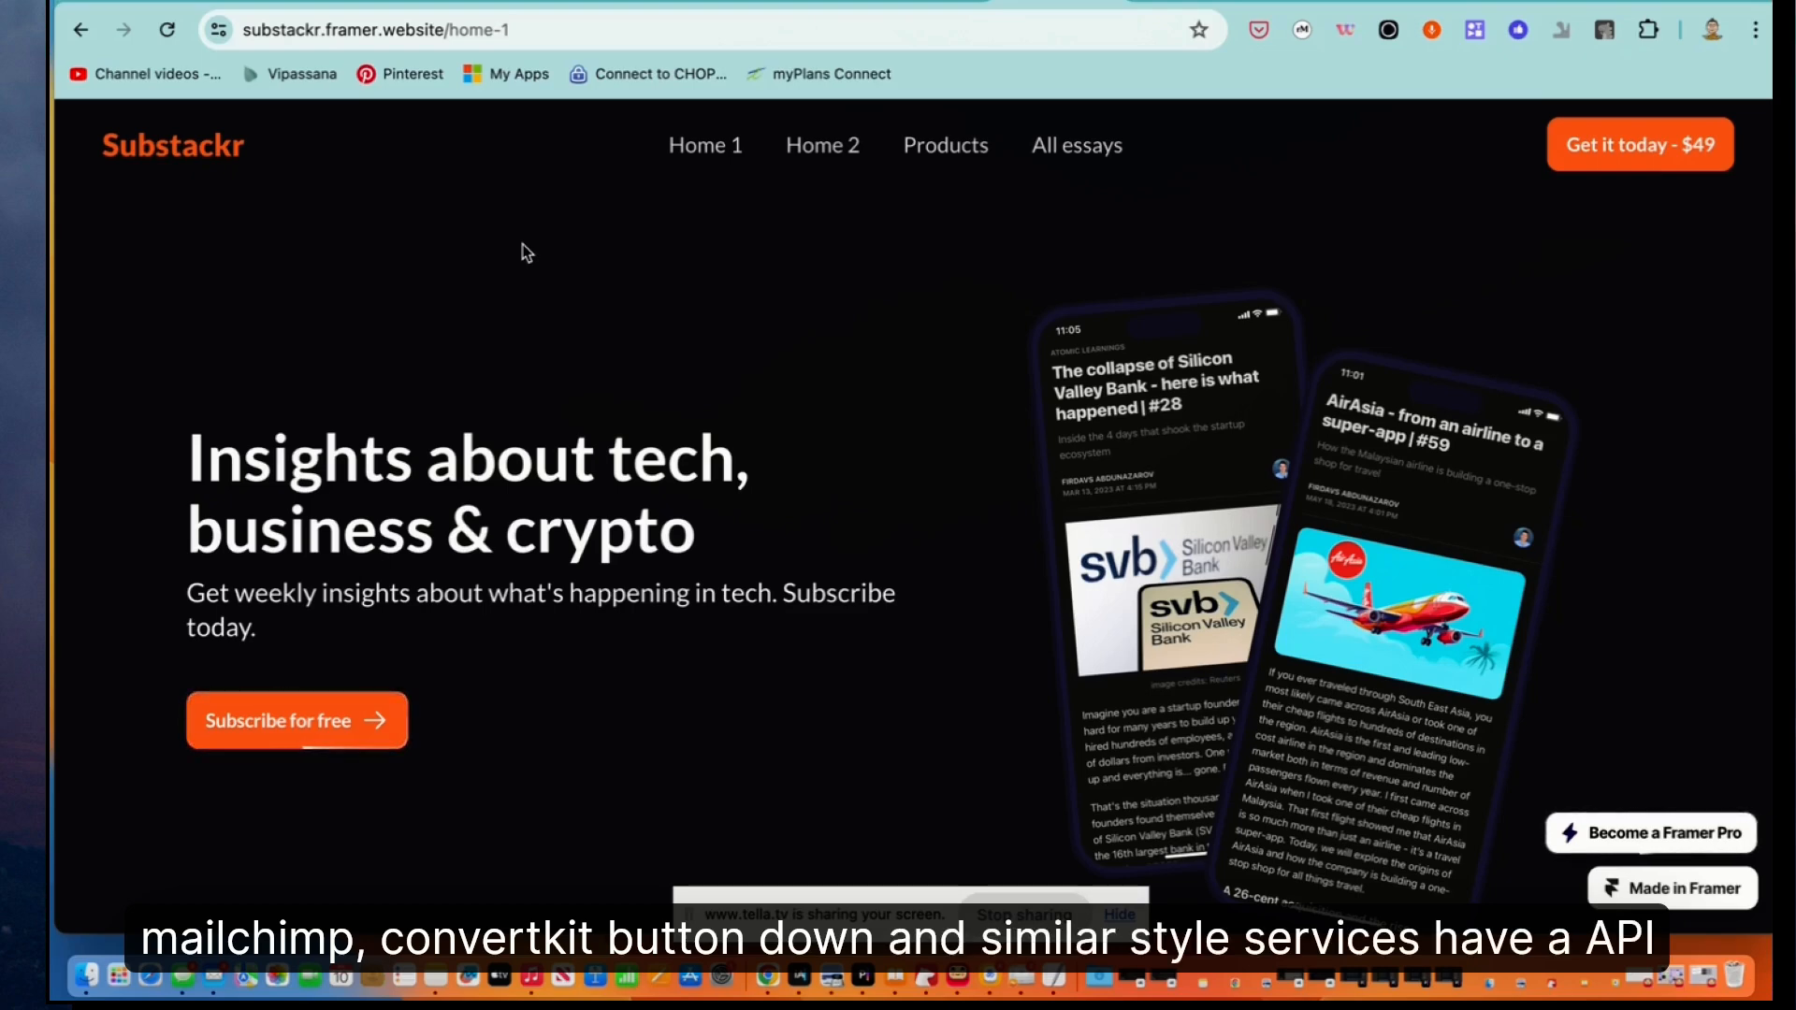
mouse_move(561, 197)
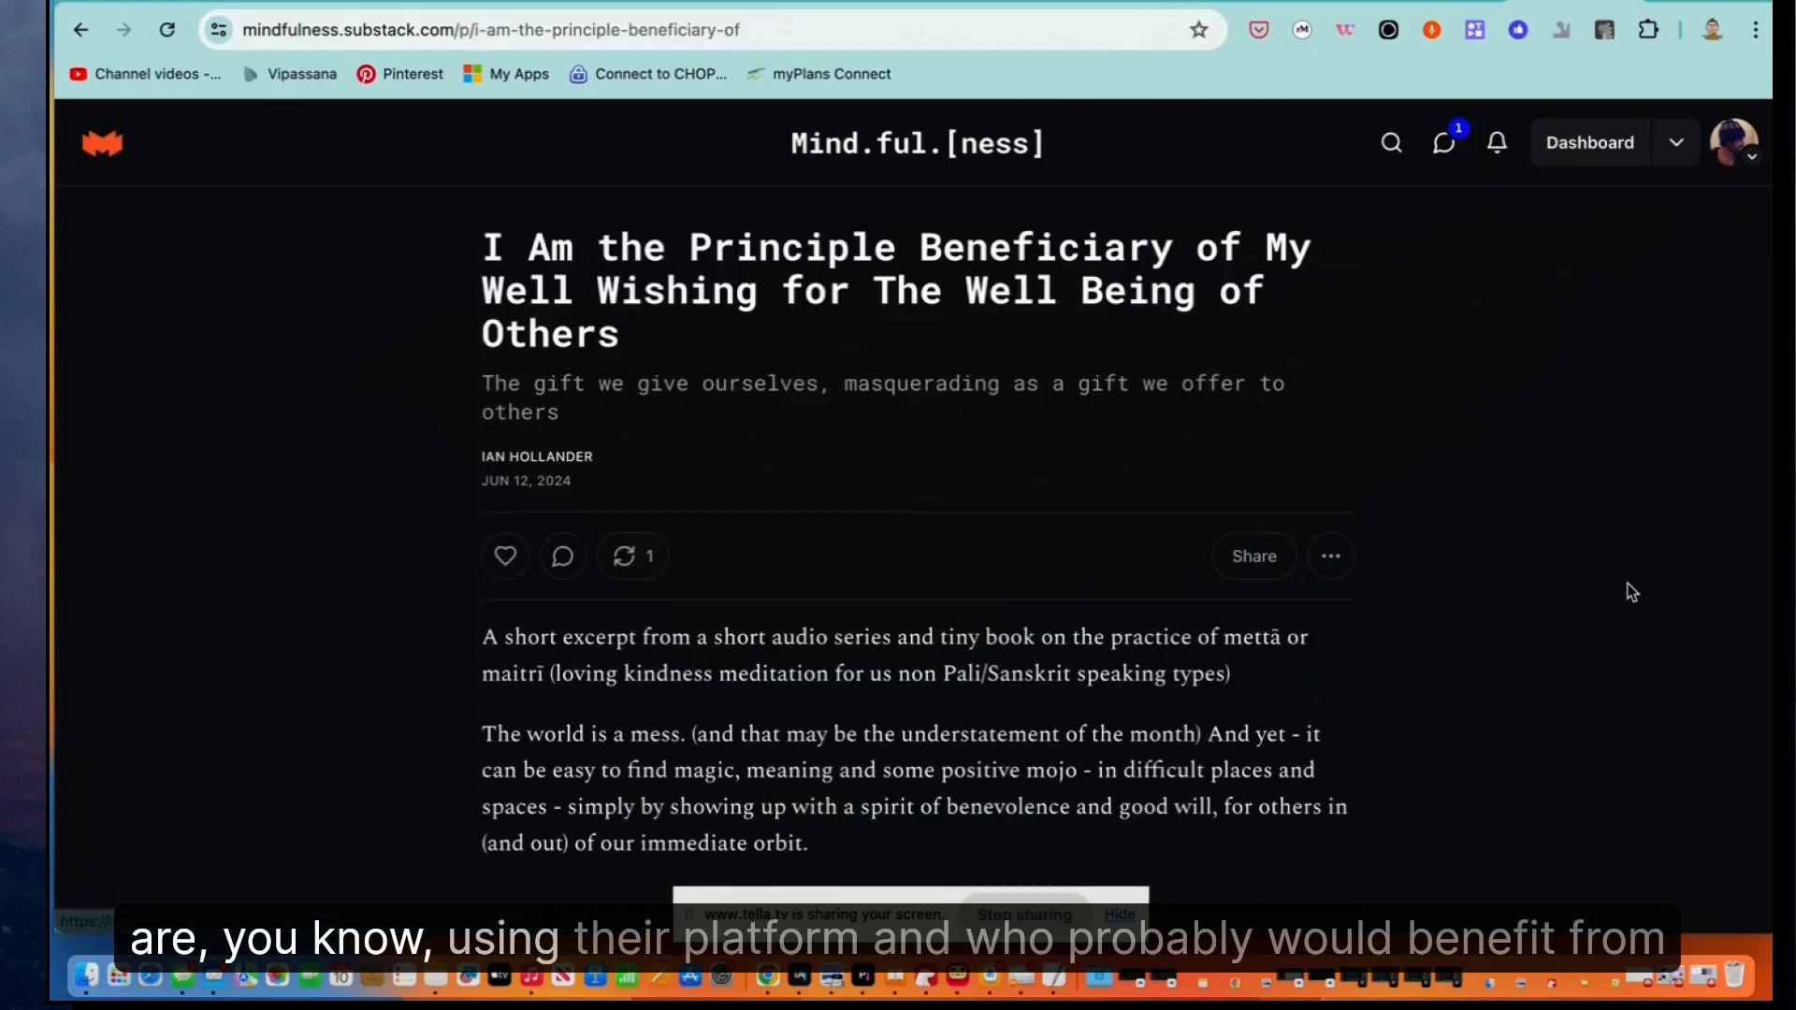
scroll(down, 3)
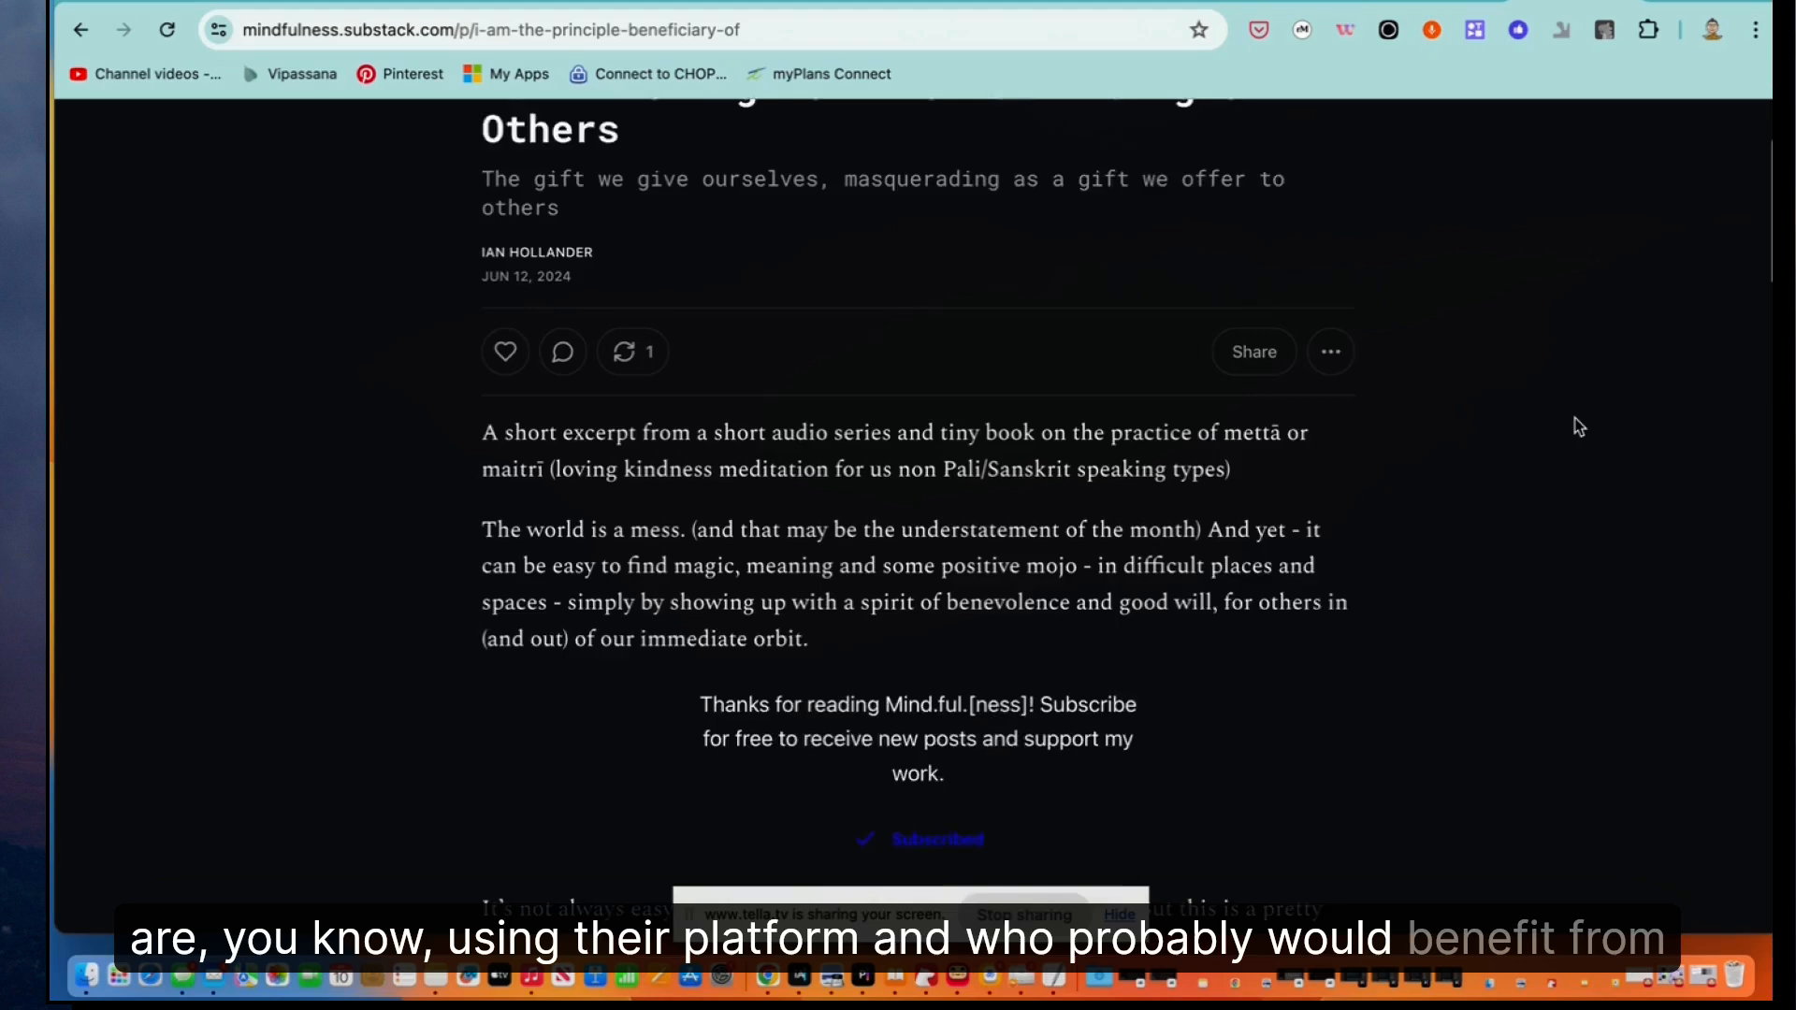
scroll(down, 3)
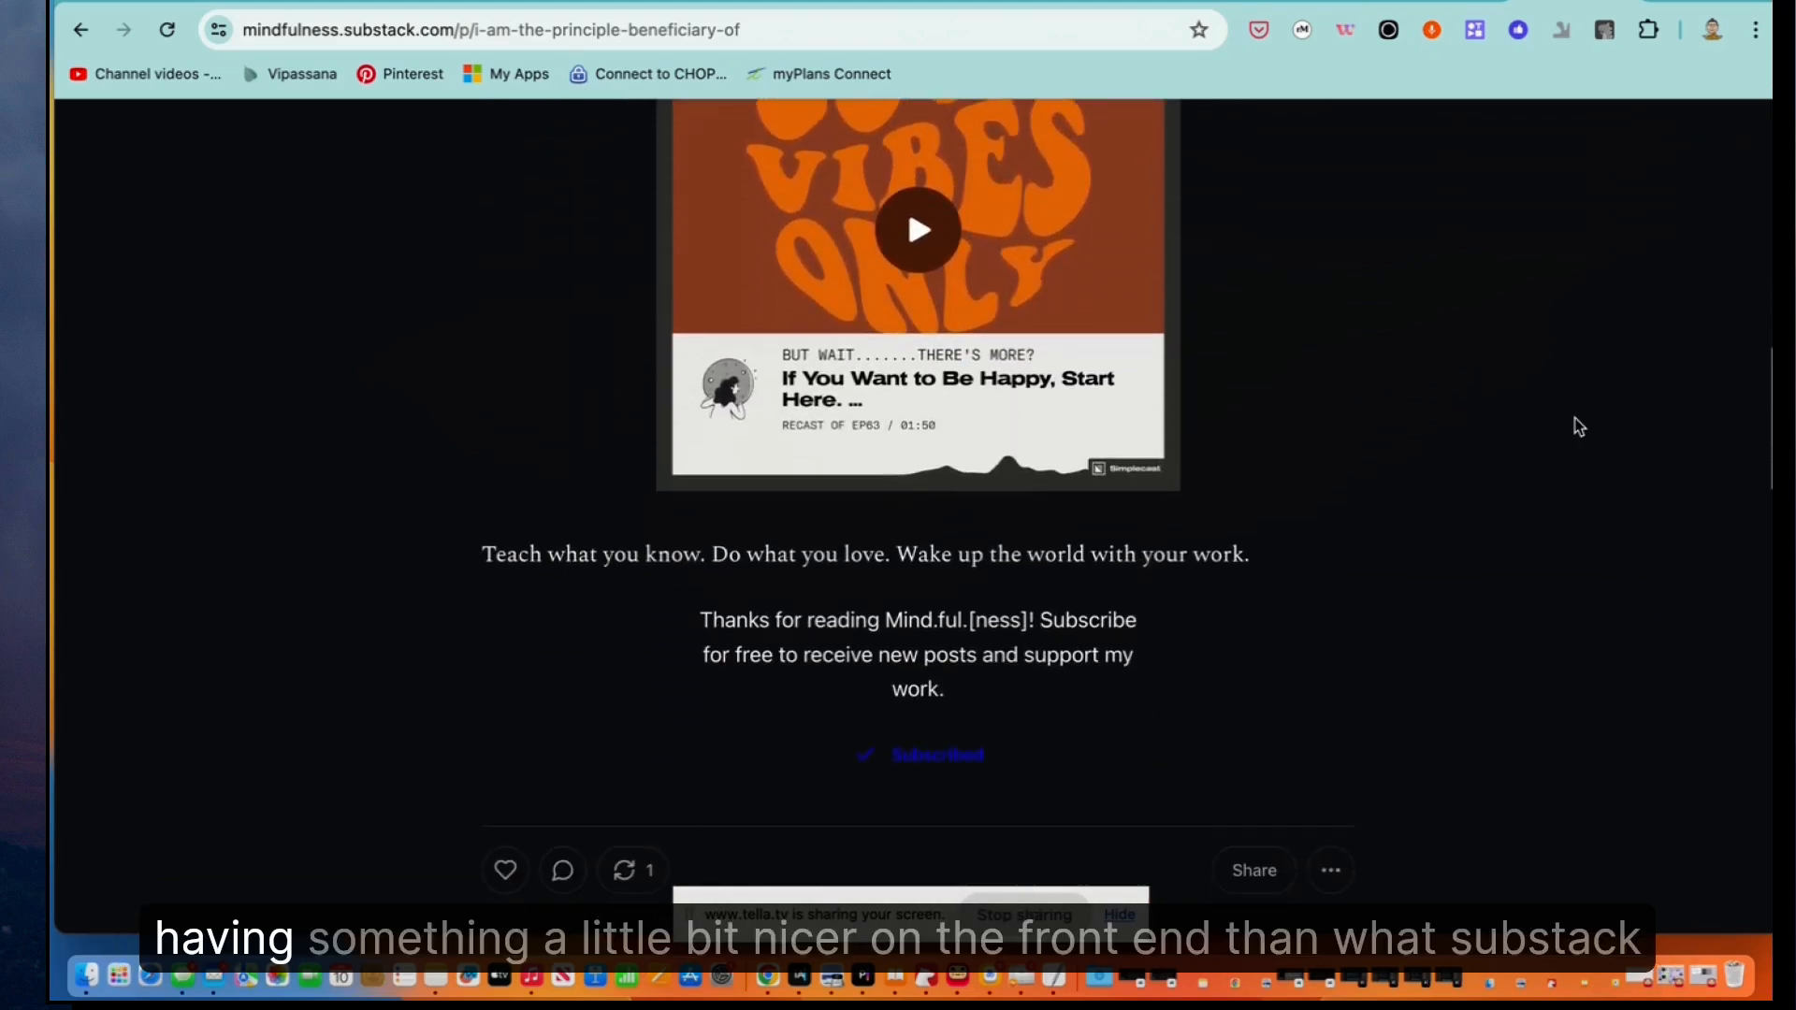
scroll(down, 3)
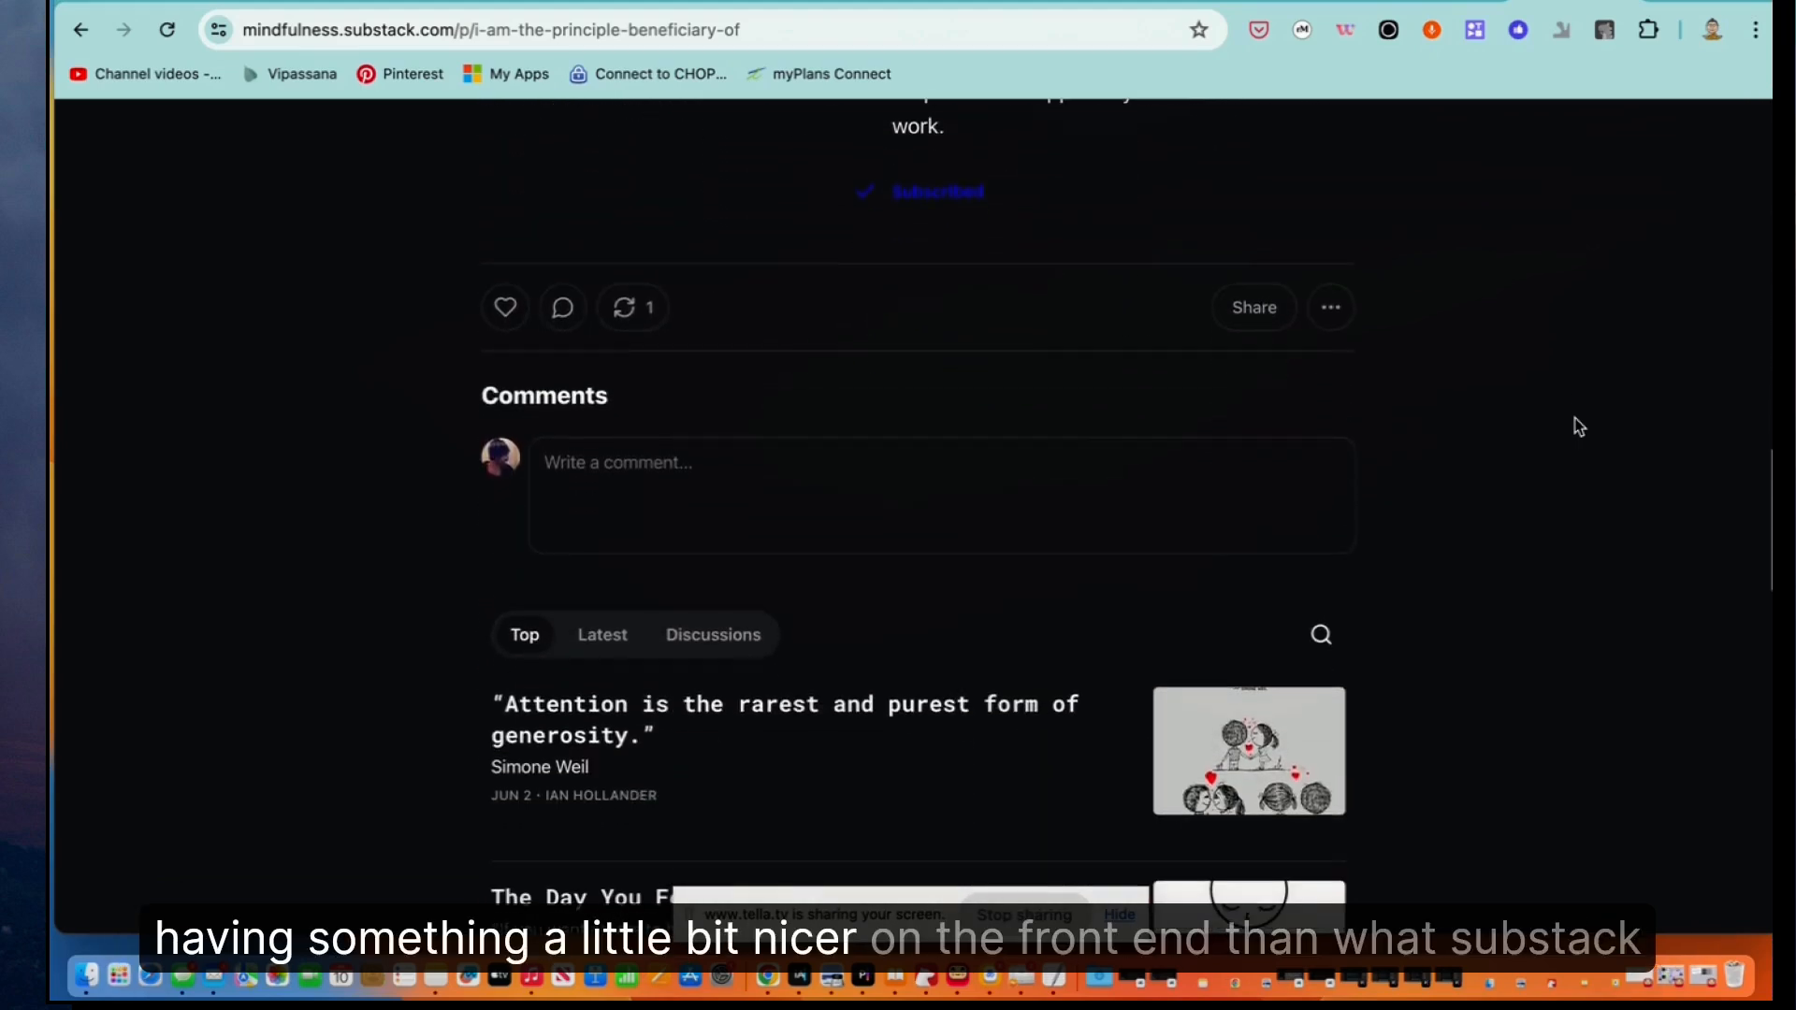
scroll(up, 3)
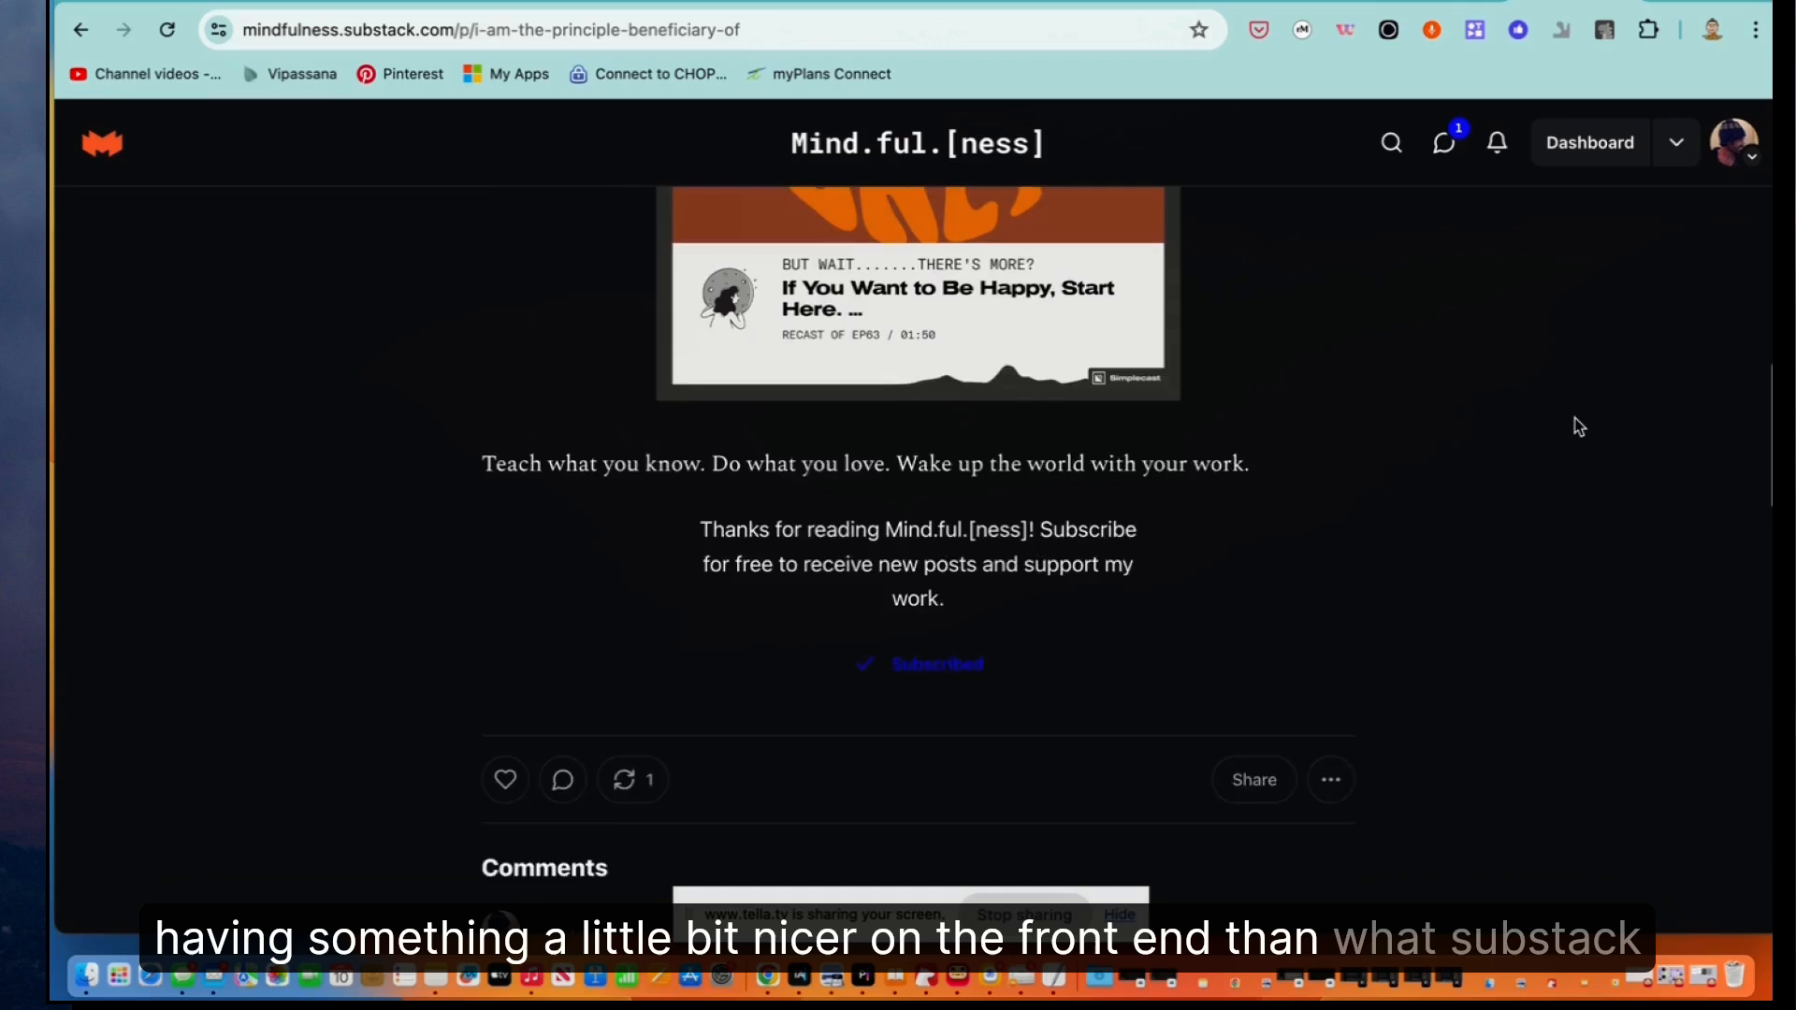
scroll(up, 3)
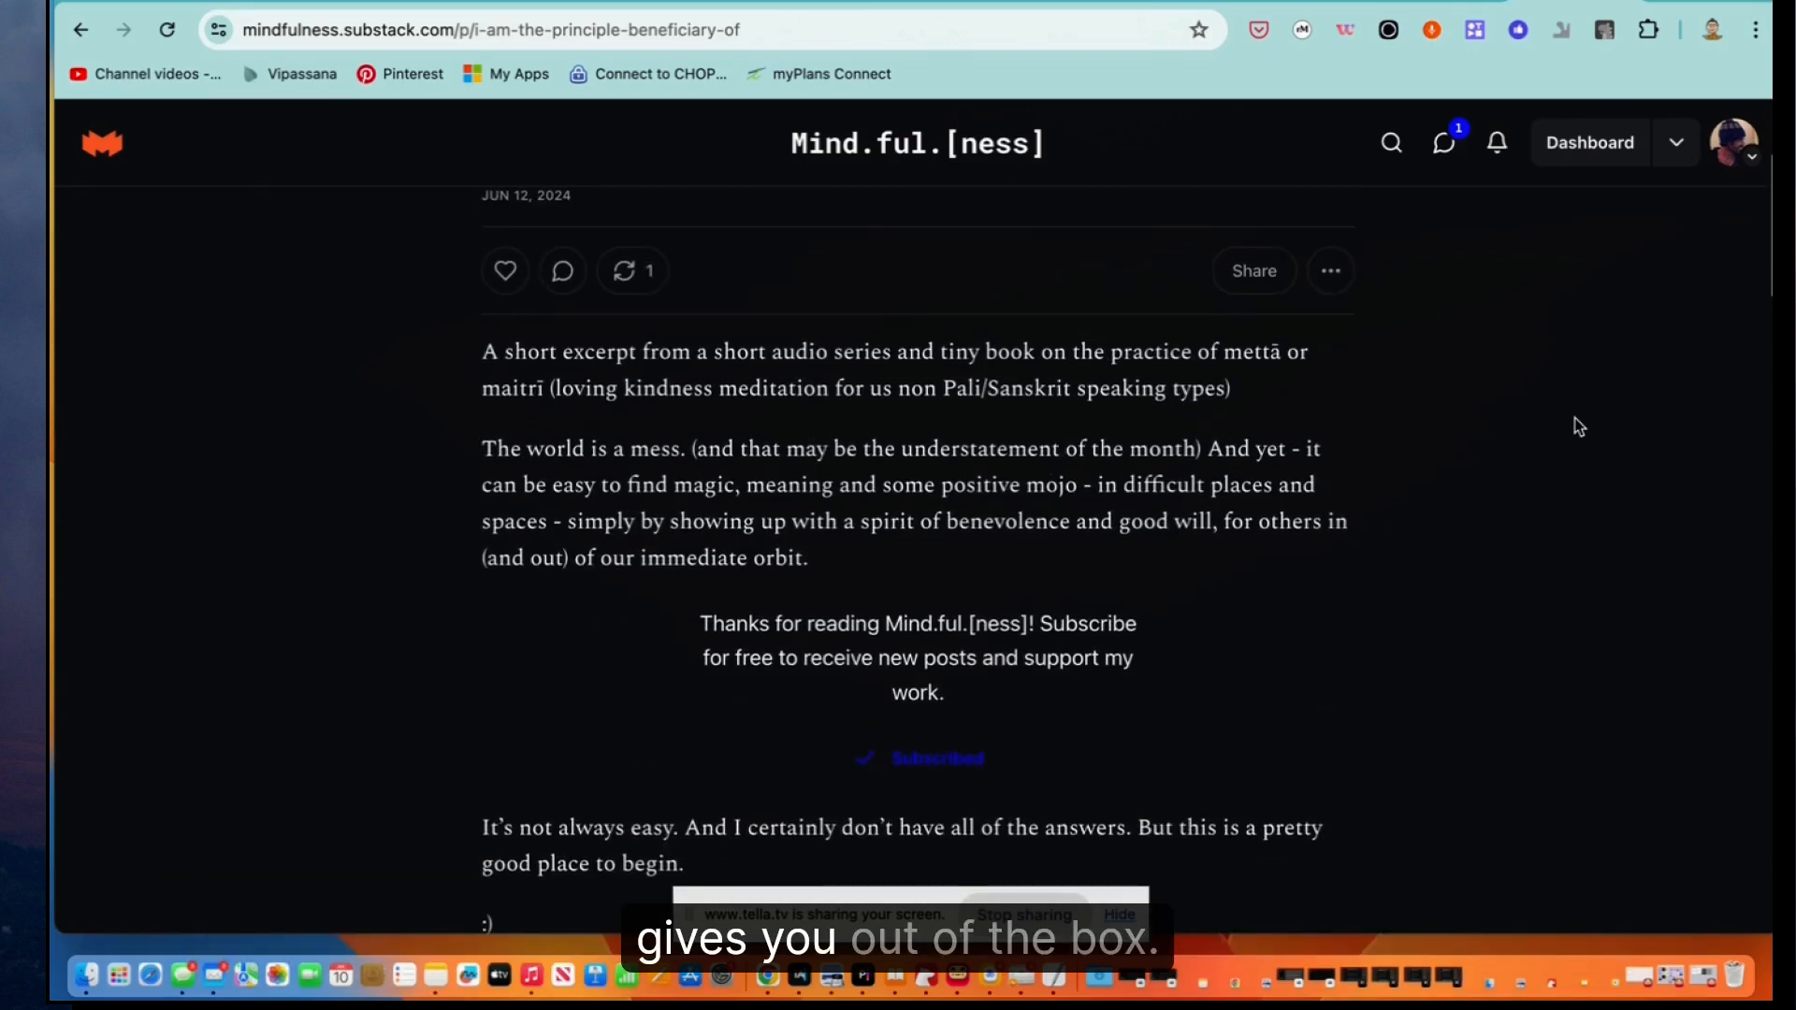